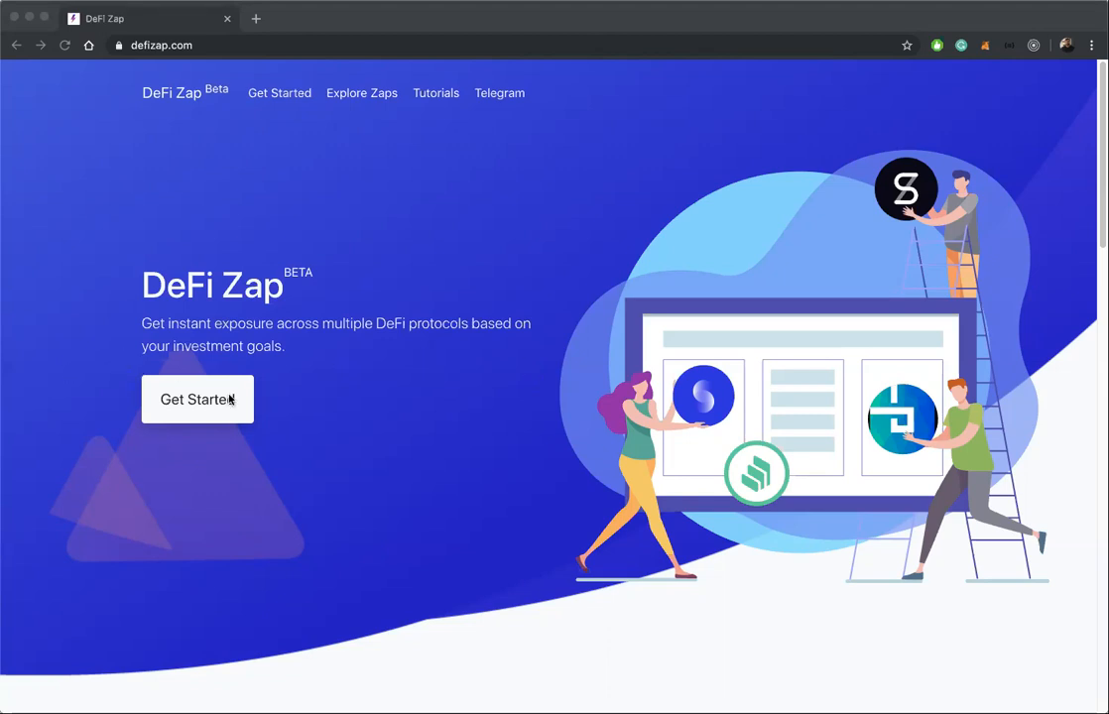
Answer the survey: Experienced, medium-term trends strategy, Not sure on the ETH outlook
{"action": "left_click", "coordinate": [198, 399]}
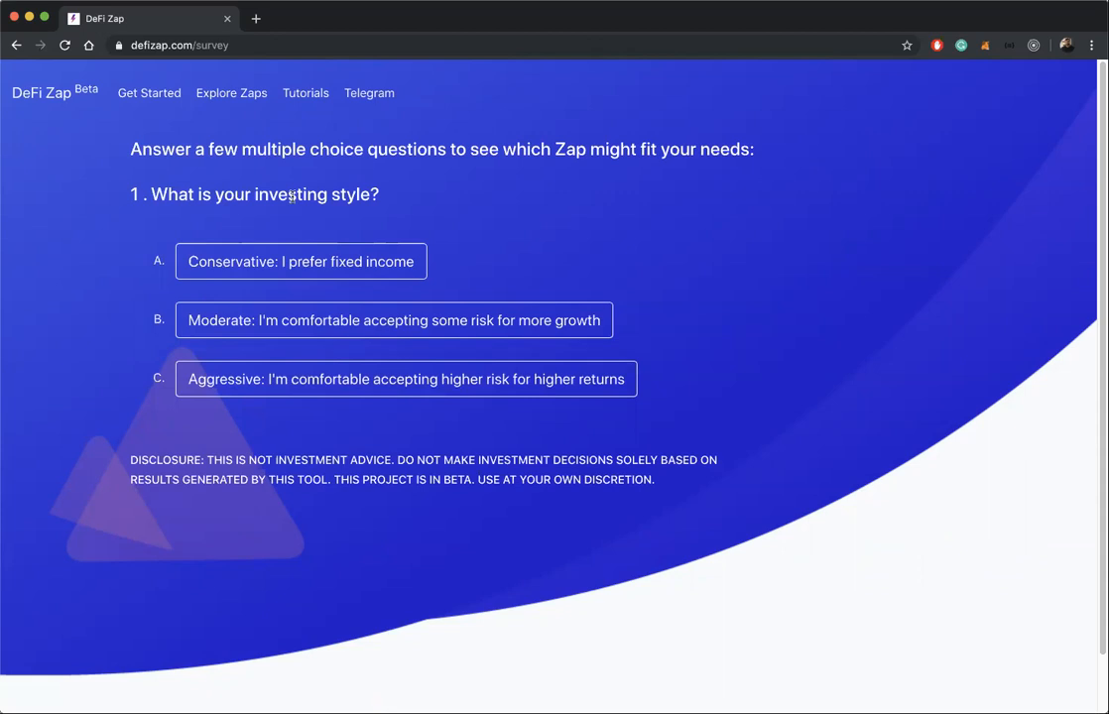
{"action": "mouse_move", "coordinate": [256, 319]}
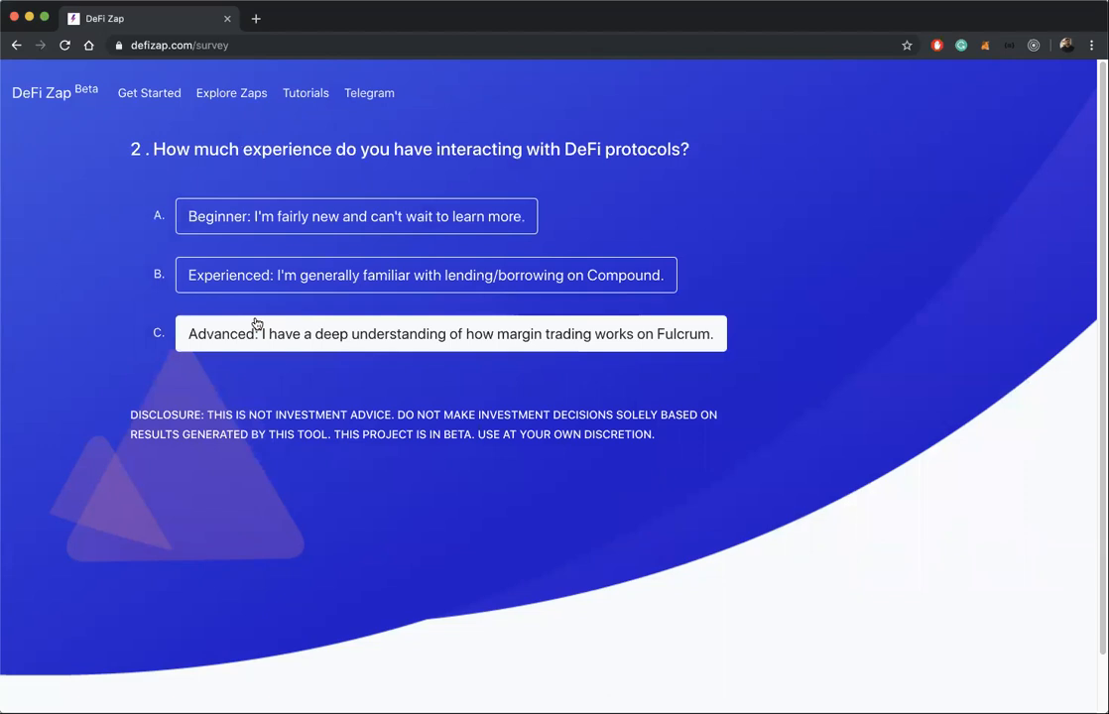
{"action": "mouse_move", "coordinate": [258, 298]}
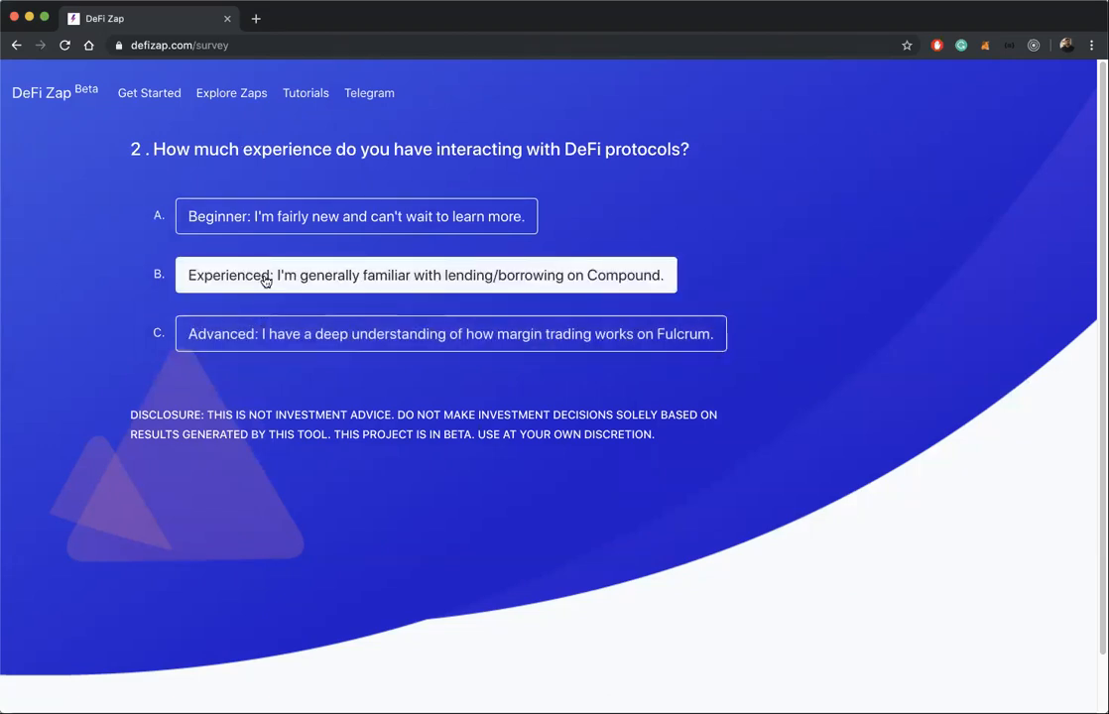
{"action": "left_click", "coordinate": [424, 274]}
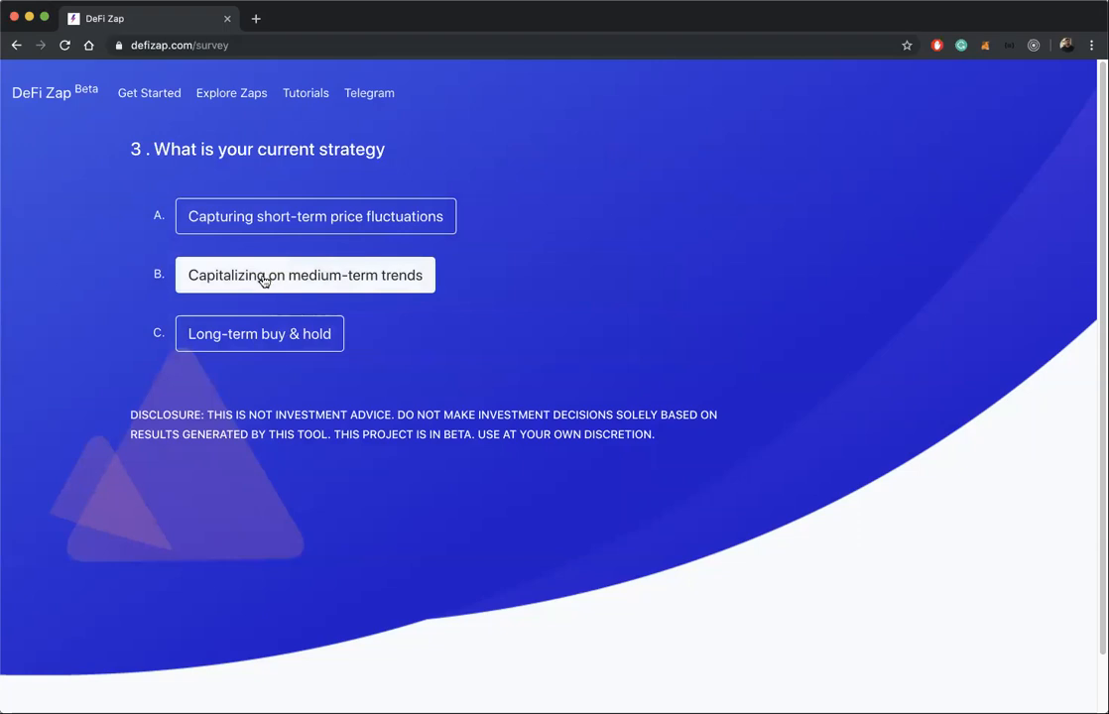
{"action": "mouse_move", "coordinate": [266, 278]}
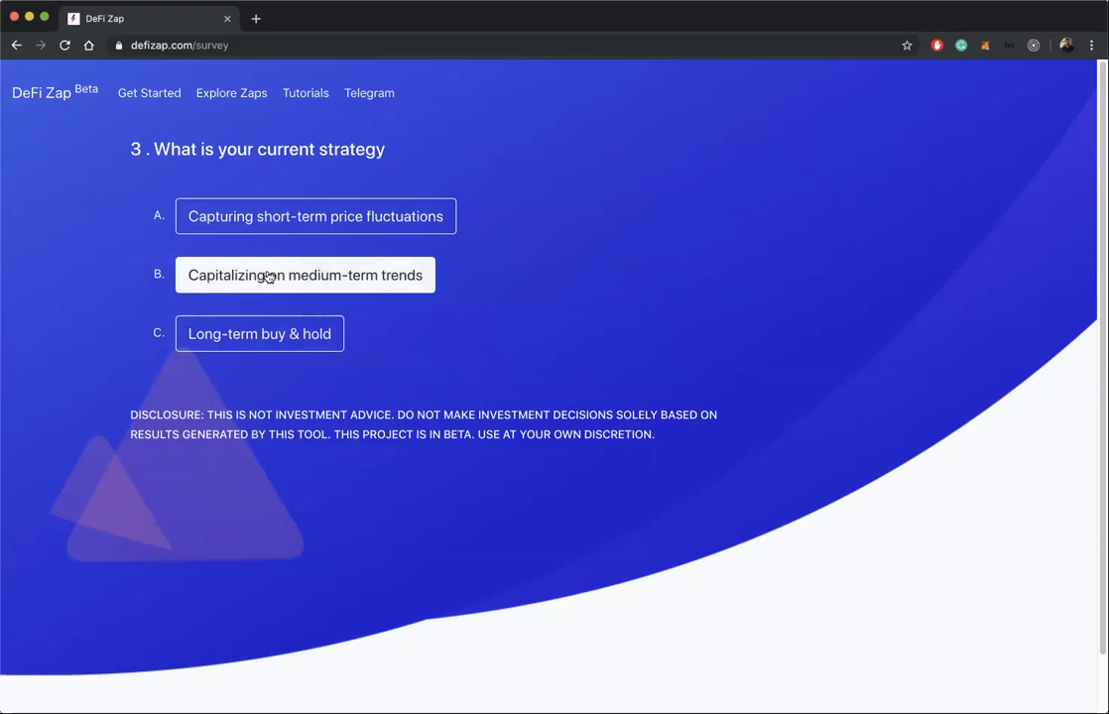
{"action": "left_click", "coordinate": [305, 274]}
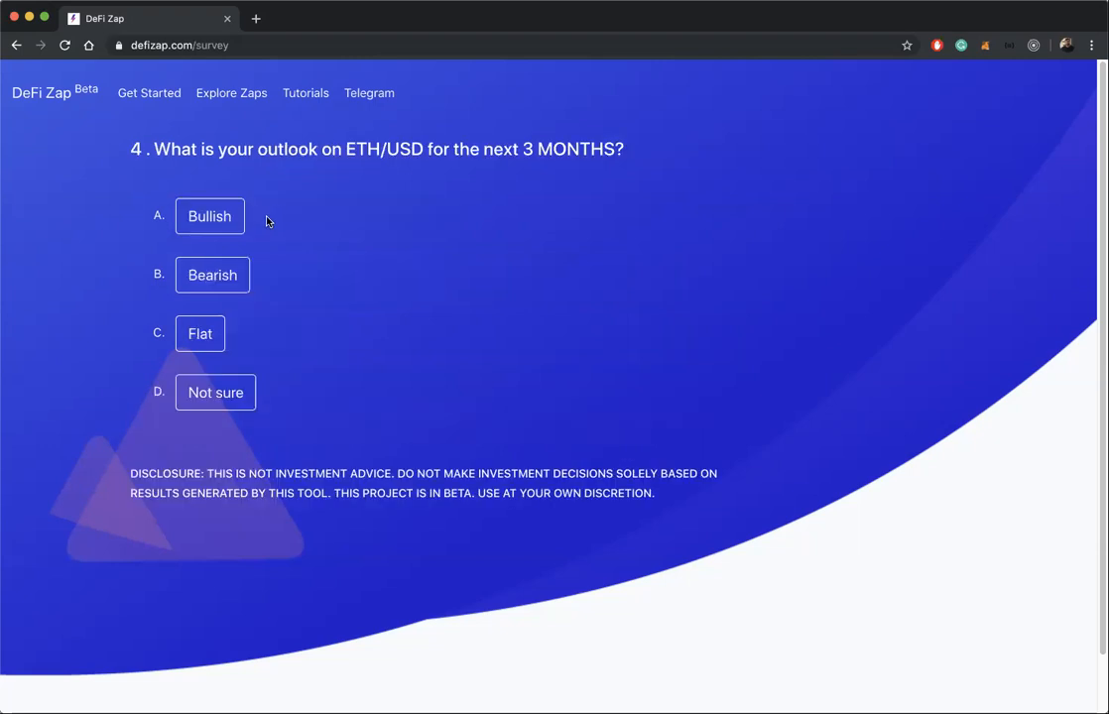
{"action": "mouse_move", "coordinate": [278, 217]}
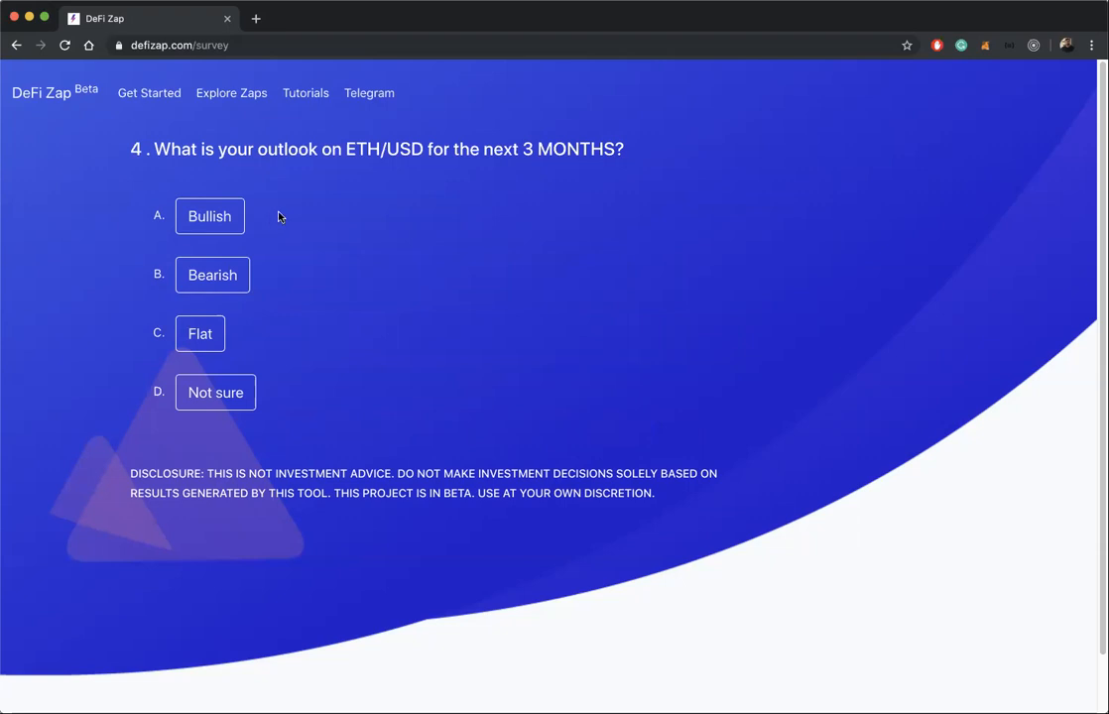
{"action": "mouse_move", "coordinate": [282, 223]}
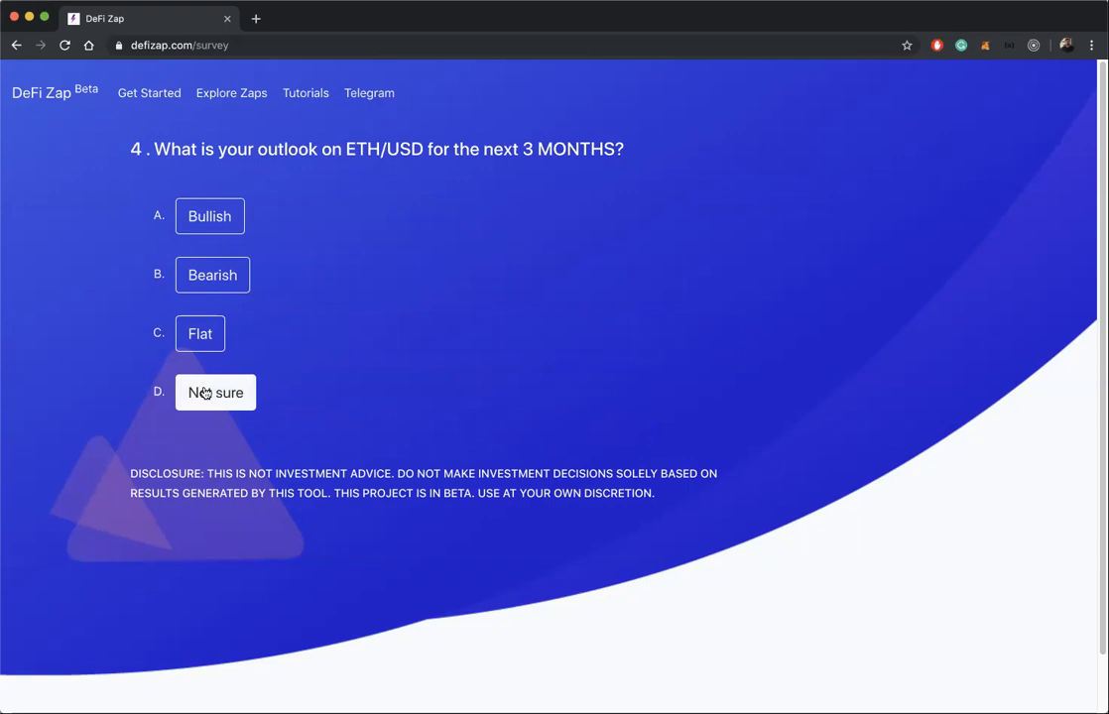
{"action": "left_click", "coordinate": [215, 392]}
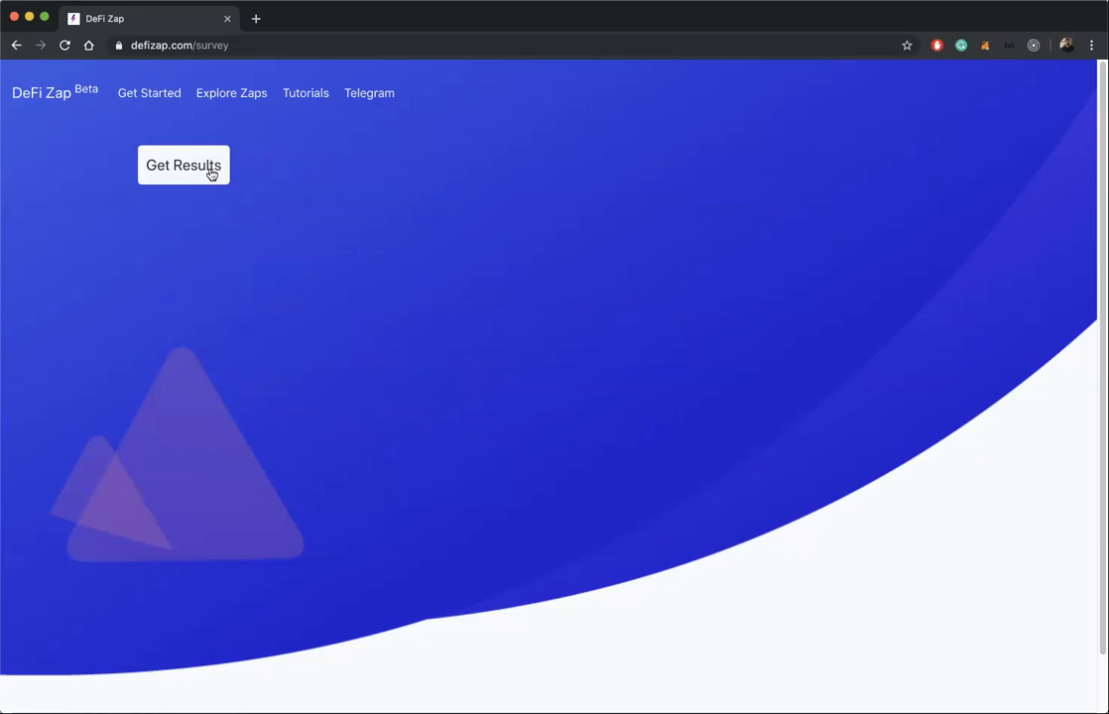
Get the results recommending the Short Term Flat Zap with its 50/25/25 split
{"action": "left_click", "coordinate": [183, 165]}
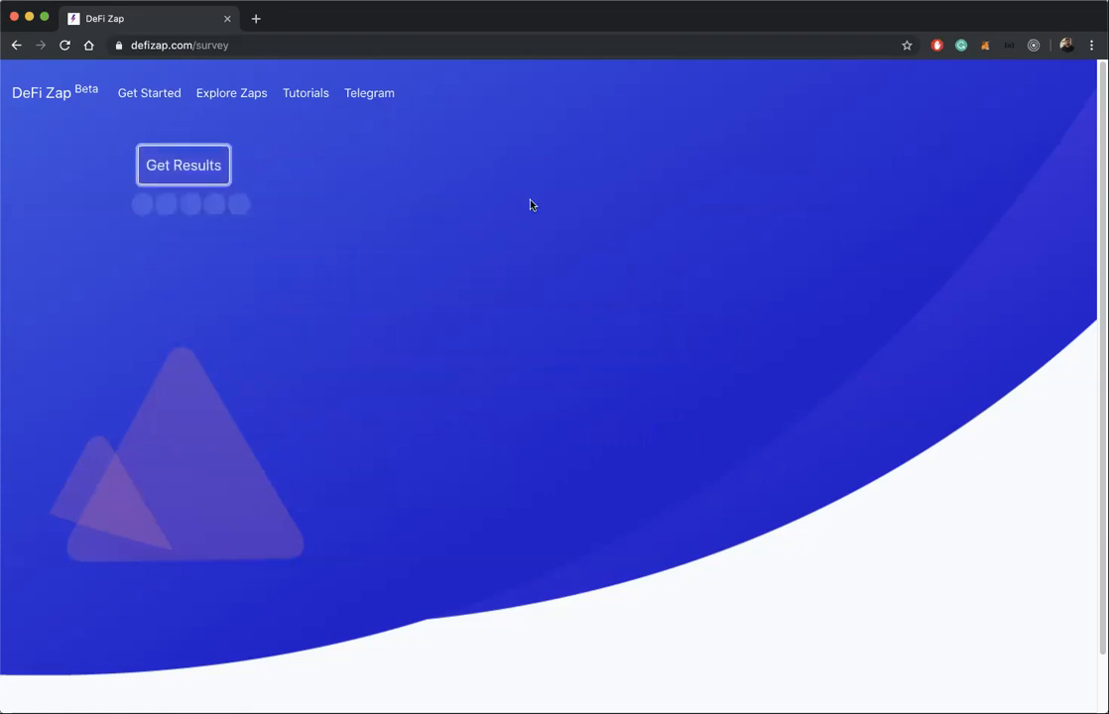
{"action": "left_click", "coordinate": [183, 165]}
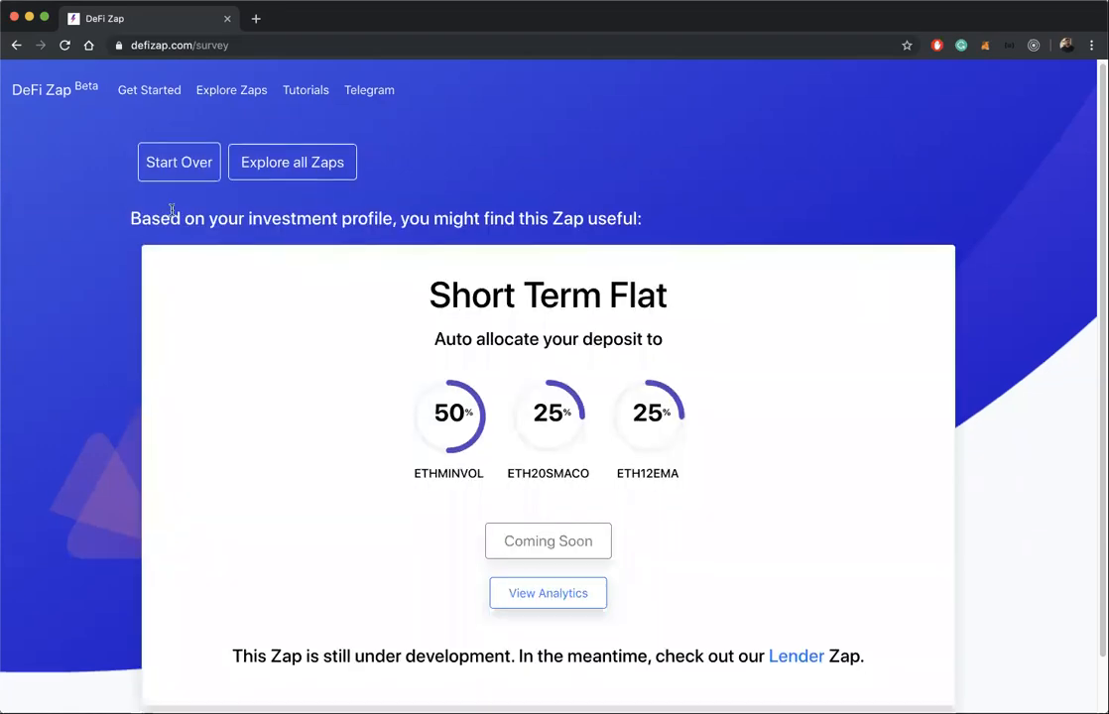
{"action": "scroll", "scroll_direction": "down", "scroll_amount": 3}
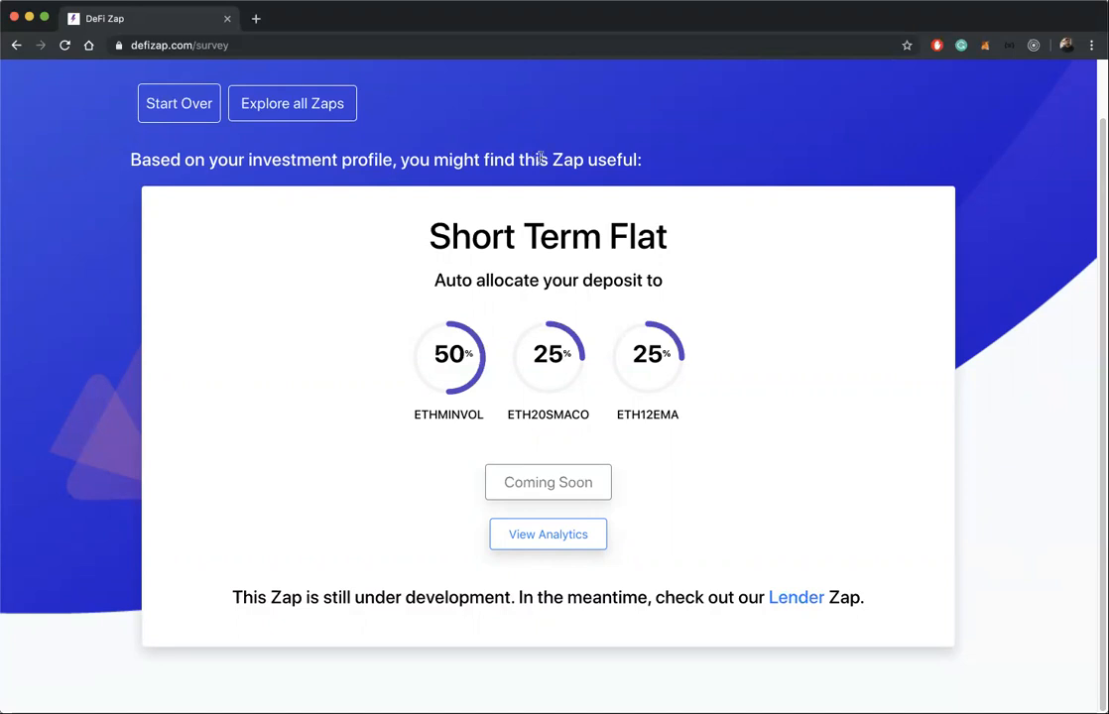
{"action": "mouse_move", "coordinate": [635, 167]}
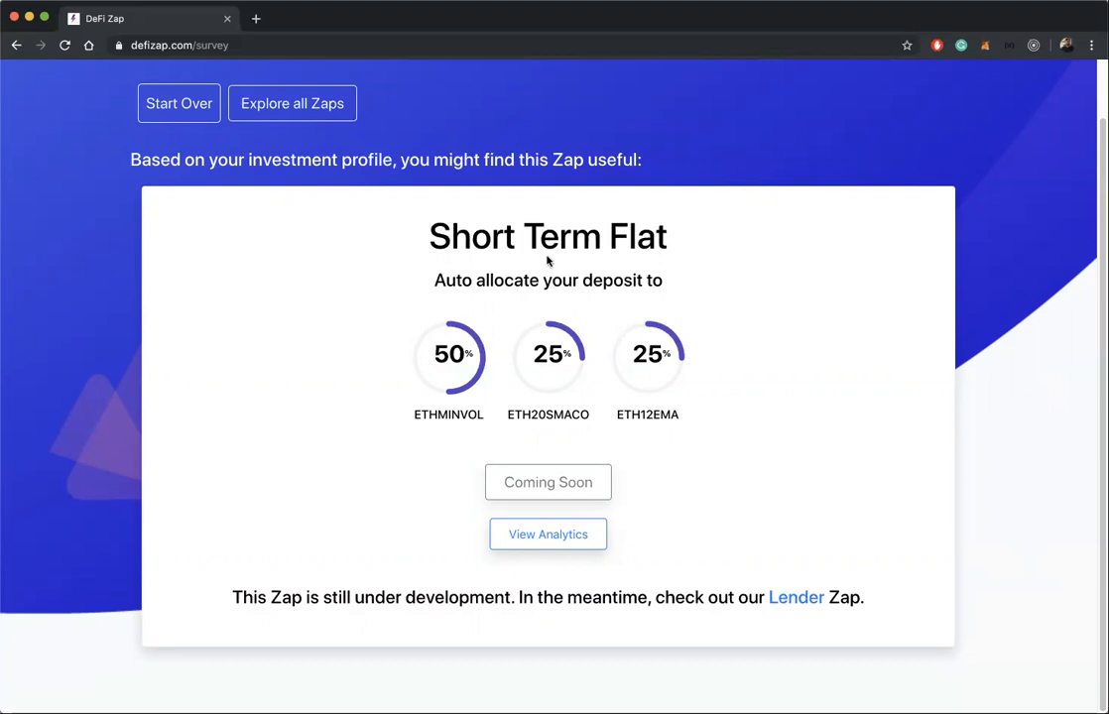
{"action": "mouse_move", "coordinate": [365, 133]}
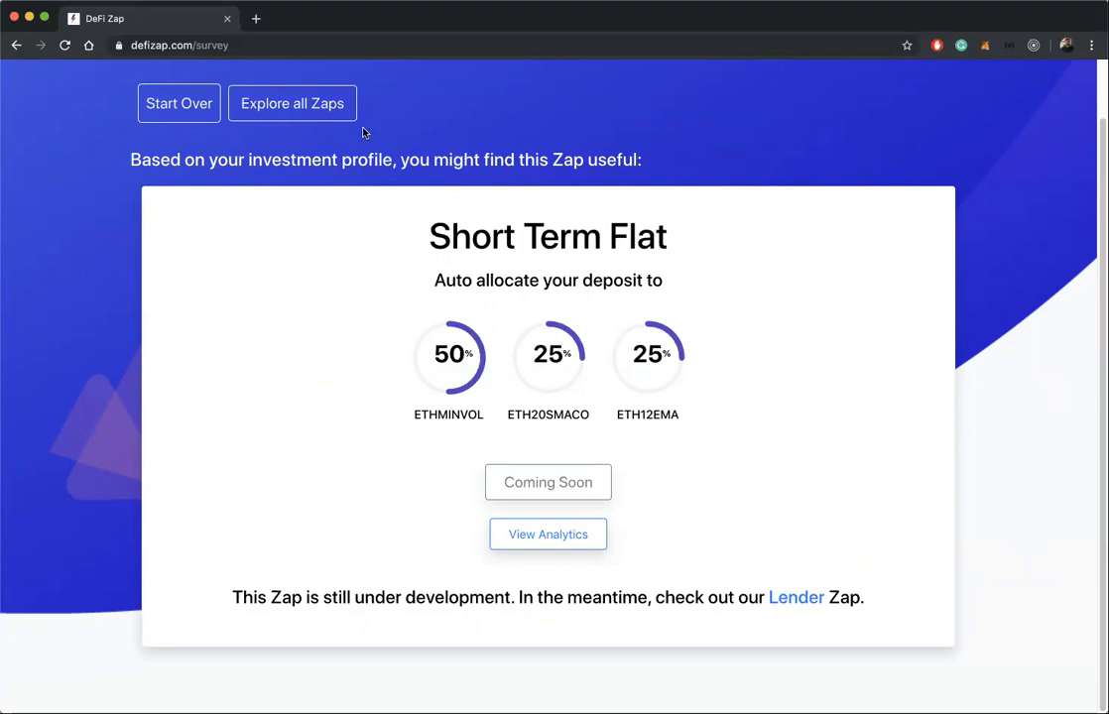
{"action": "mouse_move", "coordinate": [1089, 48]}
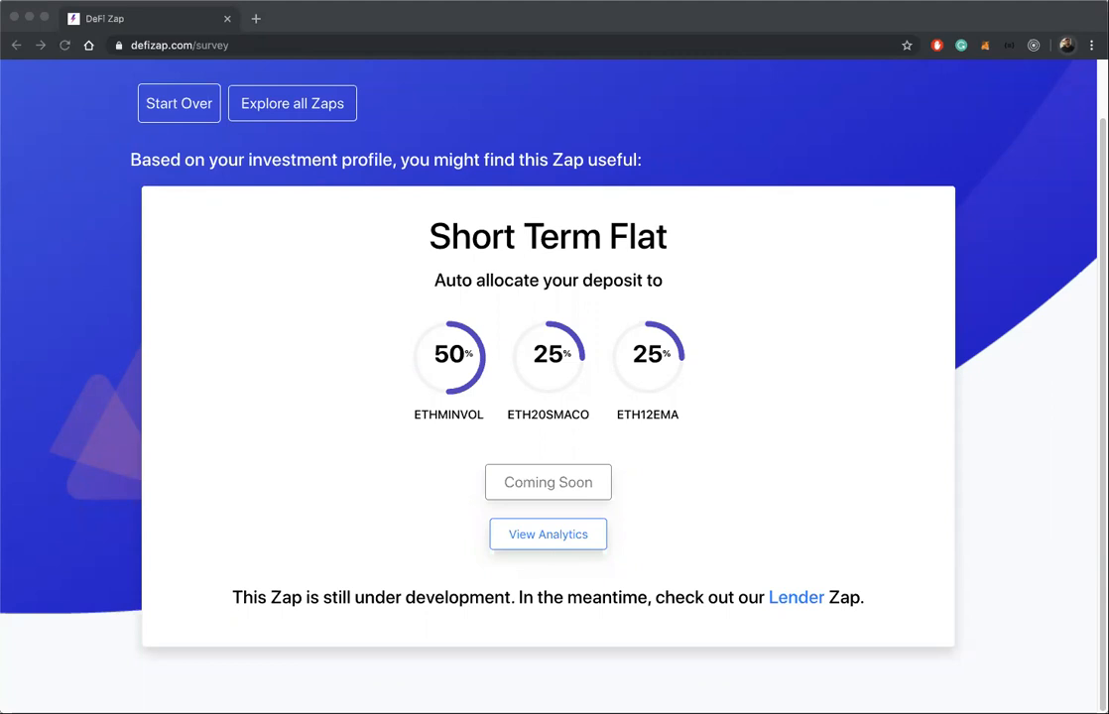
{"action": "mouse_move", "coordinate": [797, 598]}
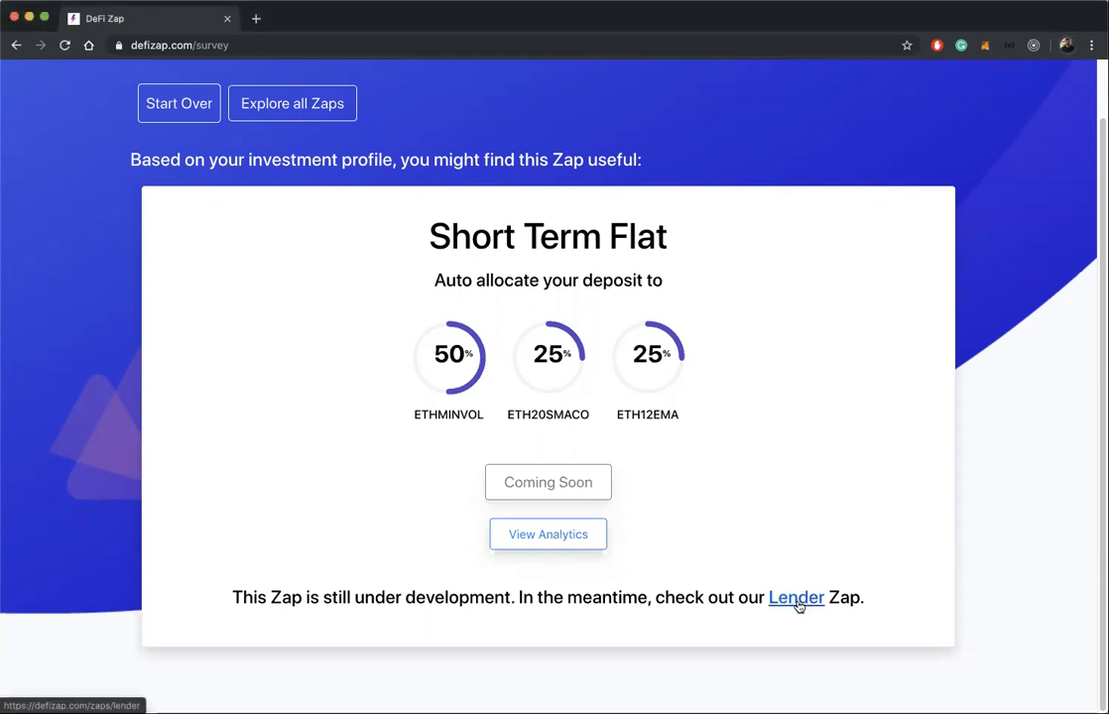
Go to the Lender Zap page allocating 90% cDai and 10% dLETH2x
{"action": "left_click", "coordinate": [795, 598]}
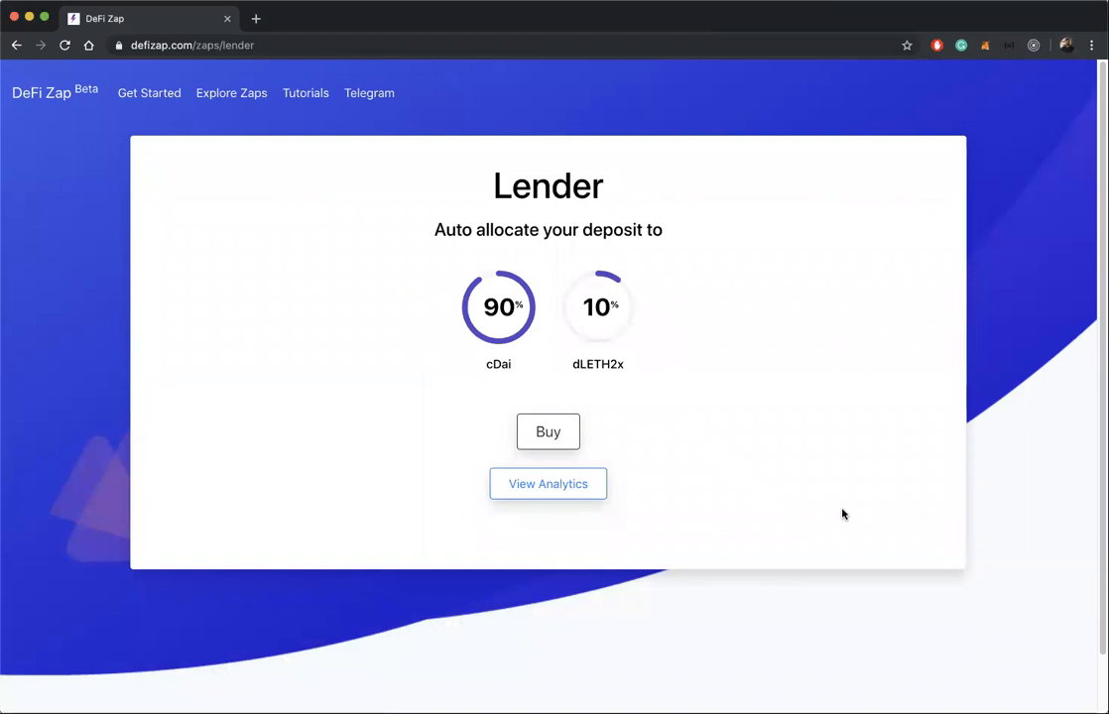
{"action": "mouse_move", "coordinate": [819, 436]}
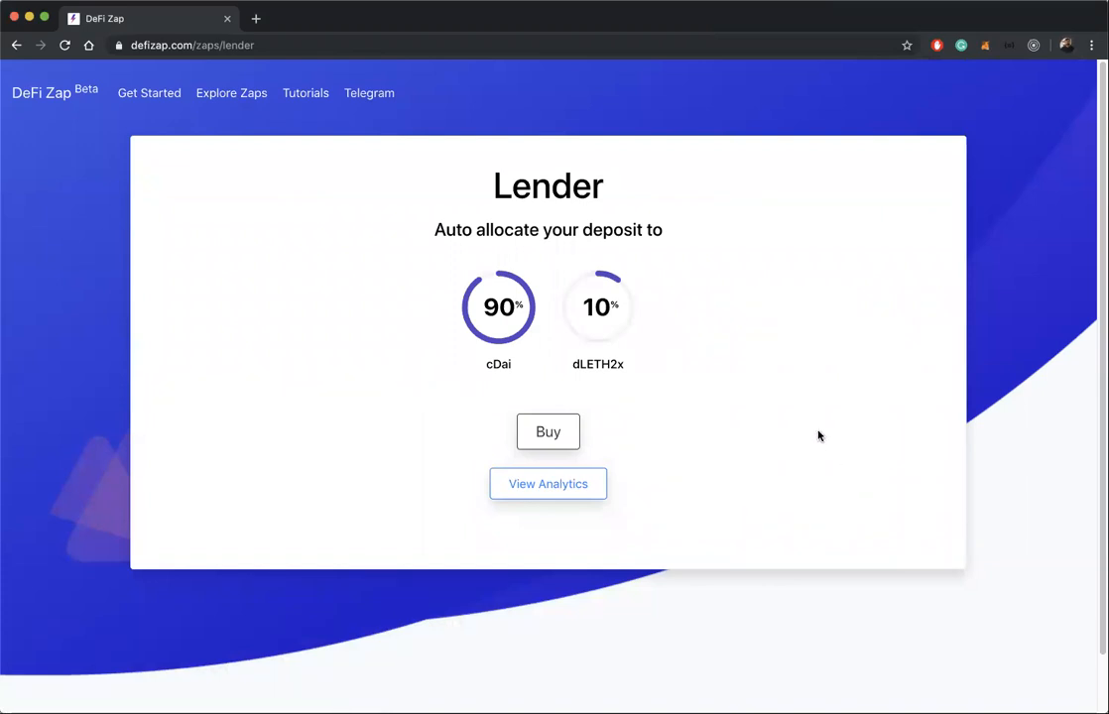
{"action": "mouse_move", "coordinate": [613, 361]}
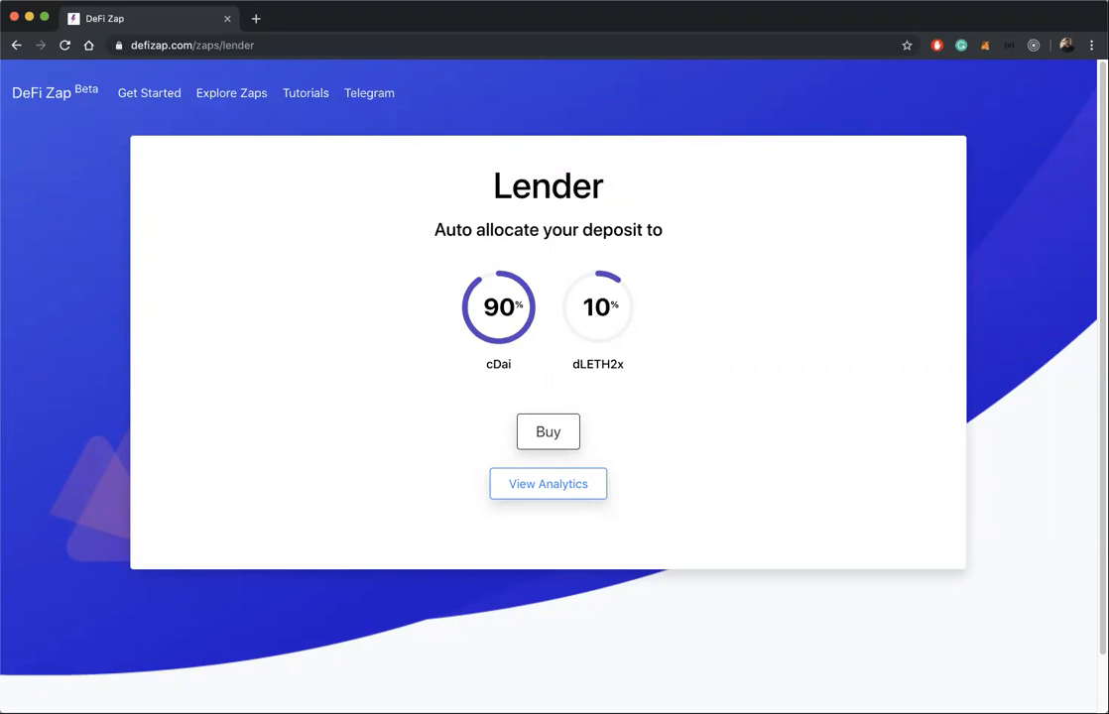
{"action": "mouse_move", "coordinate": [763, 375]}
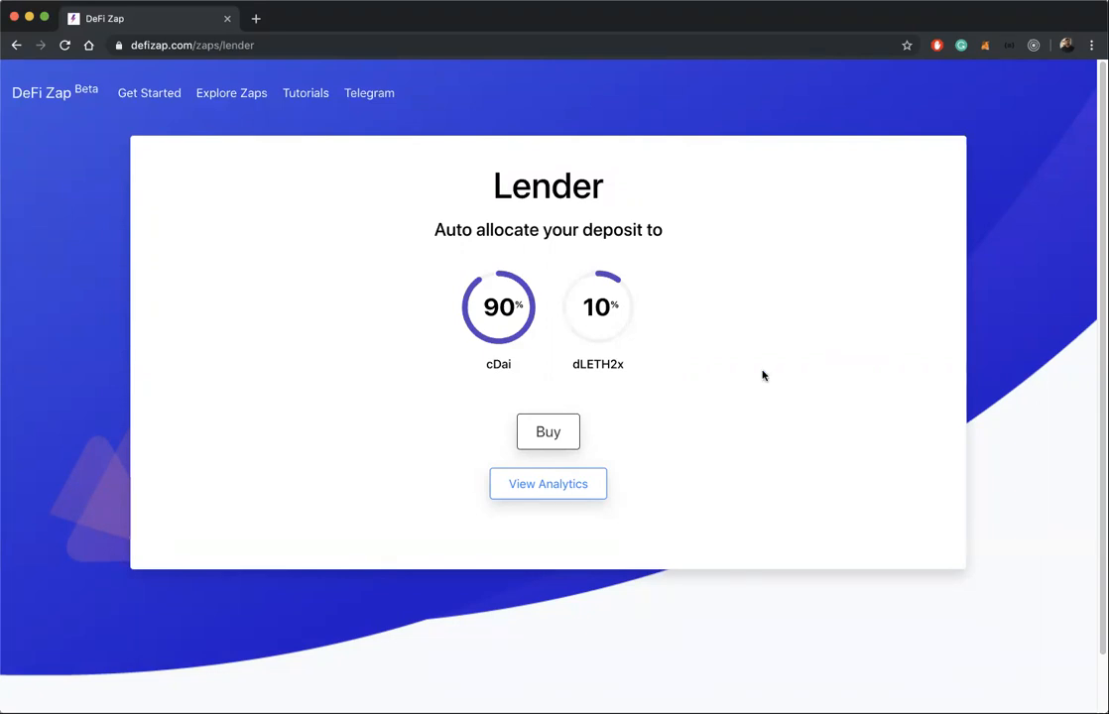
Buy the Lender Zap with an investment amount of 1 ETH and confirm the purchase
{"action": "left_click", "coordinate": [548, 430]}
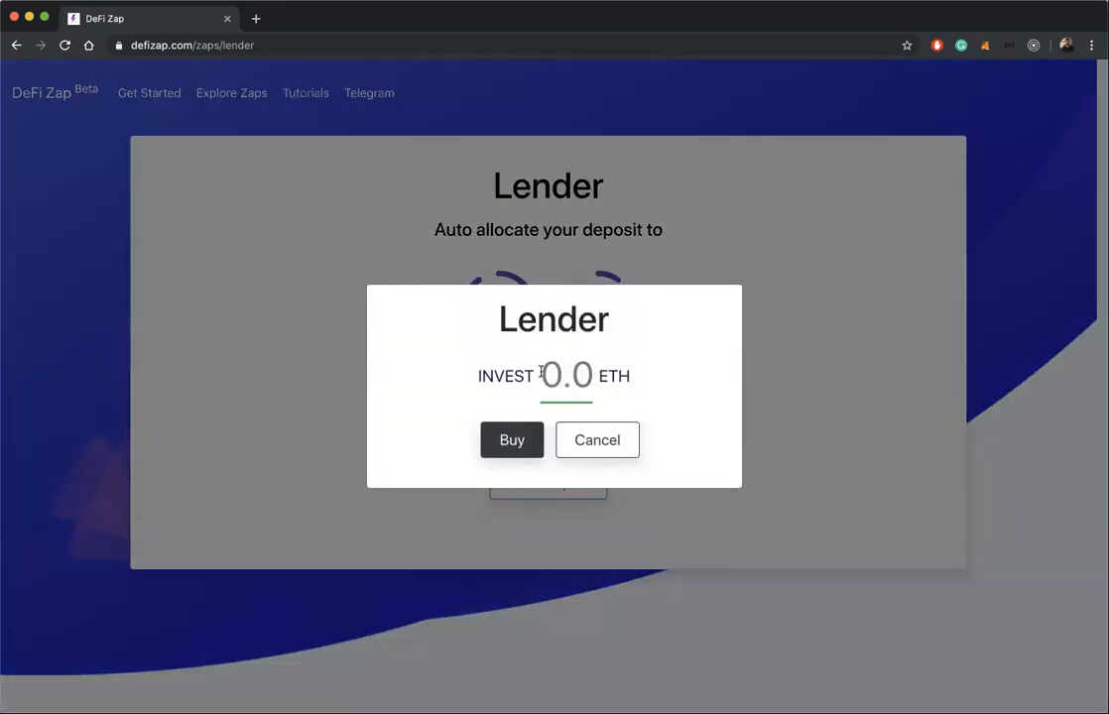
{"action": "type", "text": "1"}
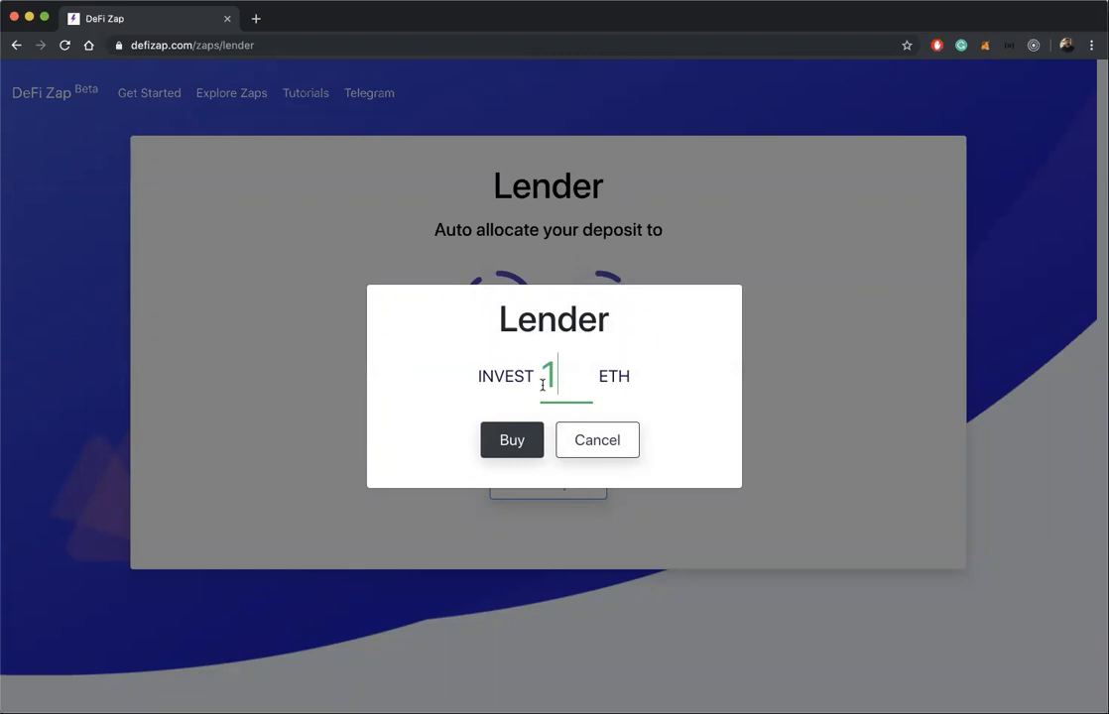
{"action": "left_click", "coordinate": [512, 440]}
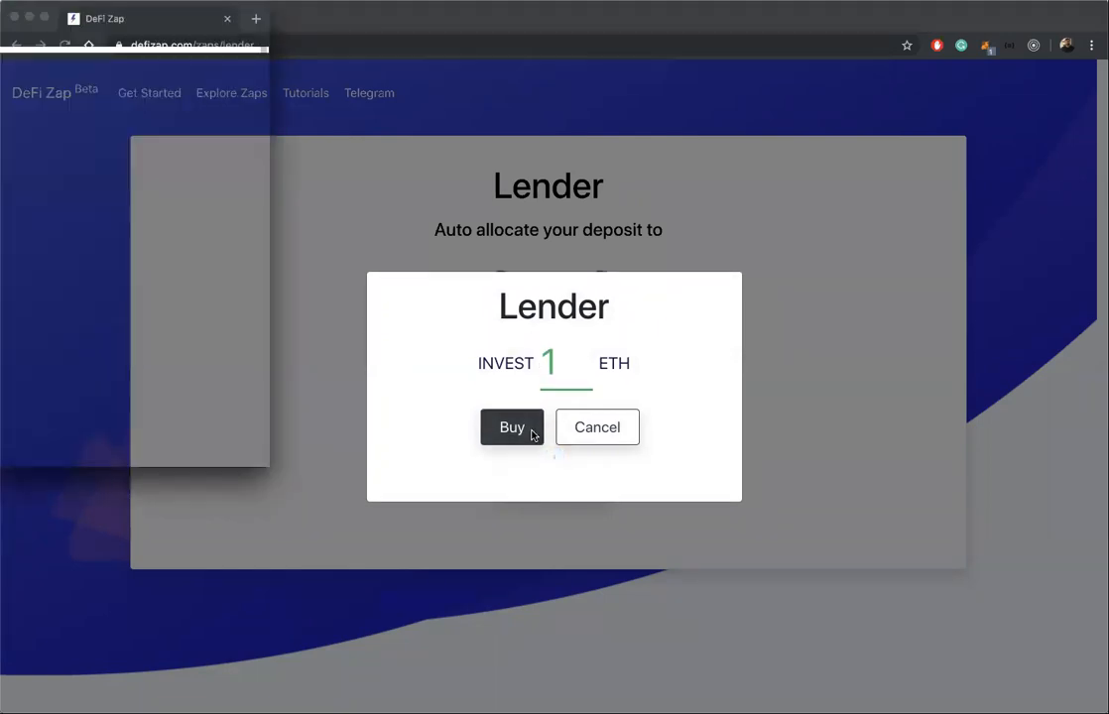
{"action": "left_click", "coordinate": [511, 426]}
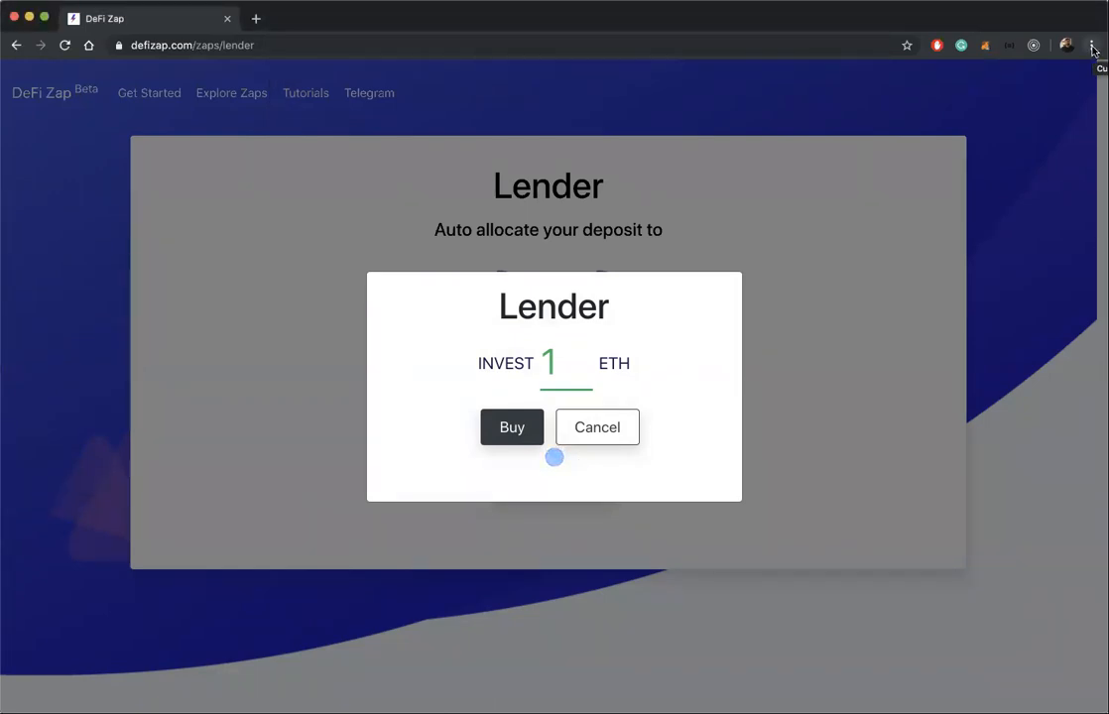
{"action": "left_click", "coordinate": [1091, 46]}
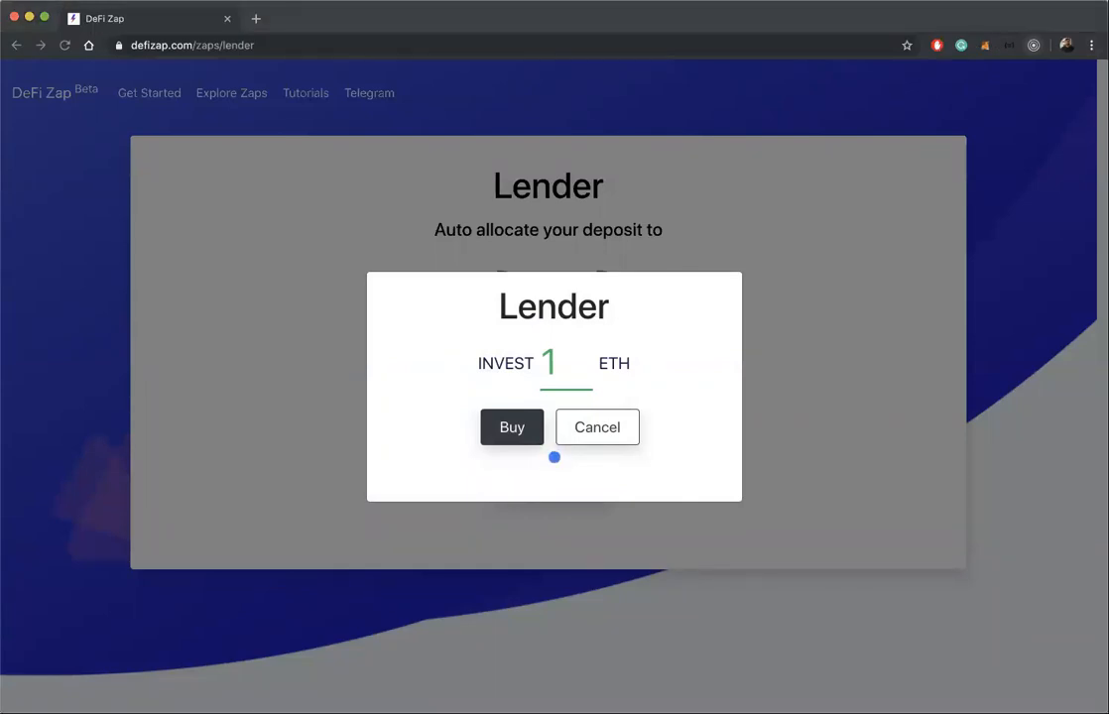
{"action": "left_click", "coordinate": [512, 427]}
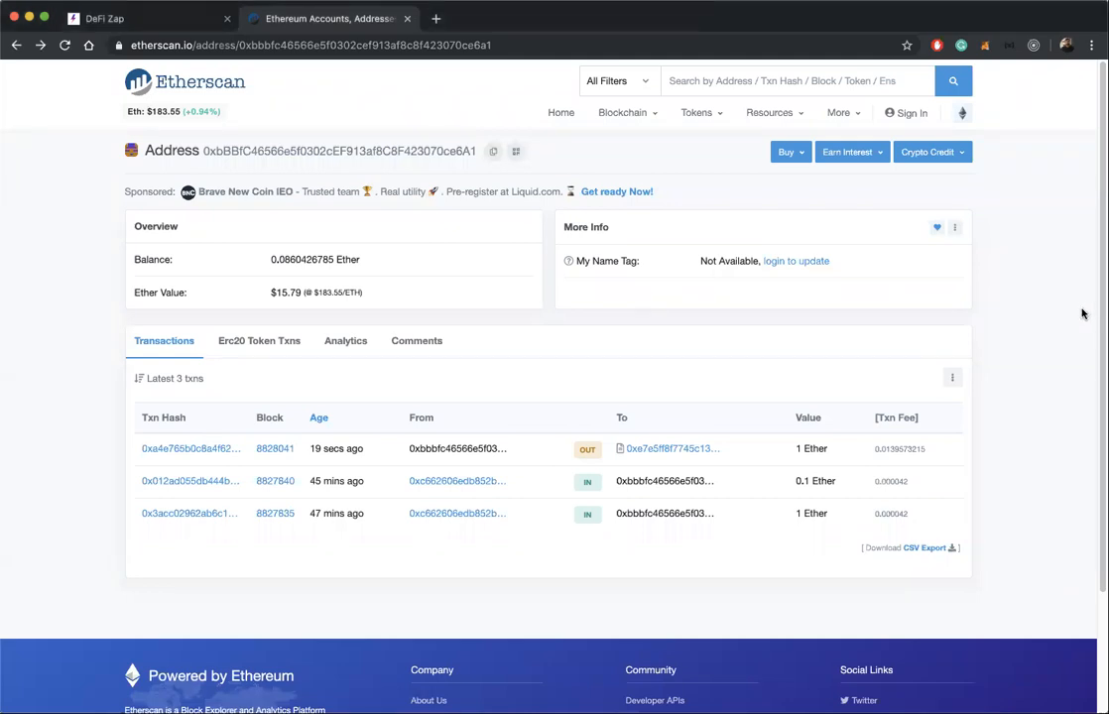
{"action": "mouse_move", "coordinate": [207, 448]}
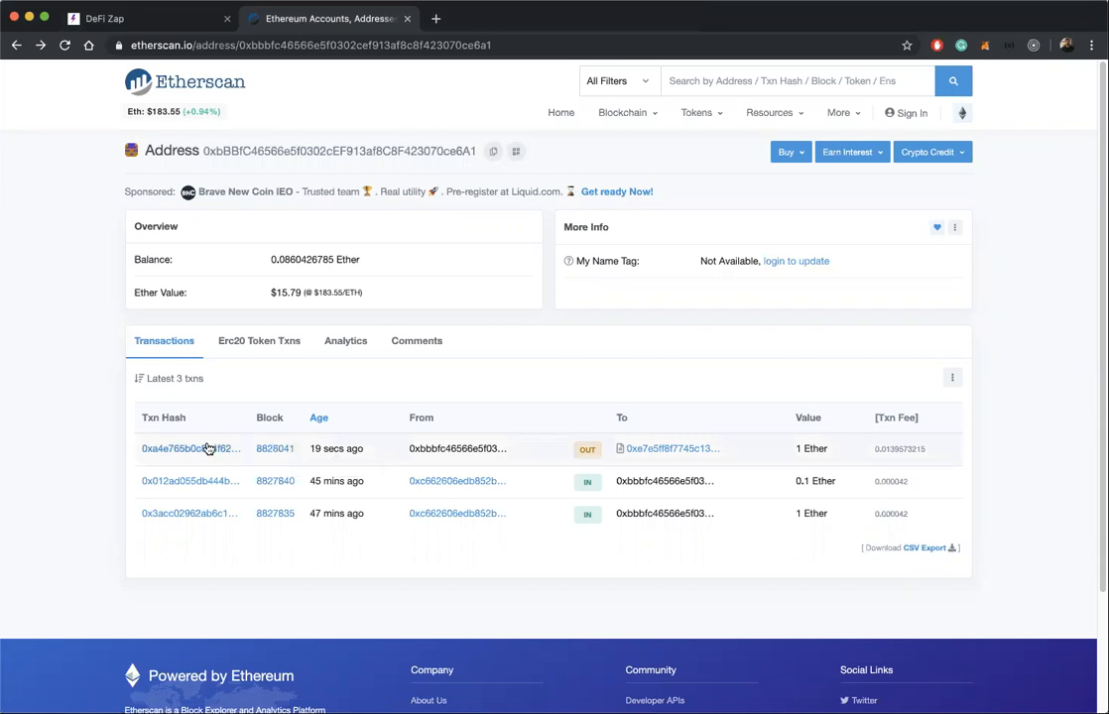
View the outgoing 1 Ether transaction's token transfers and 0.0139573215 Ether fee
{"action": "left_click", "coordinate": [189, 448]}
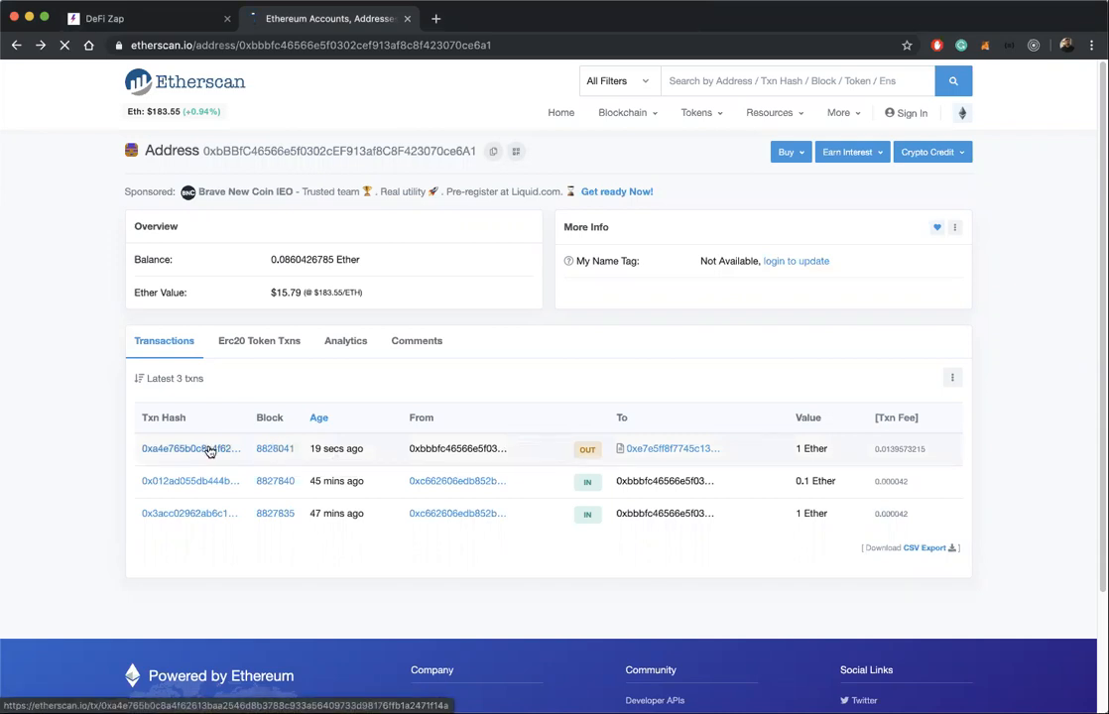
{"action": "left_click", "coordinate": [188, 448]}
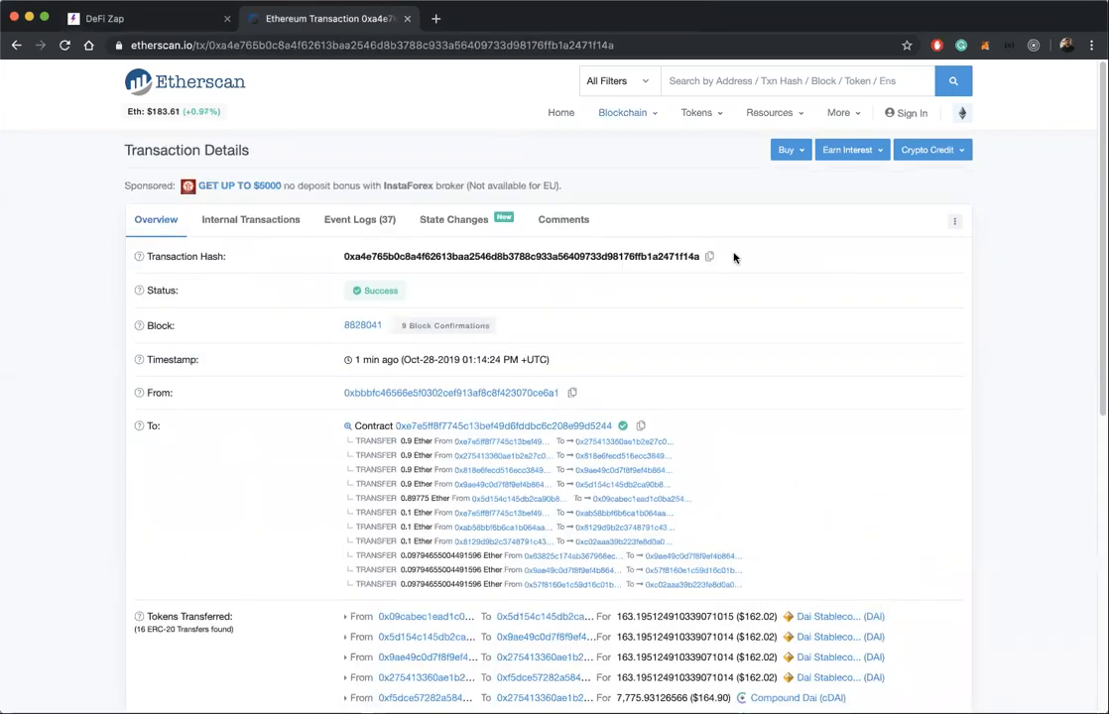
{"action": "scroll", "scroll_direction": "down", "scroll_amount": 3}
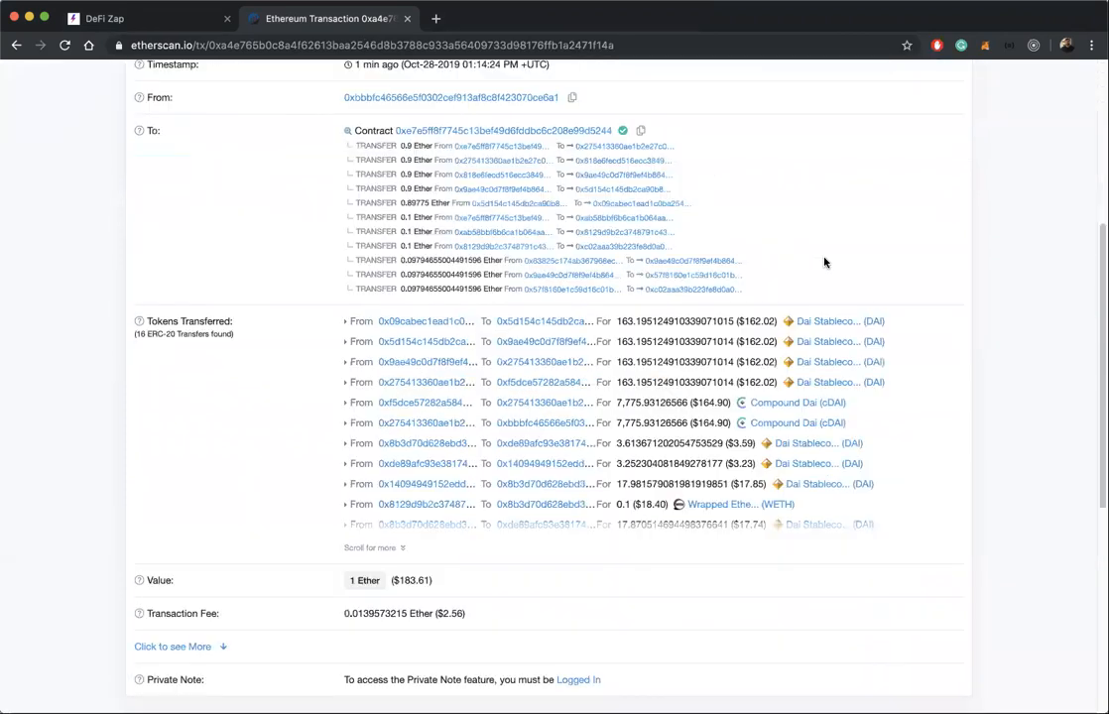
{"action": "mouse_move", "coordinate": [932, 258]}
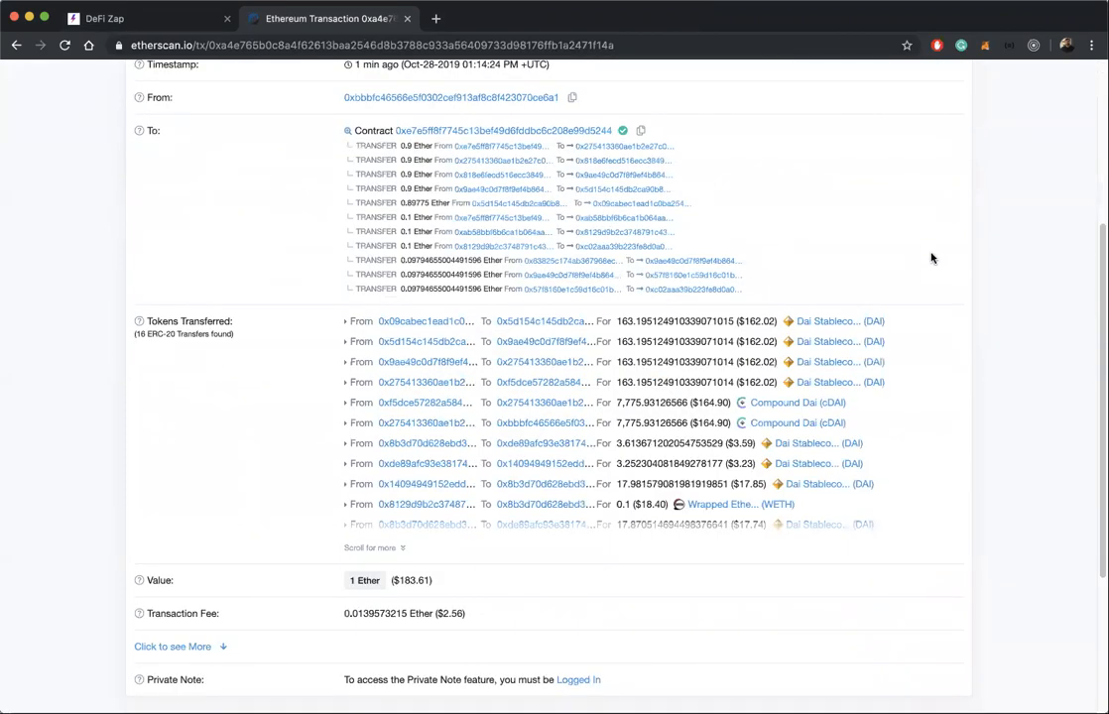
{"action": "scroll", "scroll_direction": "down", "scroll_amount": 3}
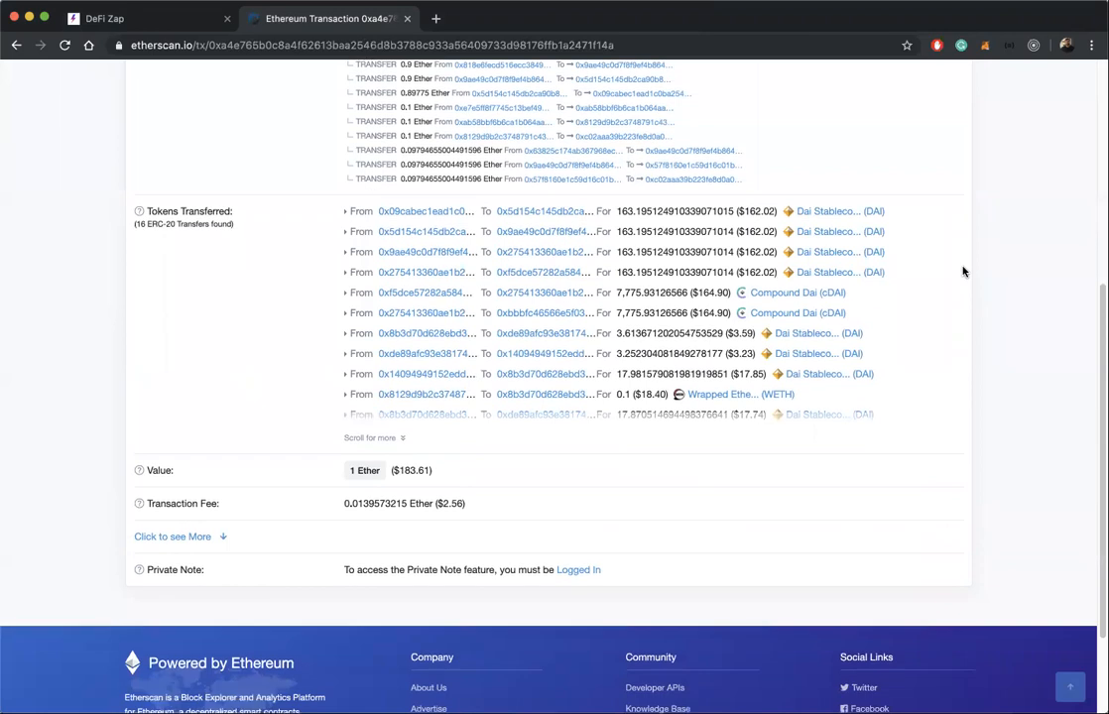
{"action": "scroll", "scroll_direction": "down", "scroll_amount": 3}
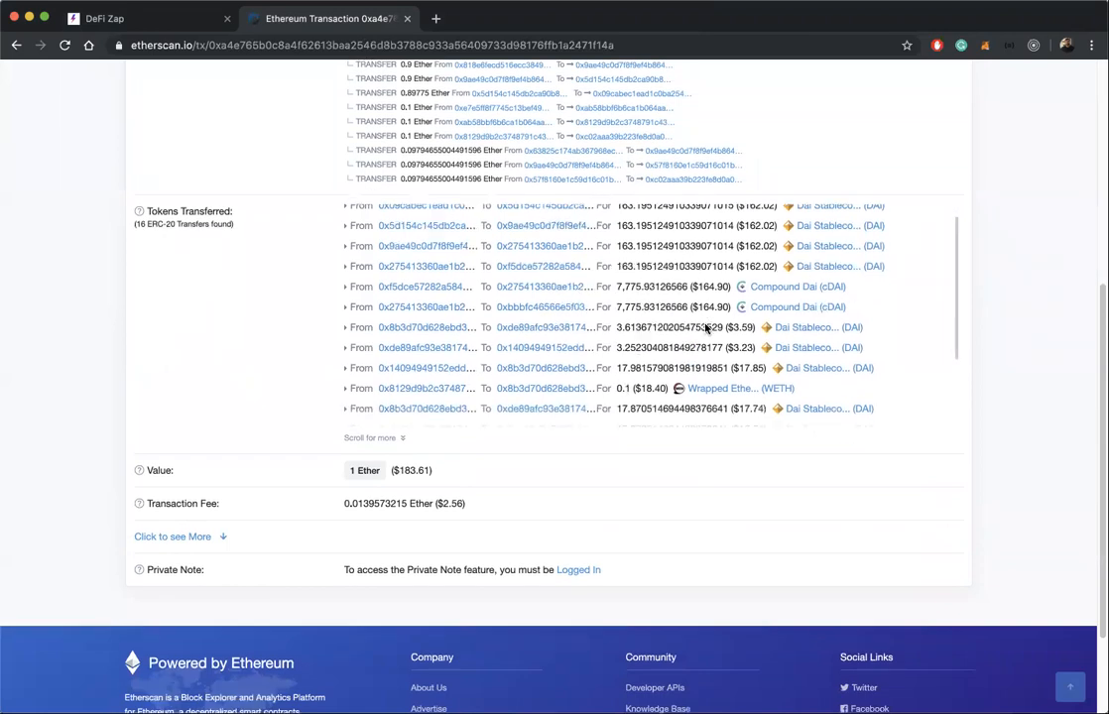
{"action": "scroll", "scroll_direction": "down", "scroll_amount": 3}
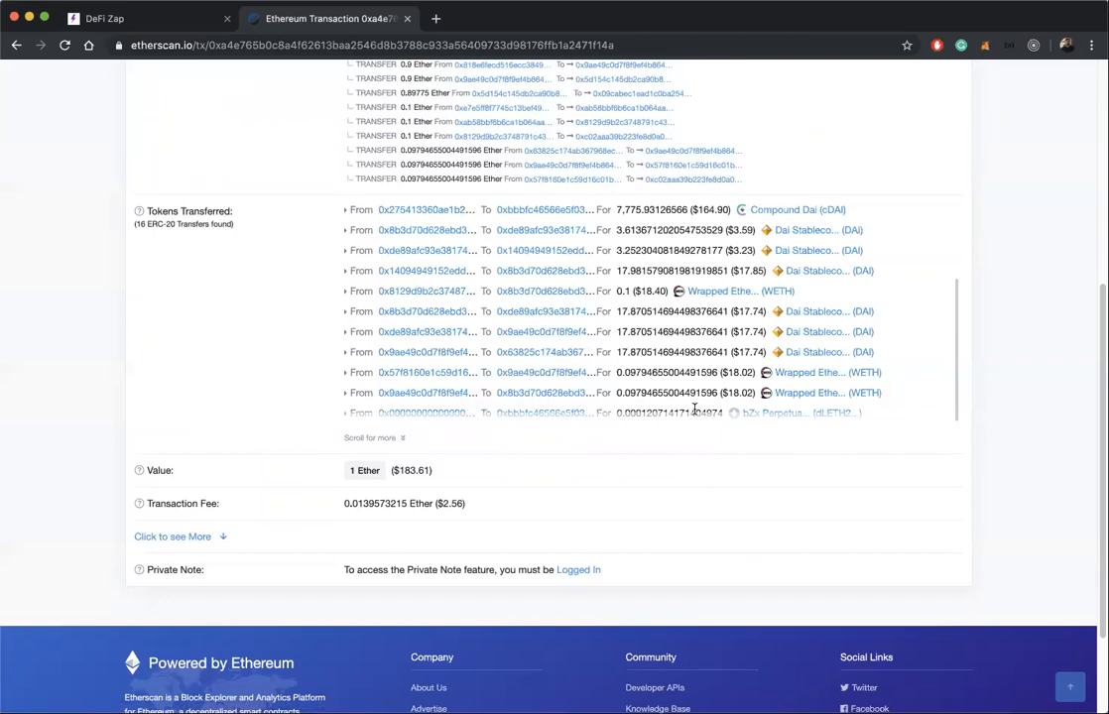
{"action": "scroll", "scroll_direction": "down", "scroll_amount": 3}
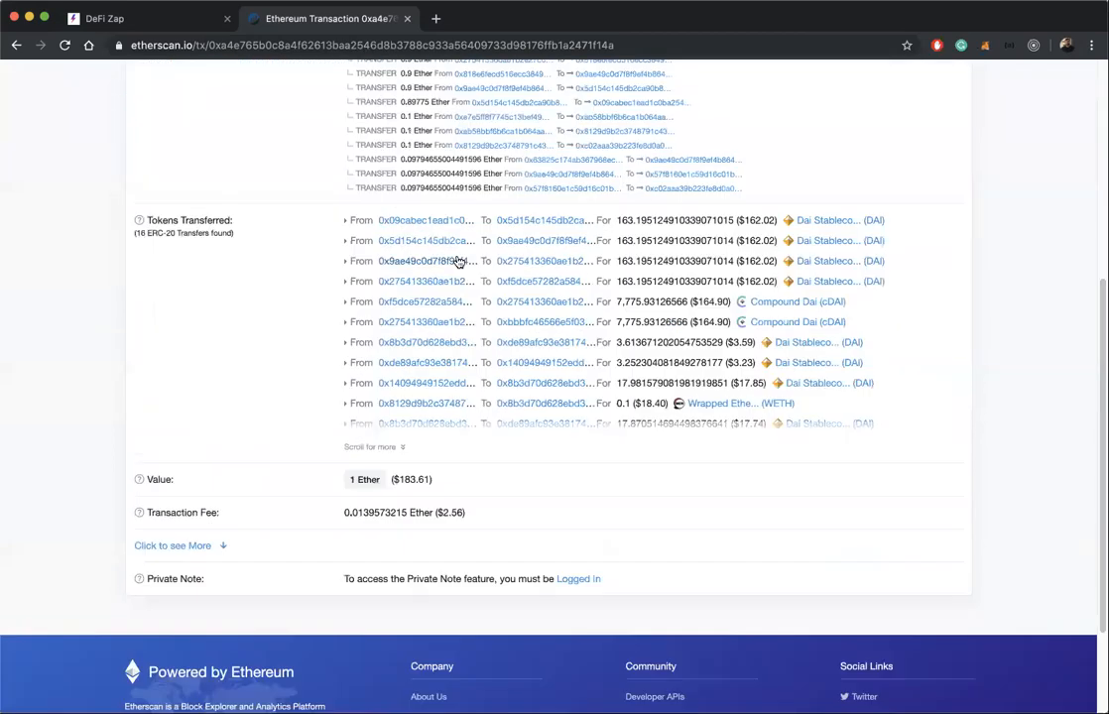
{"action": "scroll", "scroll_direction": "up", "scroll_amount": 3}
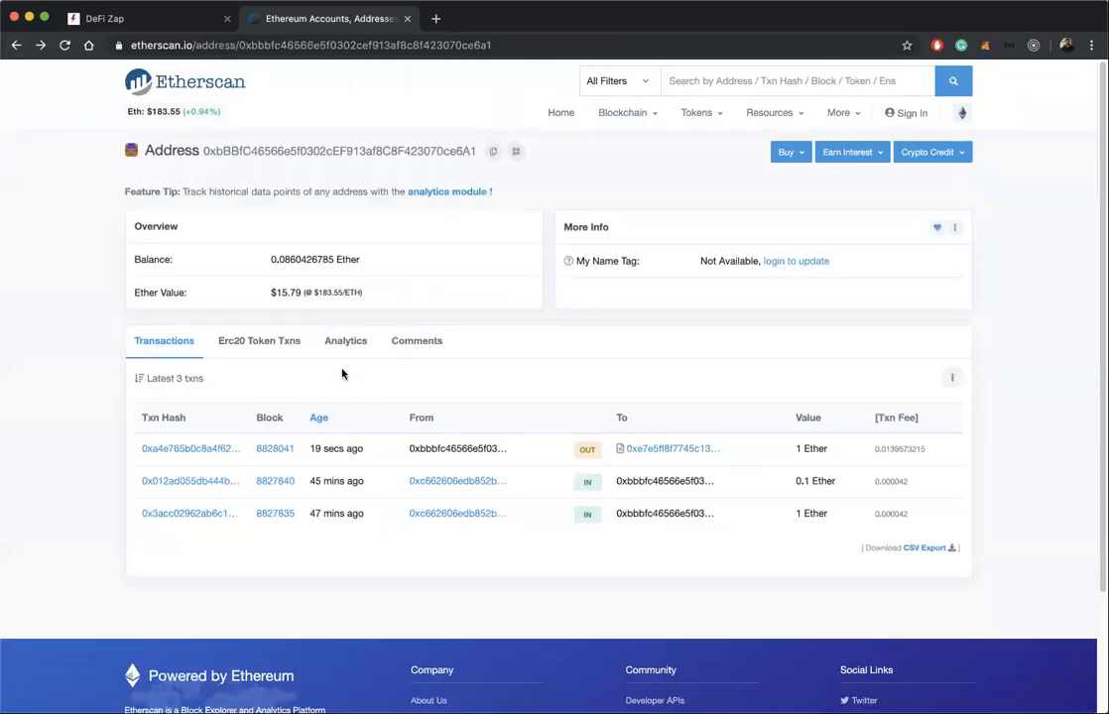
Check the address's ERC-20 token transfers, then return to the 1 Ether transaction details
{"action": "left_click", "coordinate": [258, 341]}
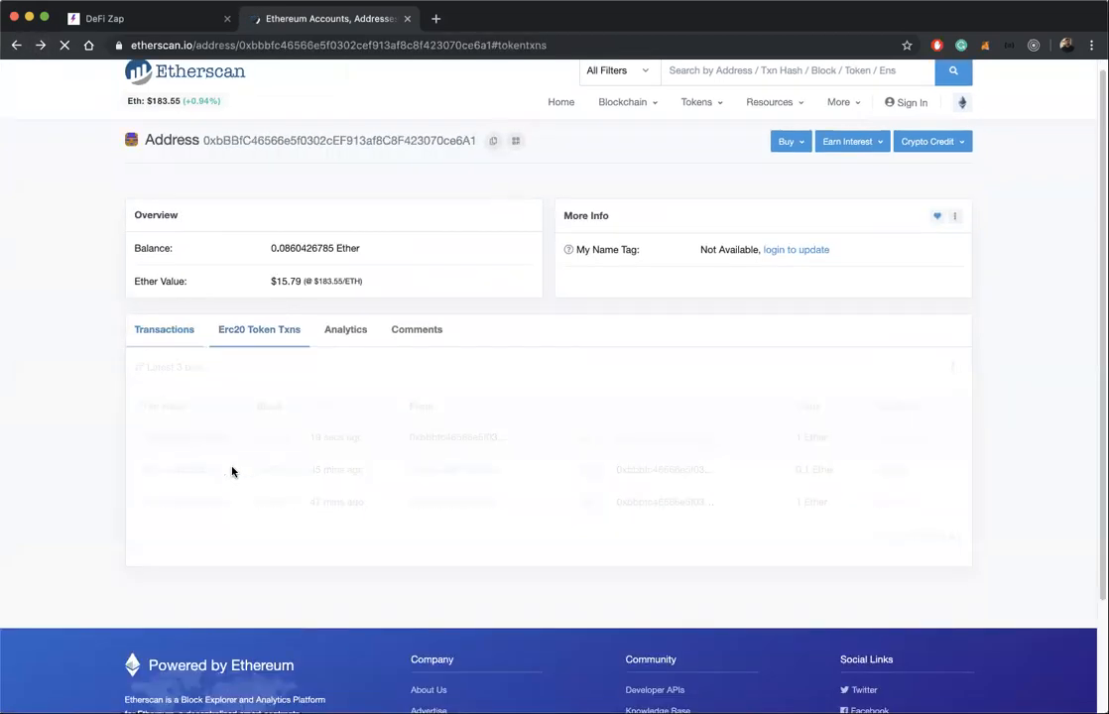
{"action": "left_click", "coordinate": [163, 330]}
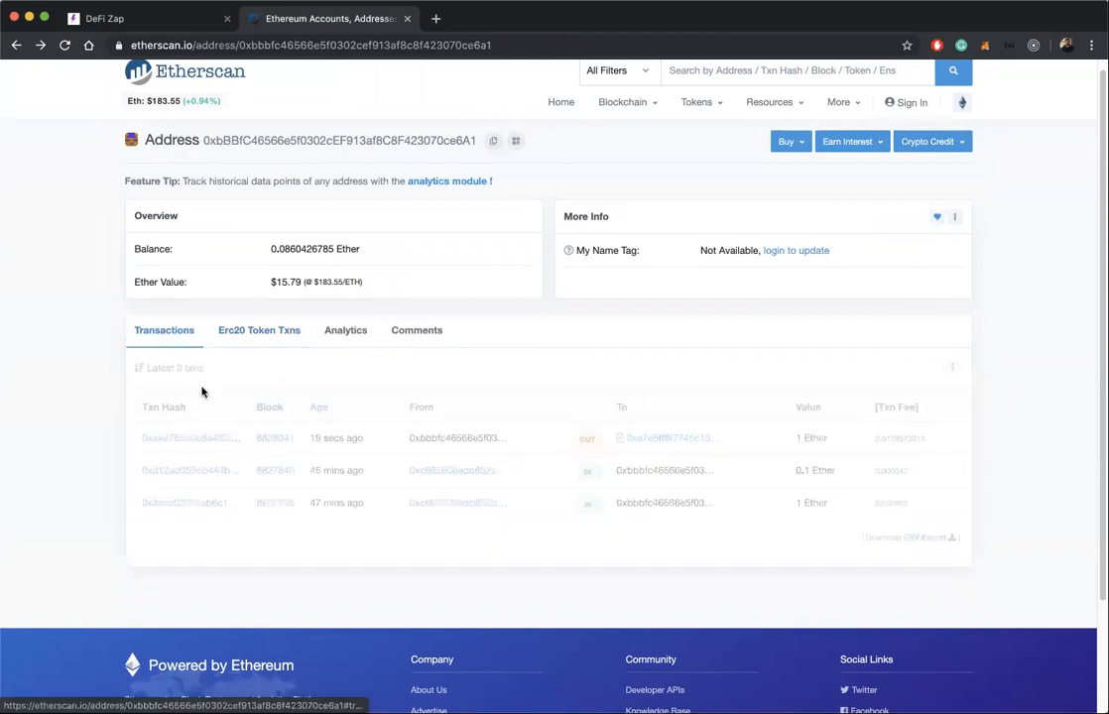
{"action": "left_click", "coordinate": [183, 439]}
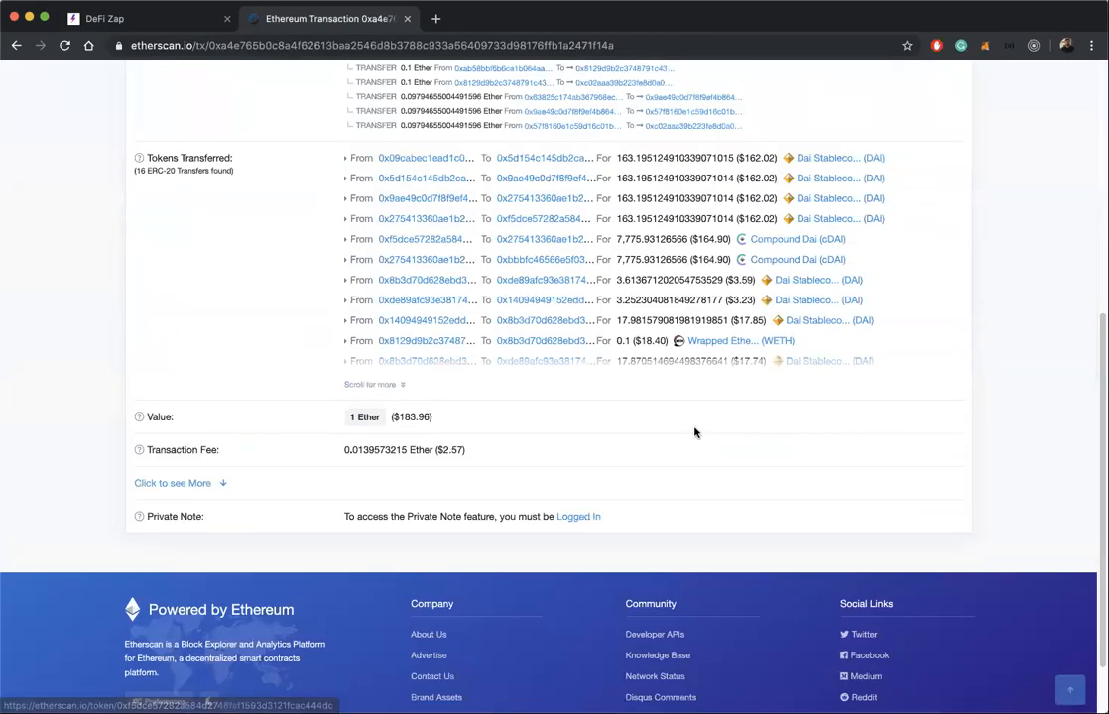
{"action": "double_click", "coordinate": [449, 448]}
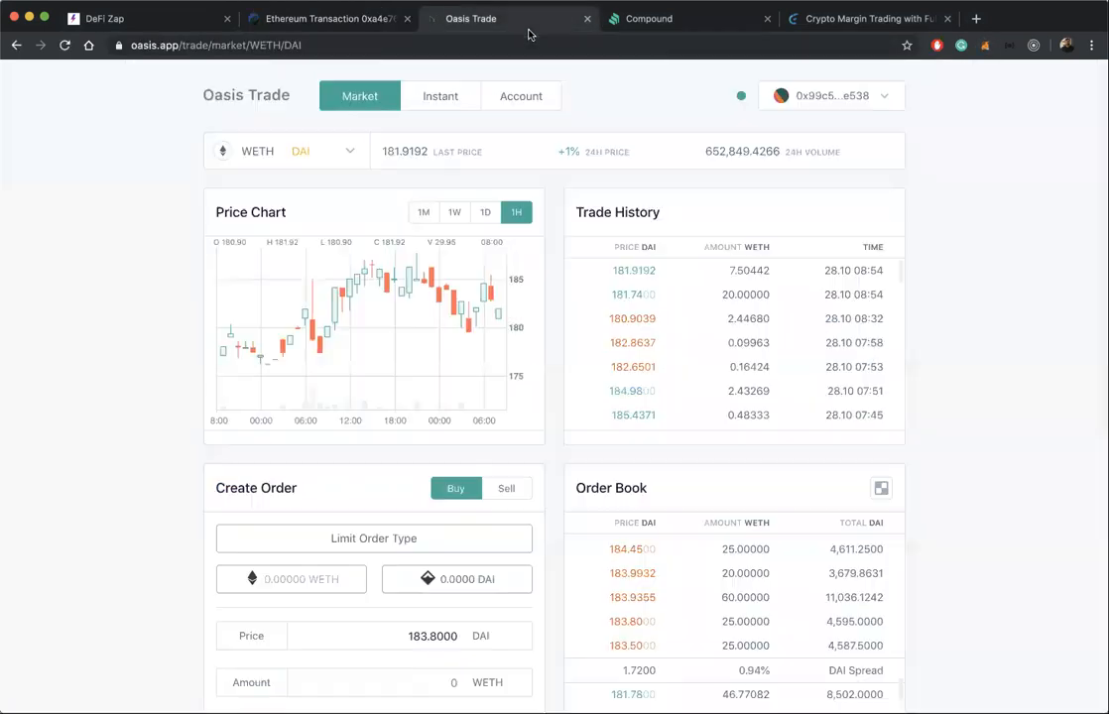
Revisit the Etherscan transaction fee, then move to the Oasis Trade WETH/DAI market
{"action": "left_click", "coordinate": [328, 17]}
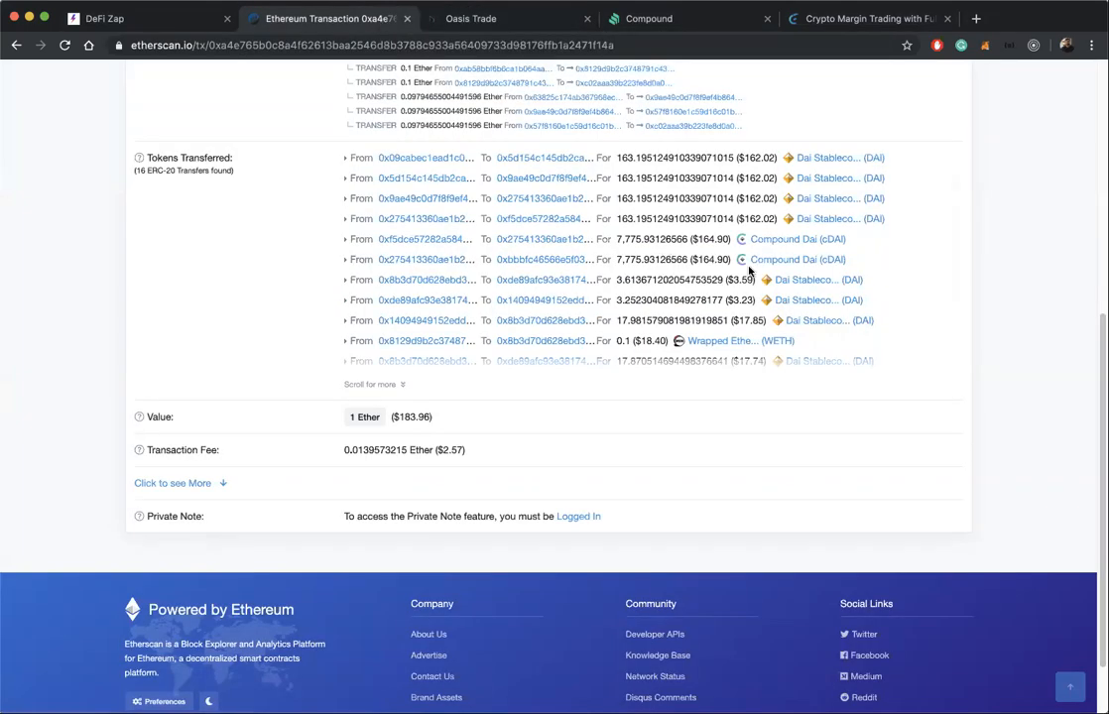
{"action": "mouse_move", "coordinate": [994, 246]}
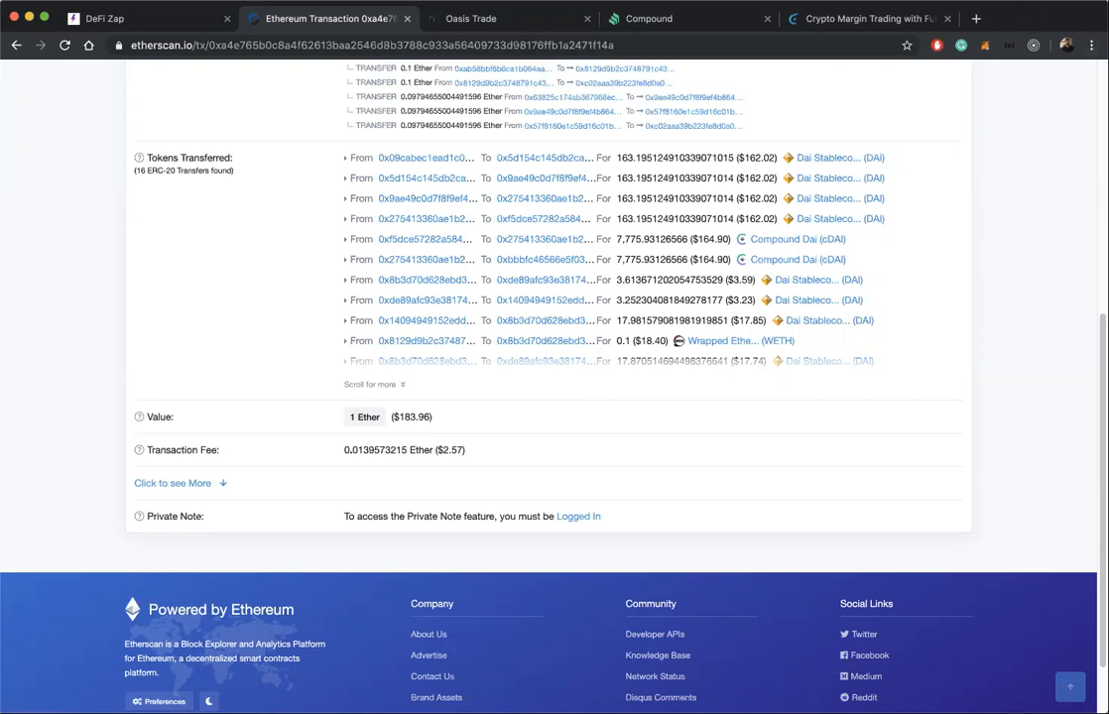
{"action": "mouse_move", "coordinate": [929, 12]}
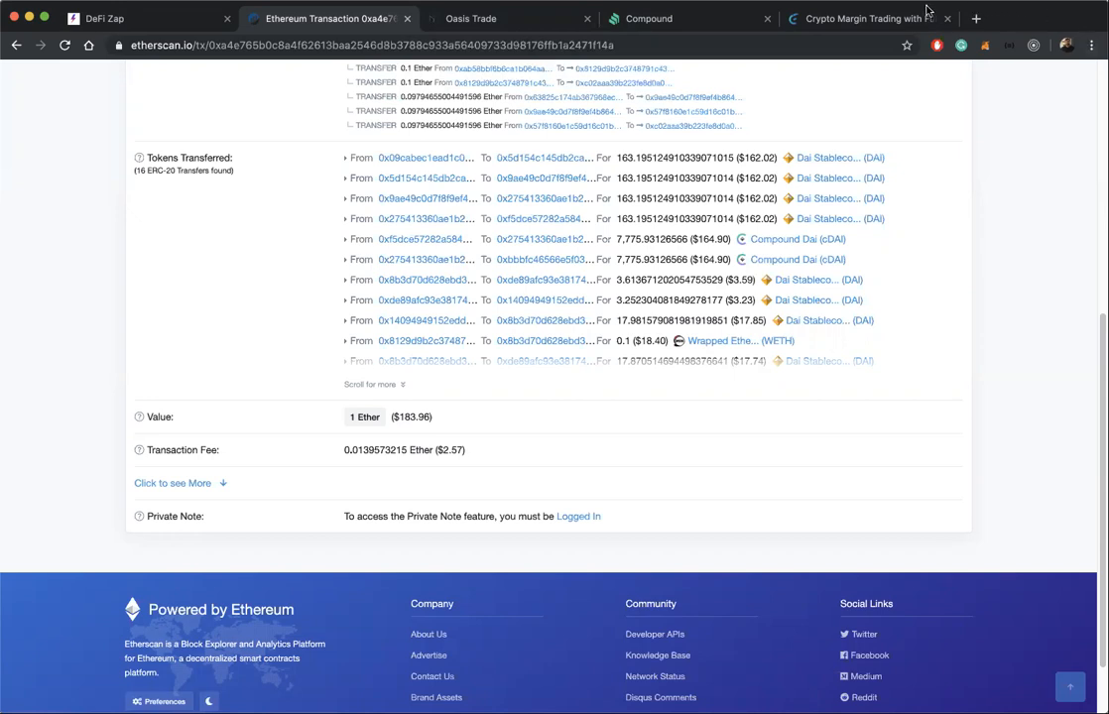
{"action": "scroll", "scroll_direction": "up", "scroll_amount": 3}
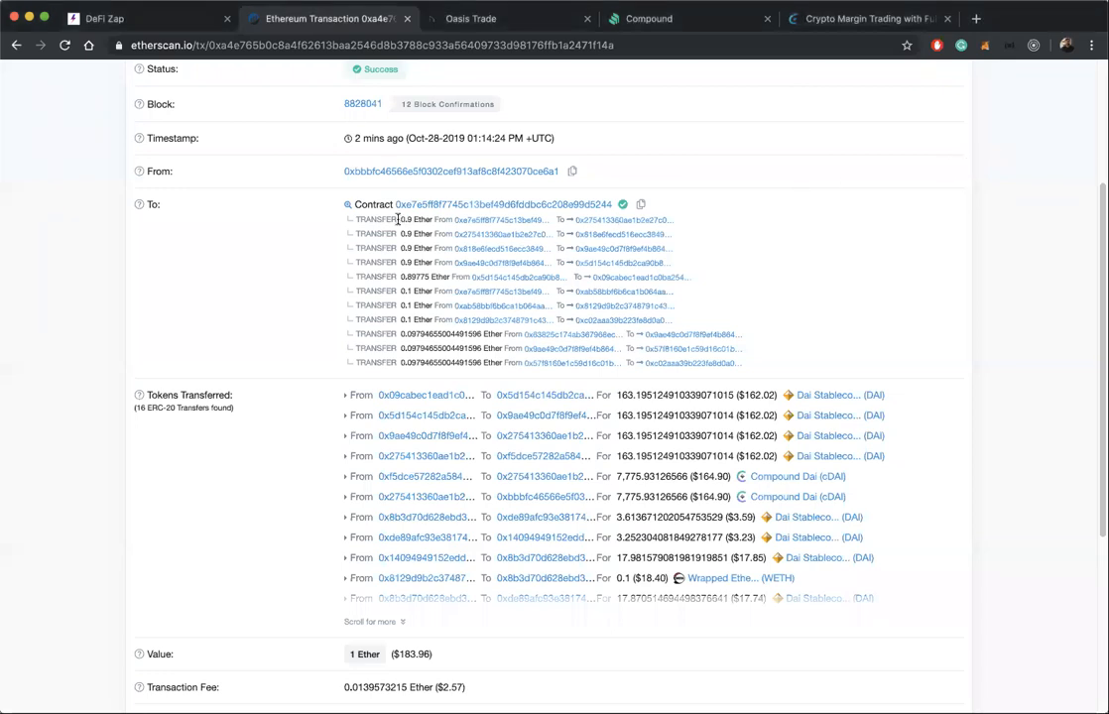
{"action": "mouse_move", "coordinate": [484, 149]}
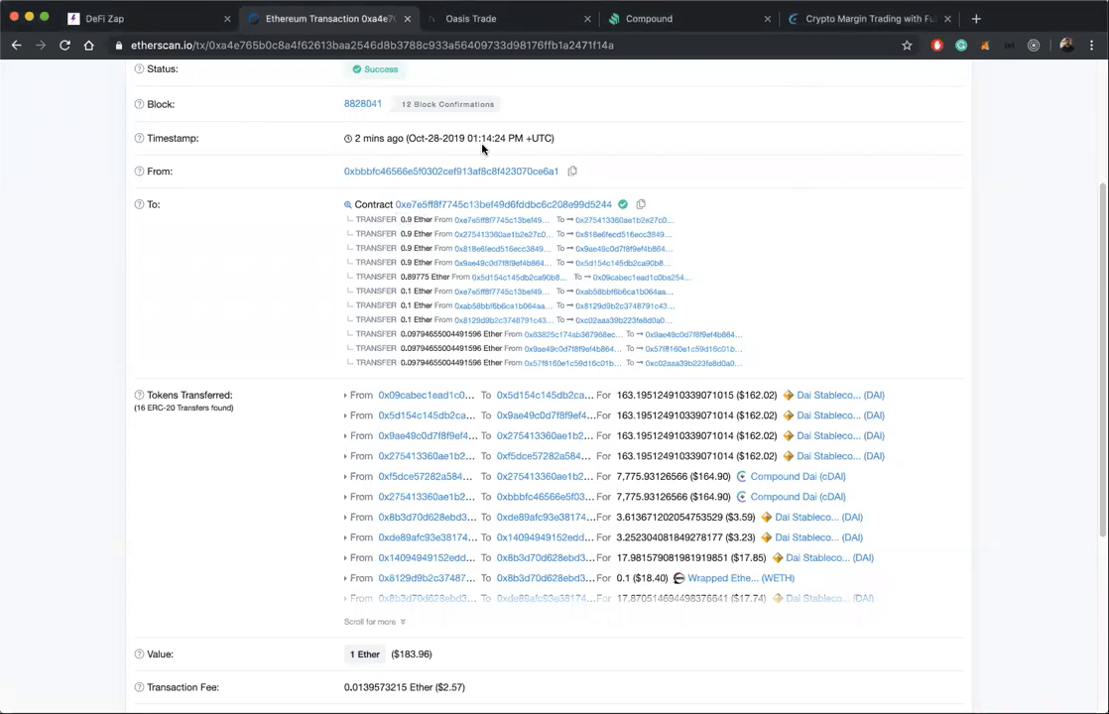
{"action": "mouse_move", "coordinate": [508, 18]}
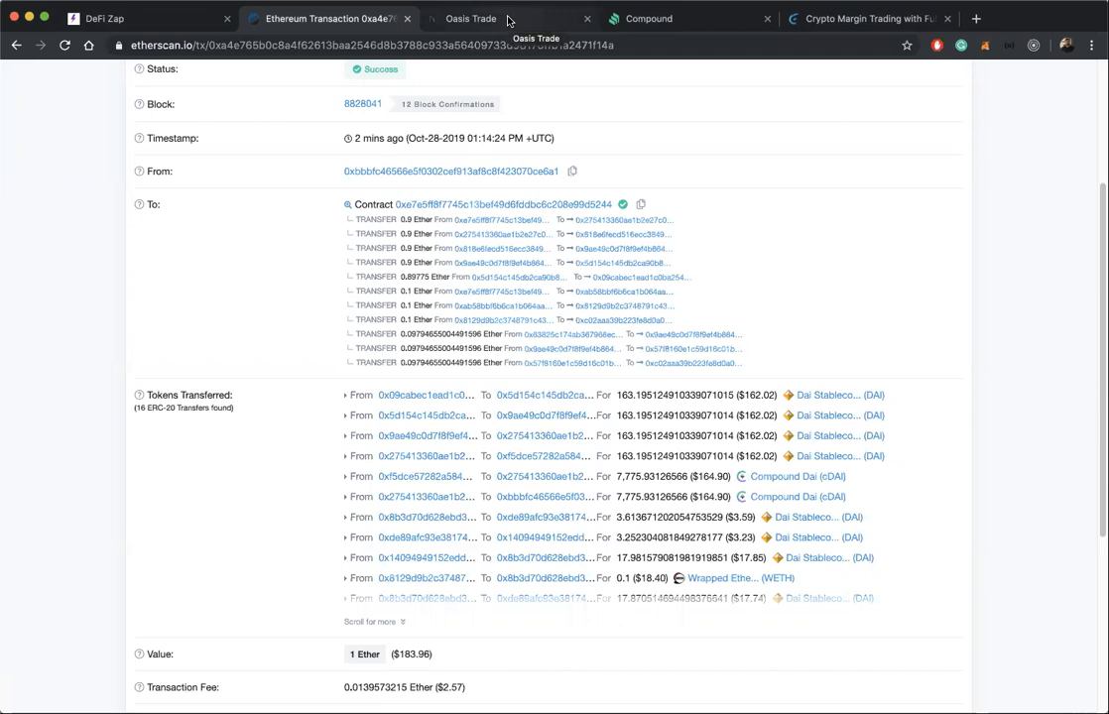
{"action": "left_click", "coordinate": [470, 18]}
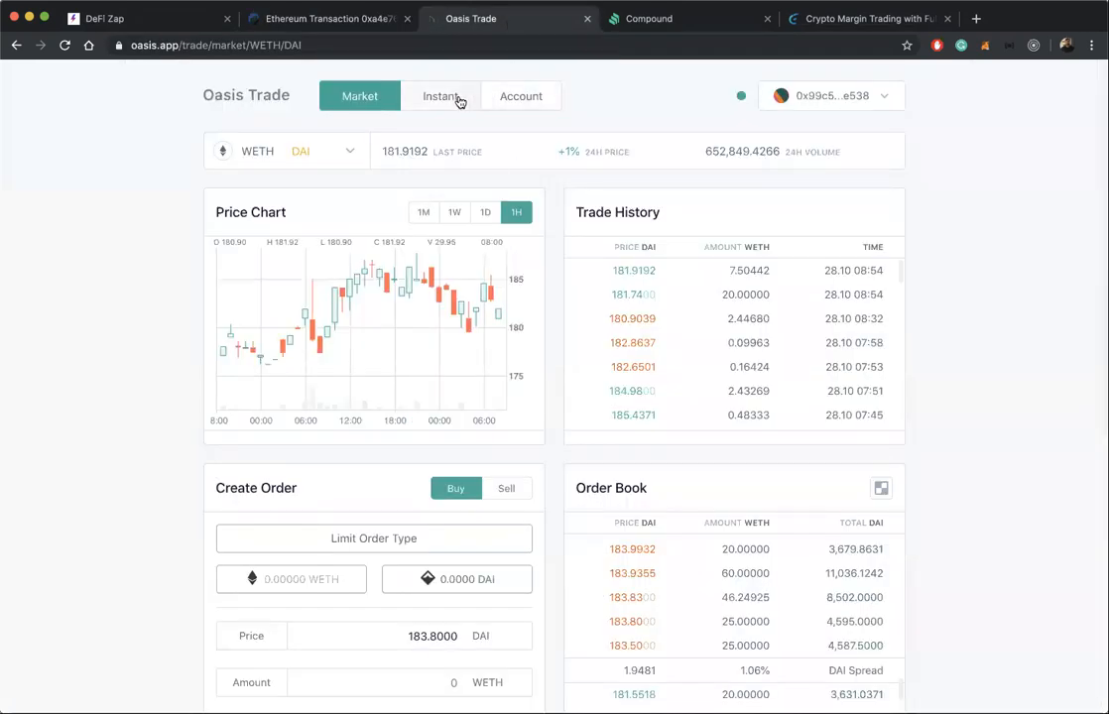
Start an instant swap selling 1 ETH for about 181.55 DAI, then go to Fulcrum
{"action": "left_click", "coordinate": [441, 95]}
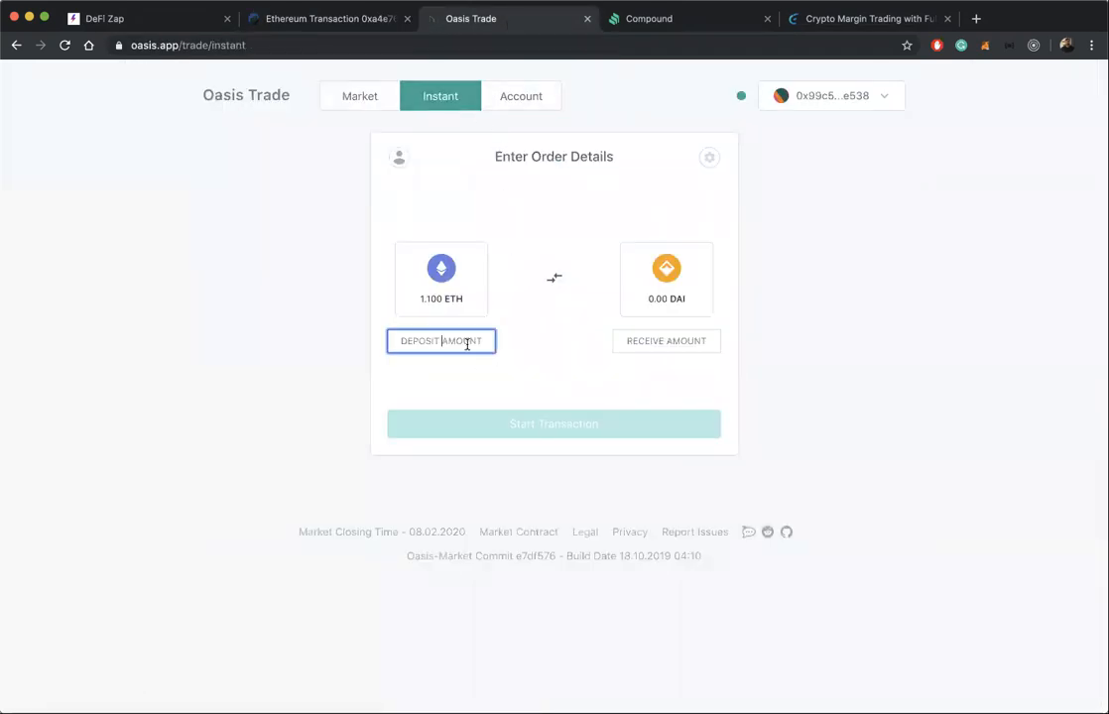
{"action": "type", "text": "1"}
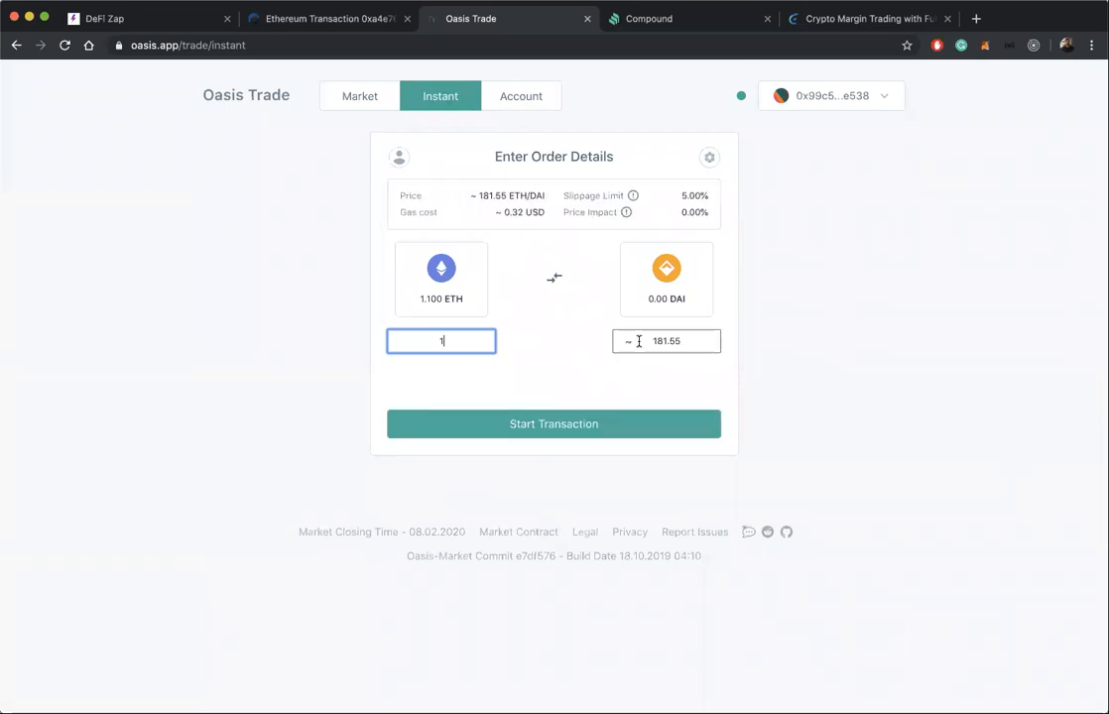
{"action": "left_click", "coordinate": [553, 425]}
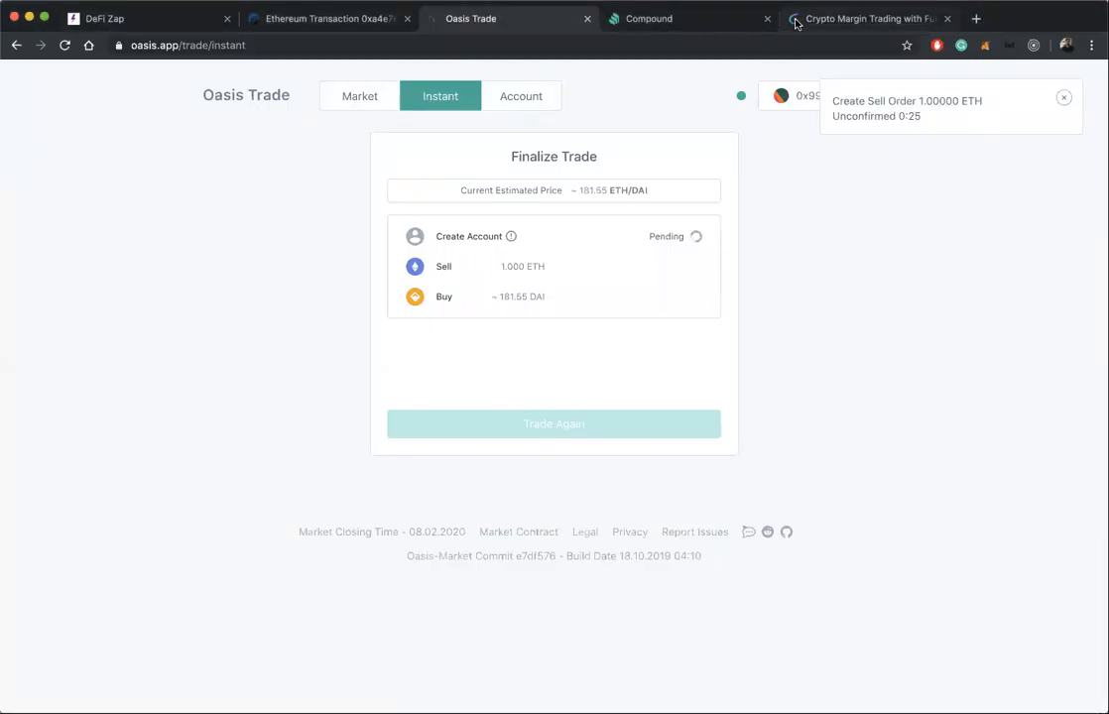
{"action": "left_click", "coordinate": [869, 18]}
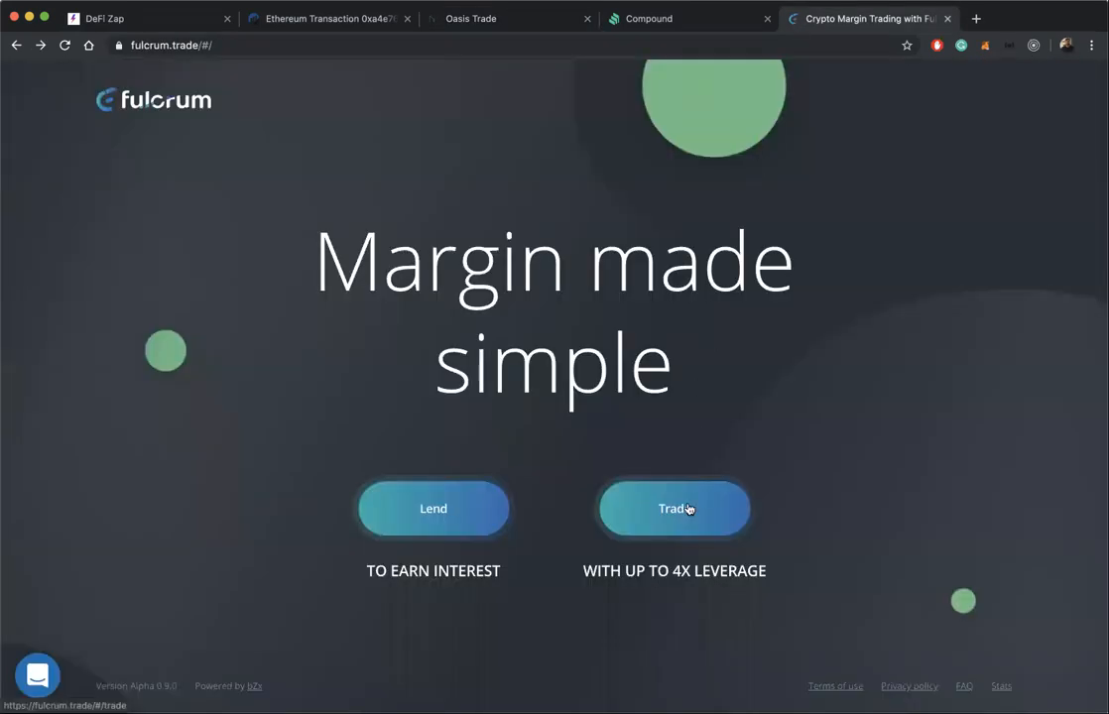
Place a 0.1 ETH long leveraged ETH trade on Fulcrum, then return to Oasis Trade
{"action": "left_click", "coordinate": [675, 508]}
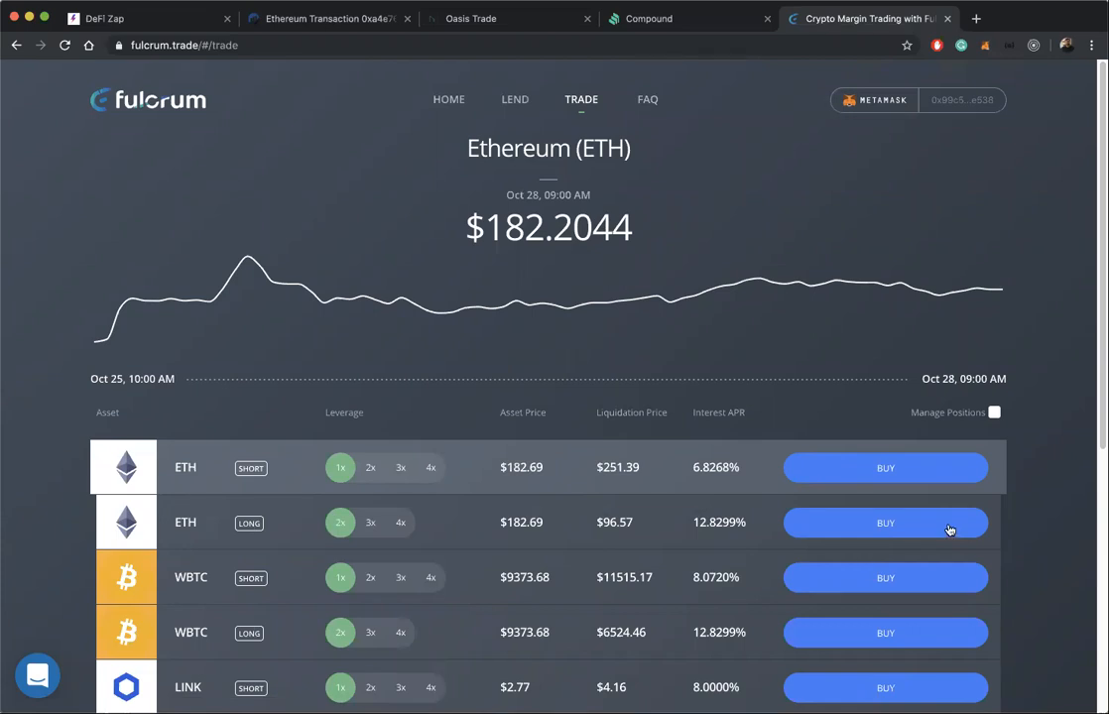
{"action": "left_click", "coordinate": [885, 523]}
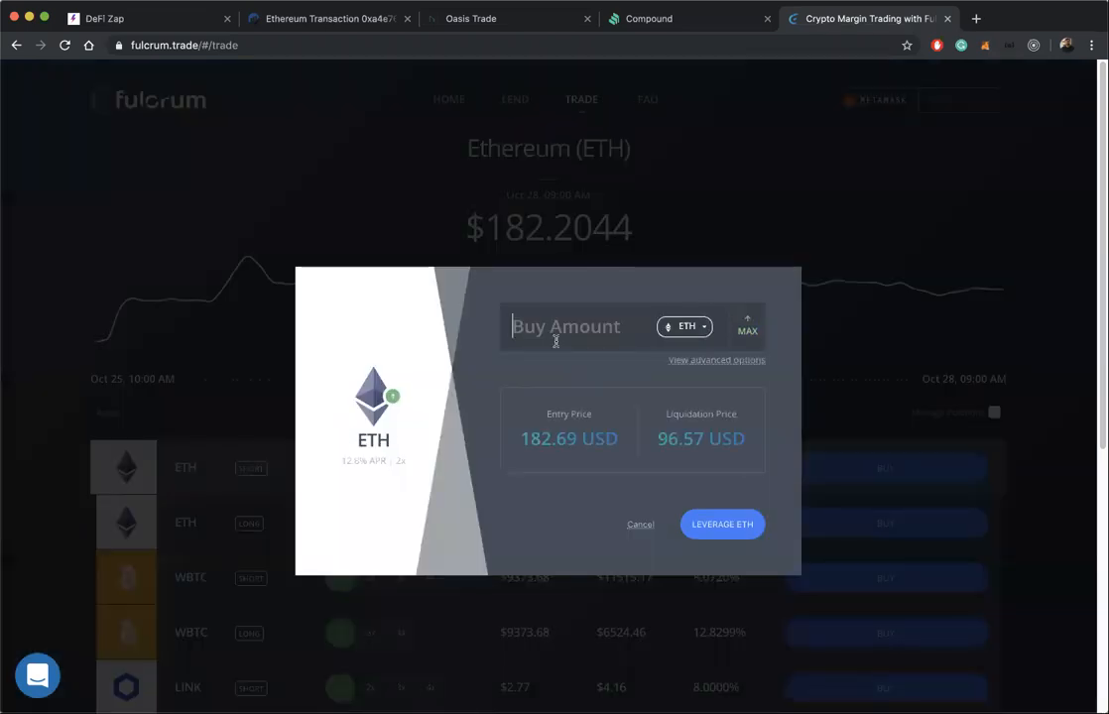
{"action": "type", "text": ".1"}
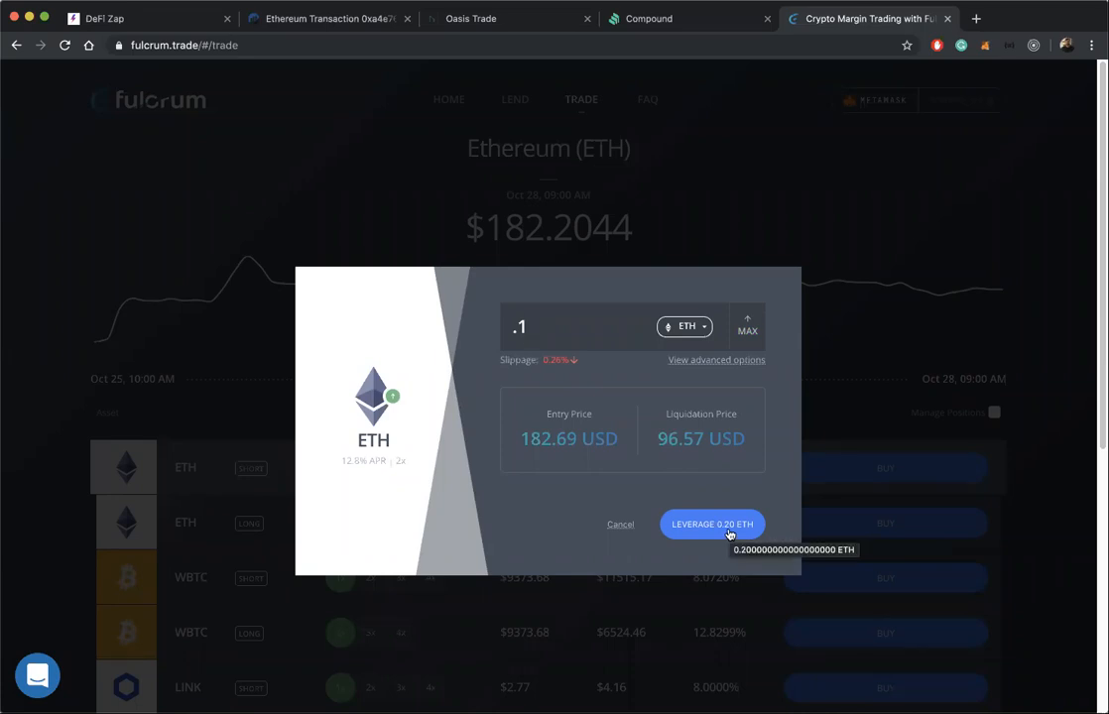
{"action": "left_click", "coordinate": [712, 524]}
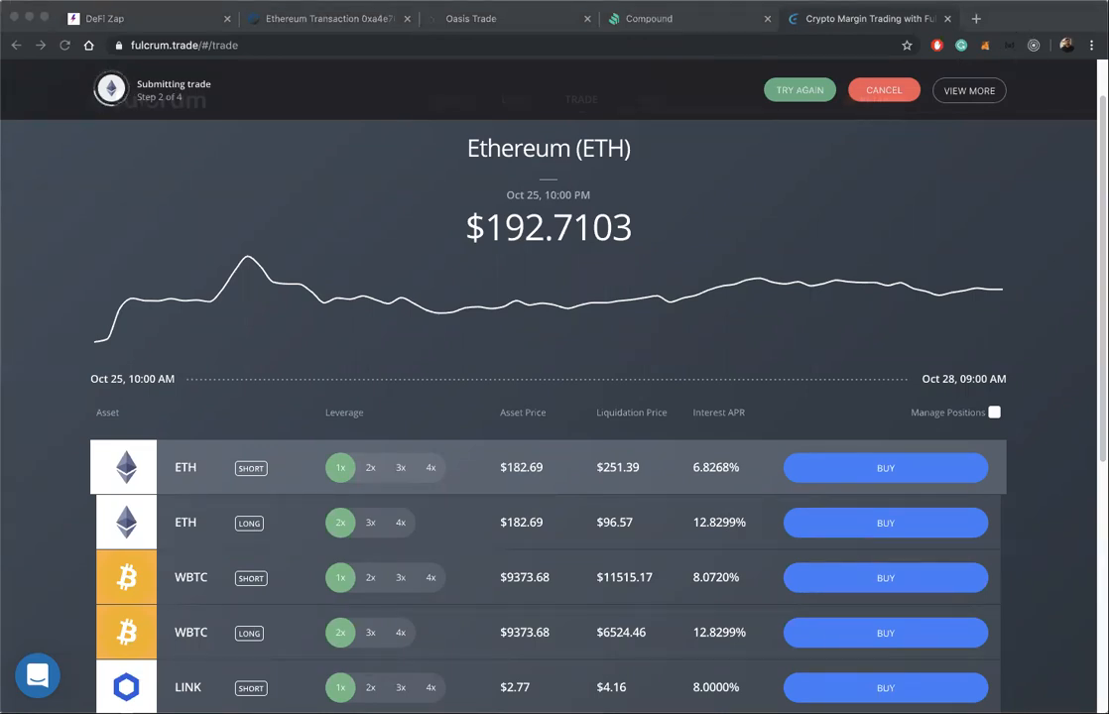
{"action": "left_click", "coordinate": [472, 18]}
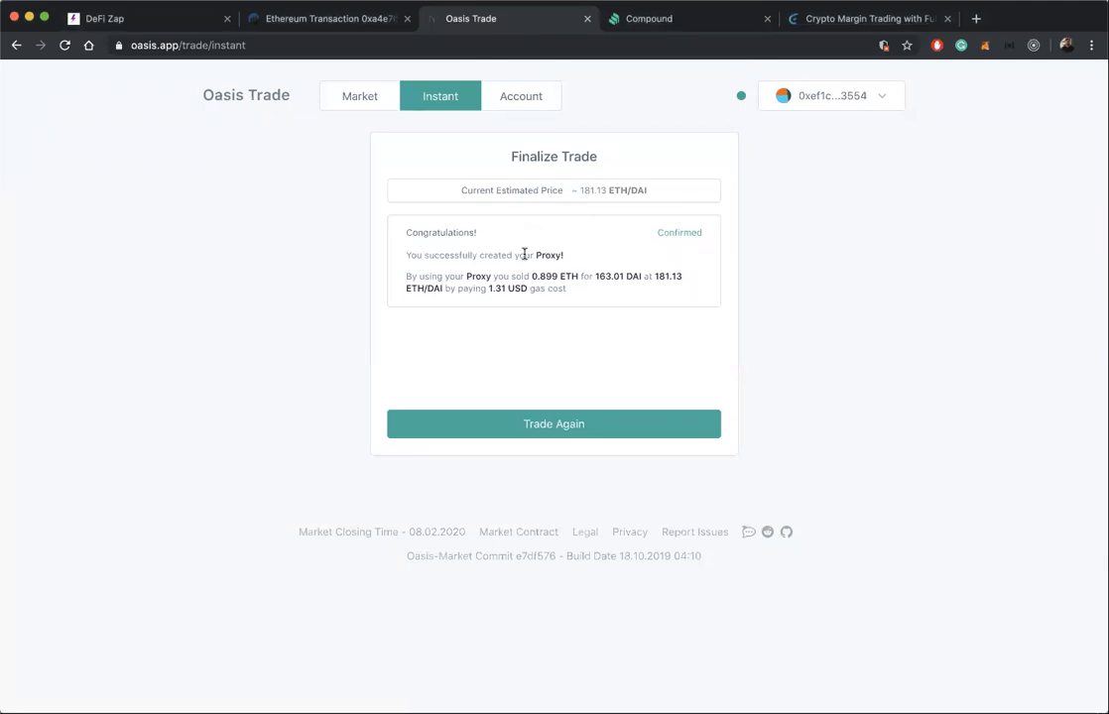
{"action": "mouse_move", "coordinate": [605, 274]}
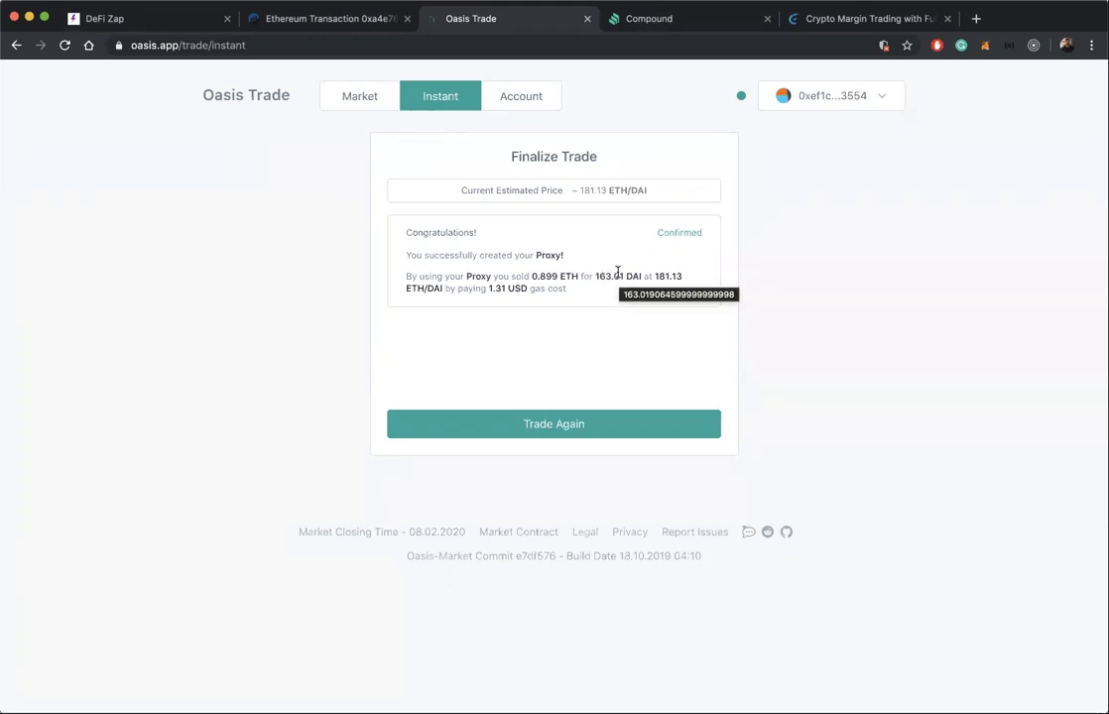
{"action": "mouse_move", "coordinate": [646, 18]}
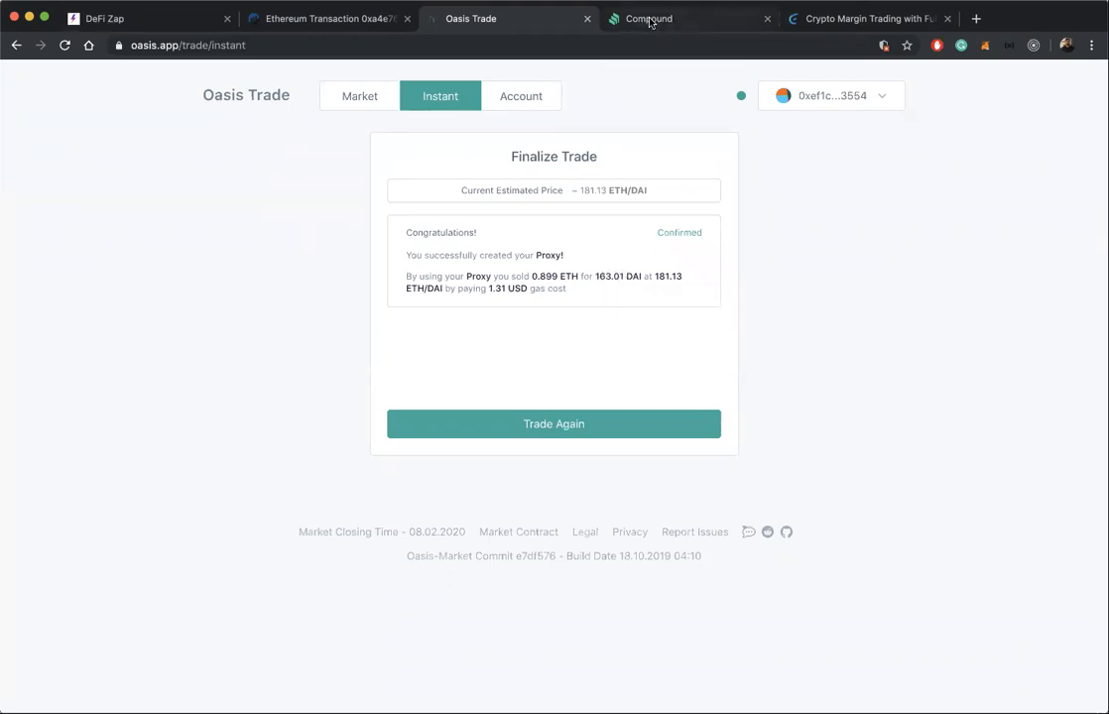
Move to the Compound site after the 163.01 DAI trade confirmation
{"action": "left_click", "coordinate": [647, 18]}
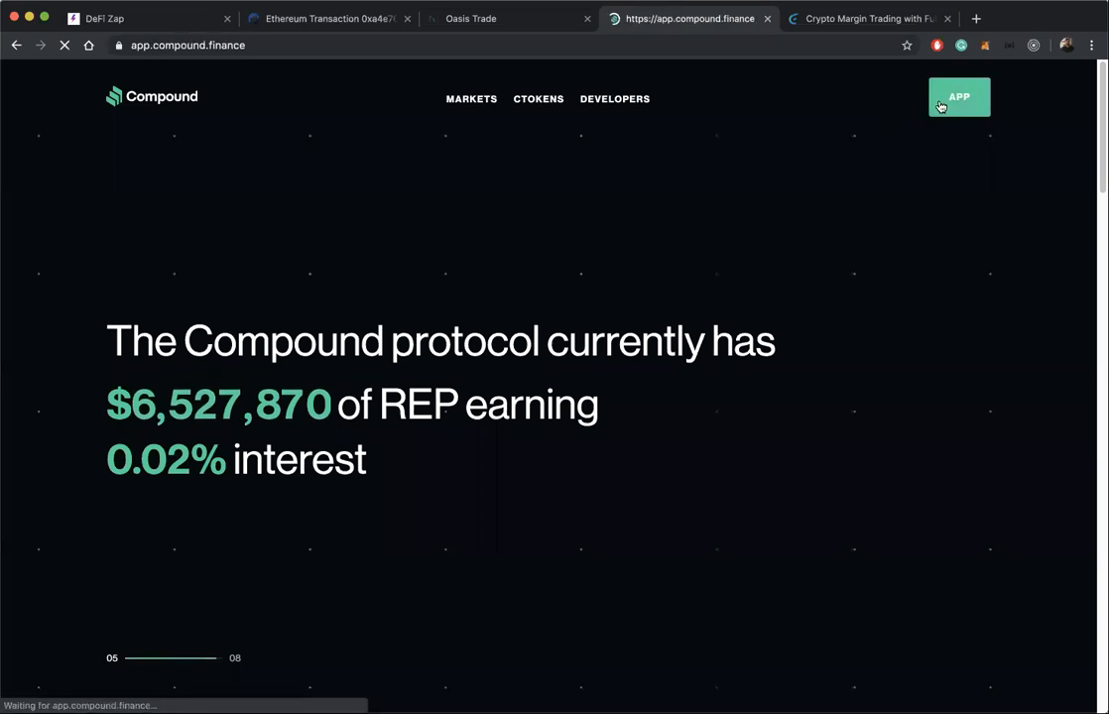
Enable Dai in the Compound app's Dai market
{"action": "left_click", "coordinate": [958, 97]}
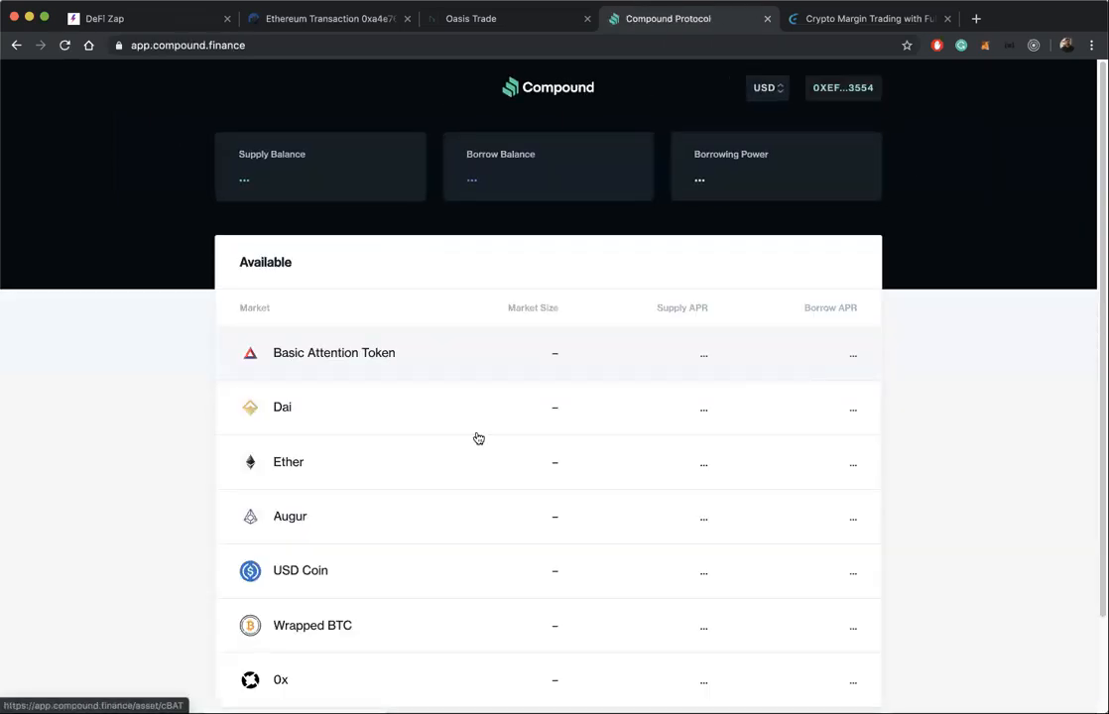
{"action": "left_click", "coordinate": [282, 407]}
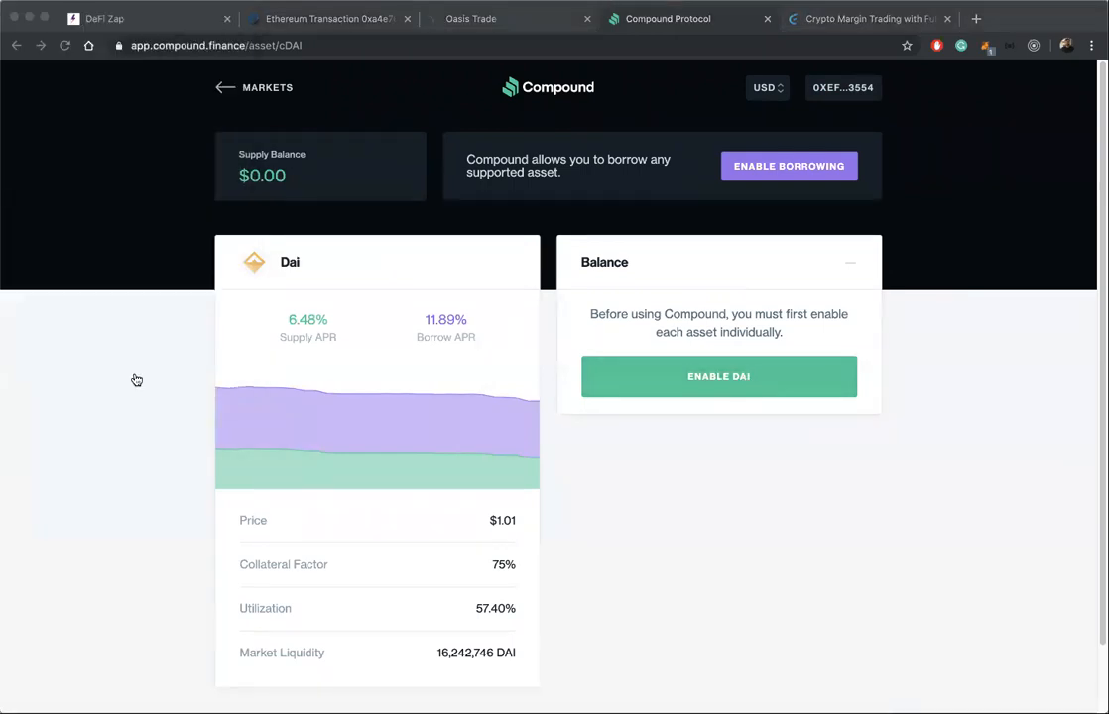
{"action": "left_click", "coordinate": [718, 377]}
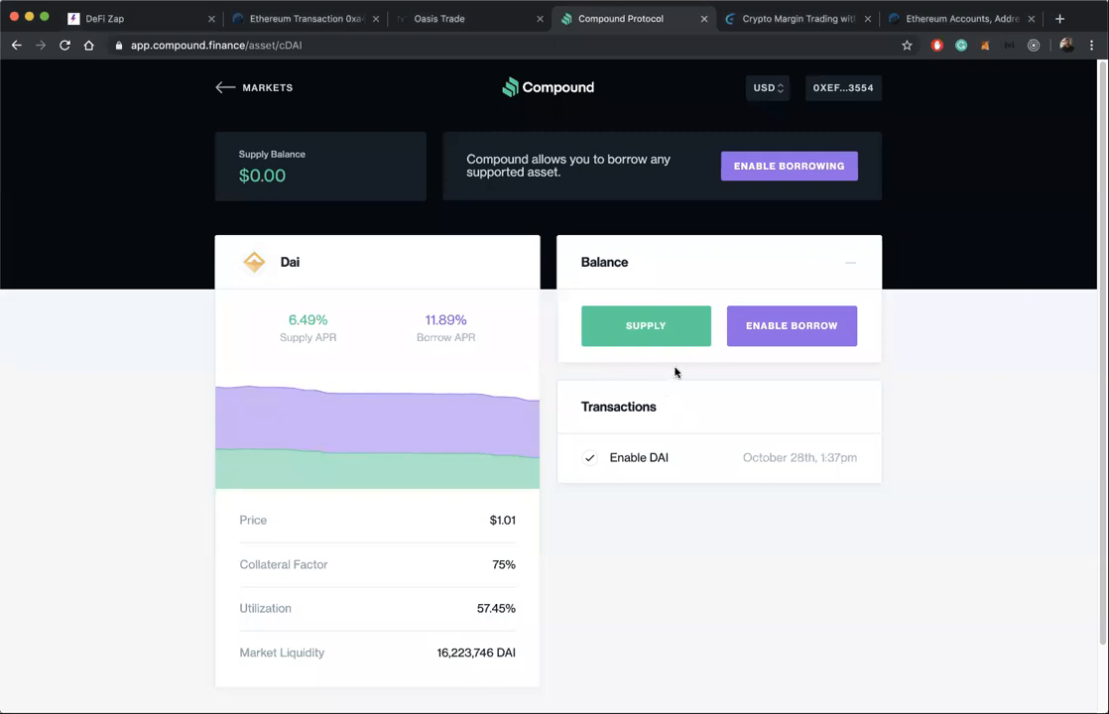
{"action": "mouse_move", "coordinate": [690, 508]}
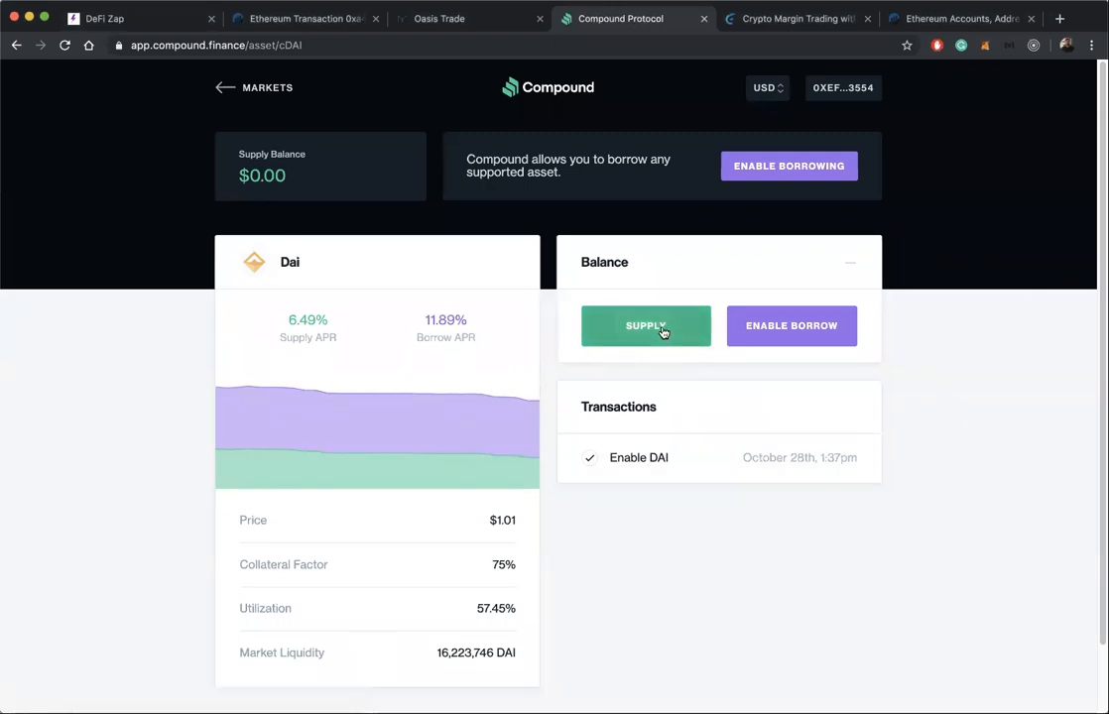
Supply the full 163.0191 DAI wallet balance to Compound
{"action": "left_click", "coordinate": [647, 325]}
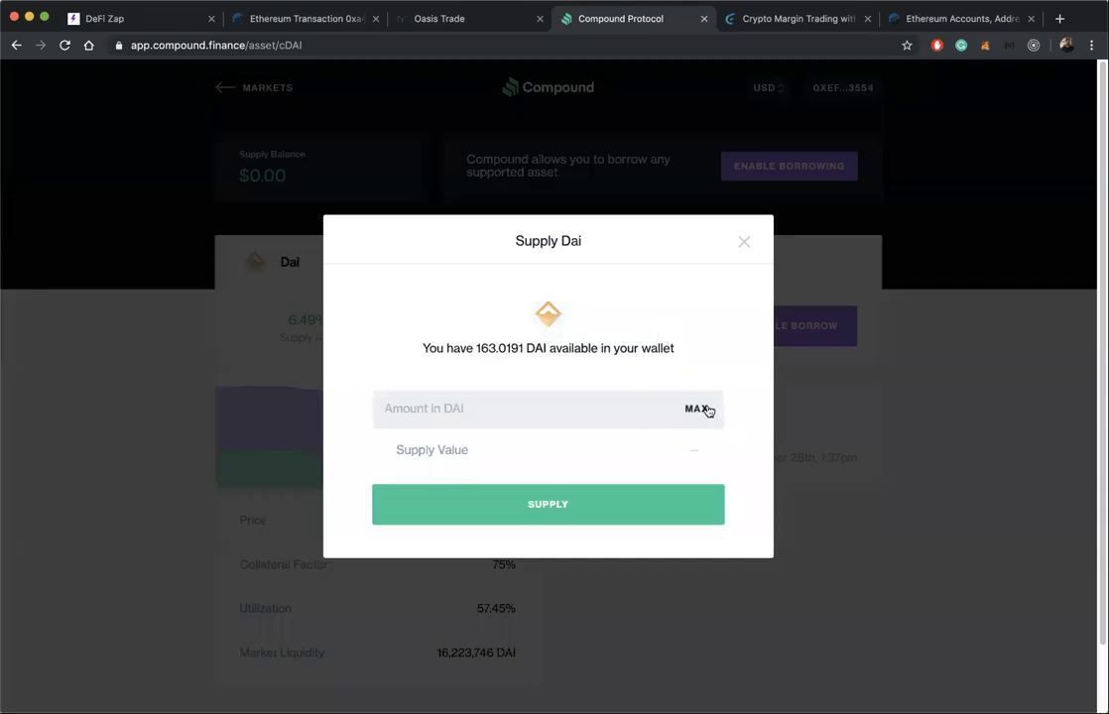
{"action": "left_click", "coordinate": [697, 408]}
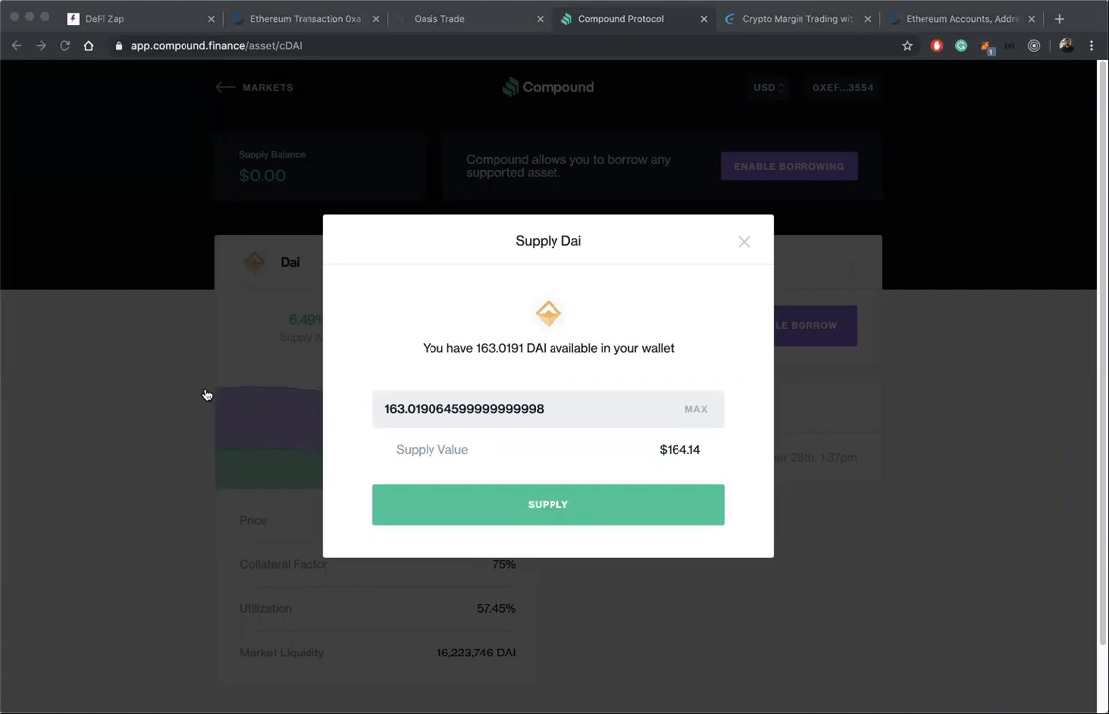
{"action": "left_click", "coordinate": [547, 503]}
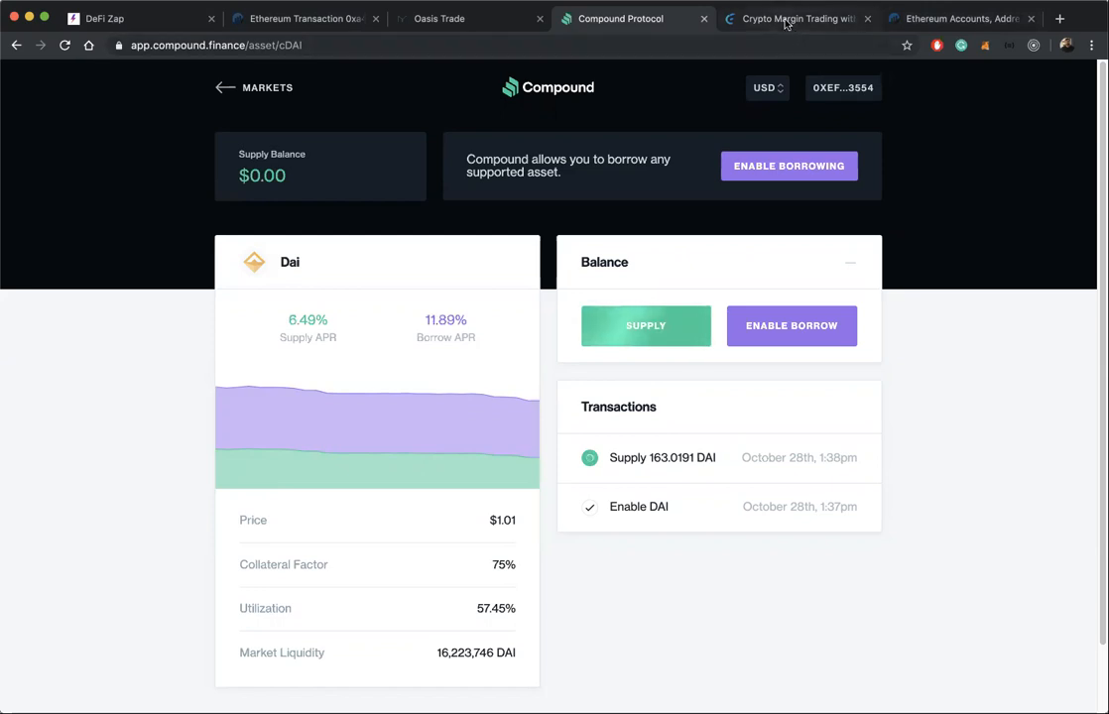
From the Fulcrum page, view MetaMask's pending contract interaction on Etherscan
{"action": "left_click", "coordinate": [794, 18]}
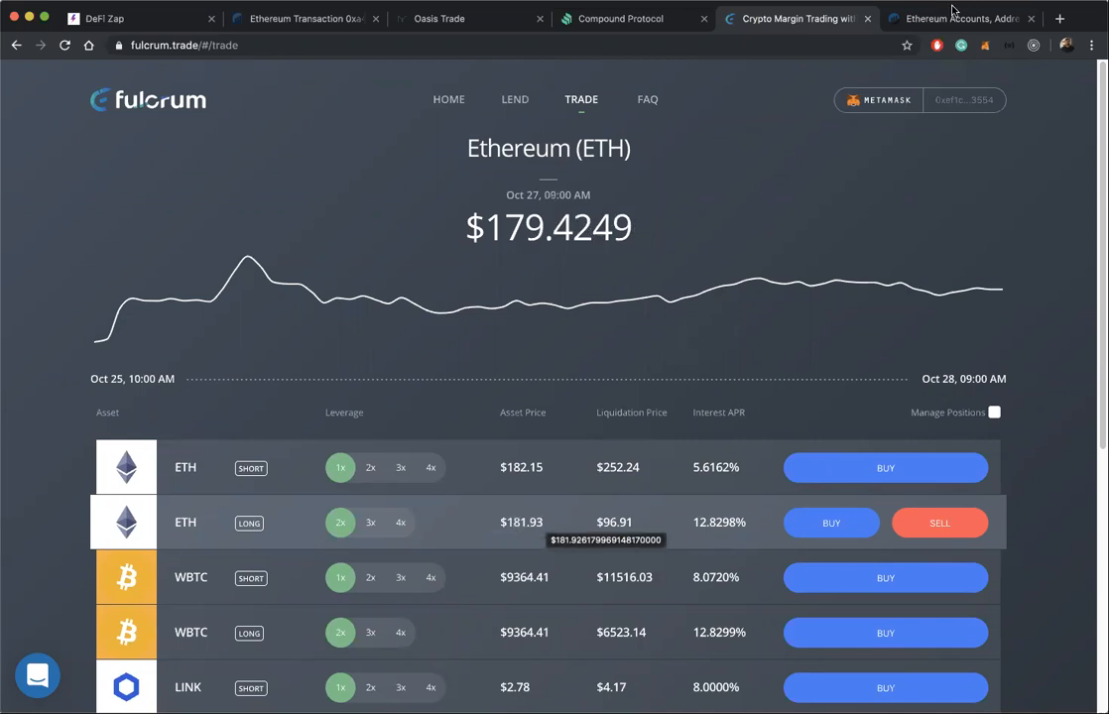
{"action": "left_click", "coordinate": [984, 45]}
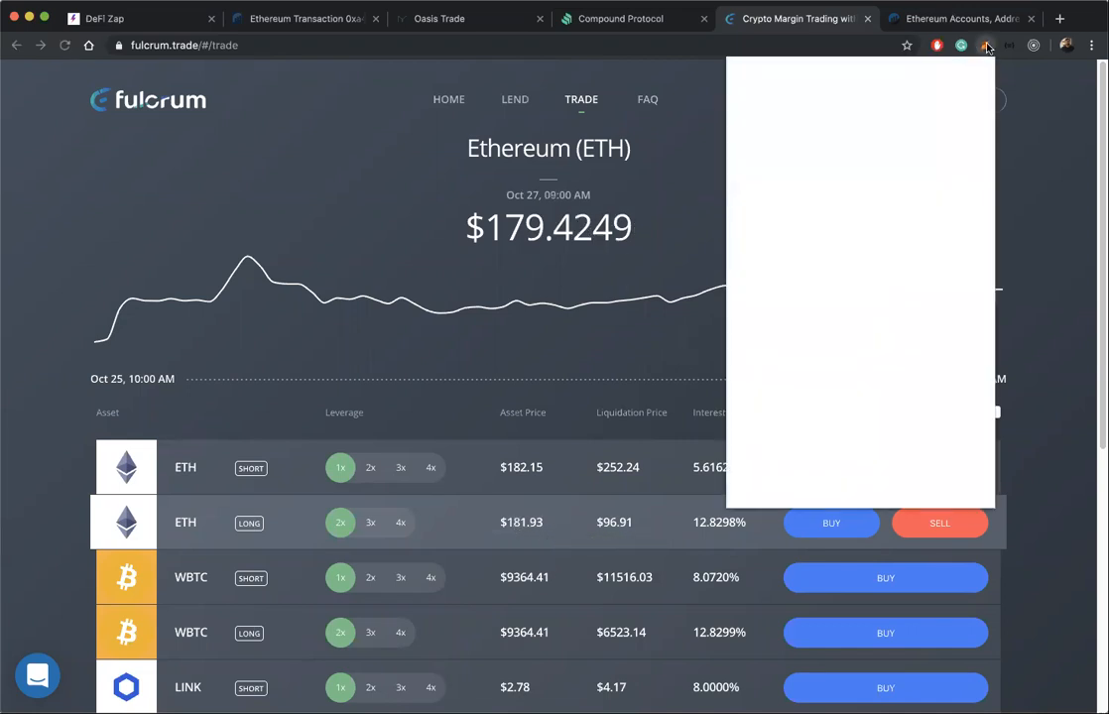
{"action": "left_click", "coordinate": [986, 46]}
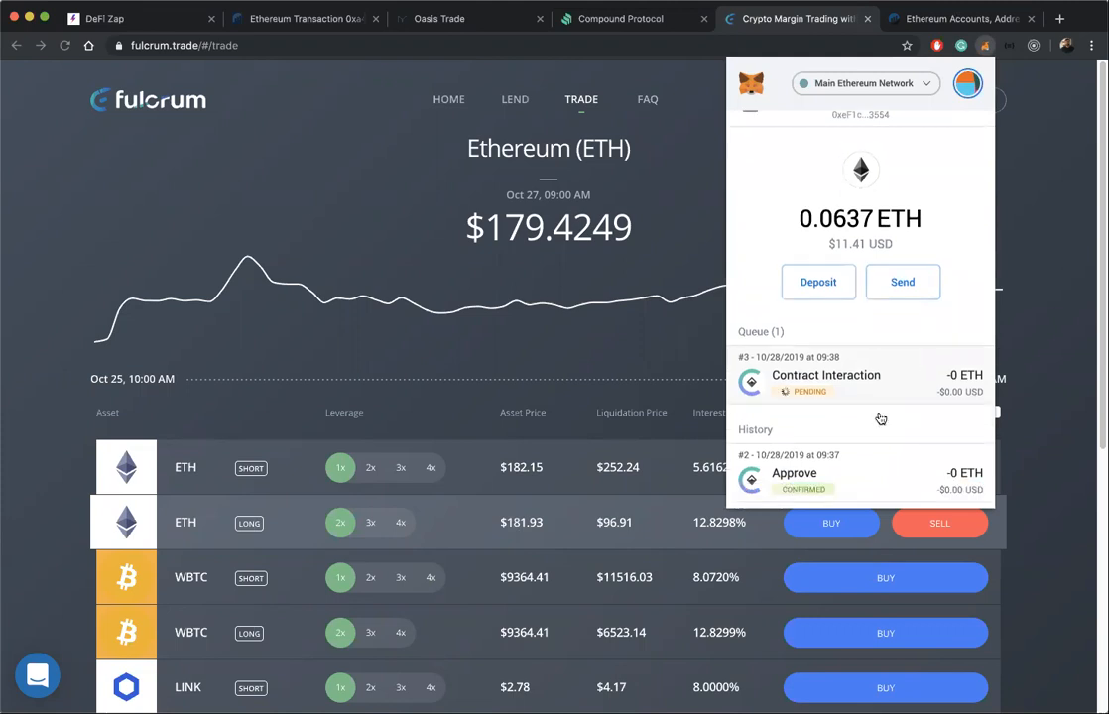
{"action": "scroll", "scroll_direction": "down", "scroll_amount": 3}
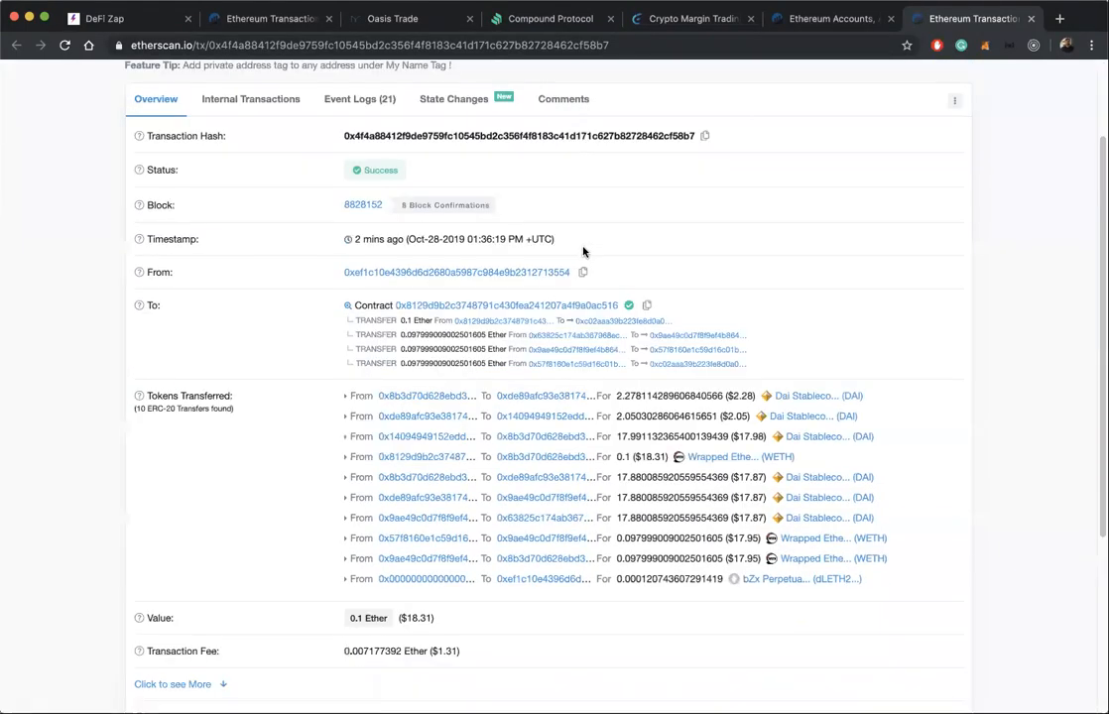
Highlight the 0.007177392 Ether ($1.31) transaction fee, then return to Compound's Dai page
{"action": "scroll", "scroll_direction": "down", "scroll_amount": 3}
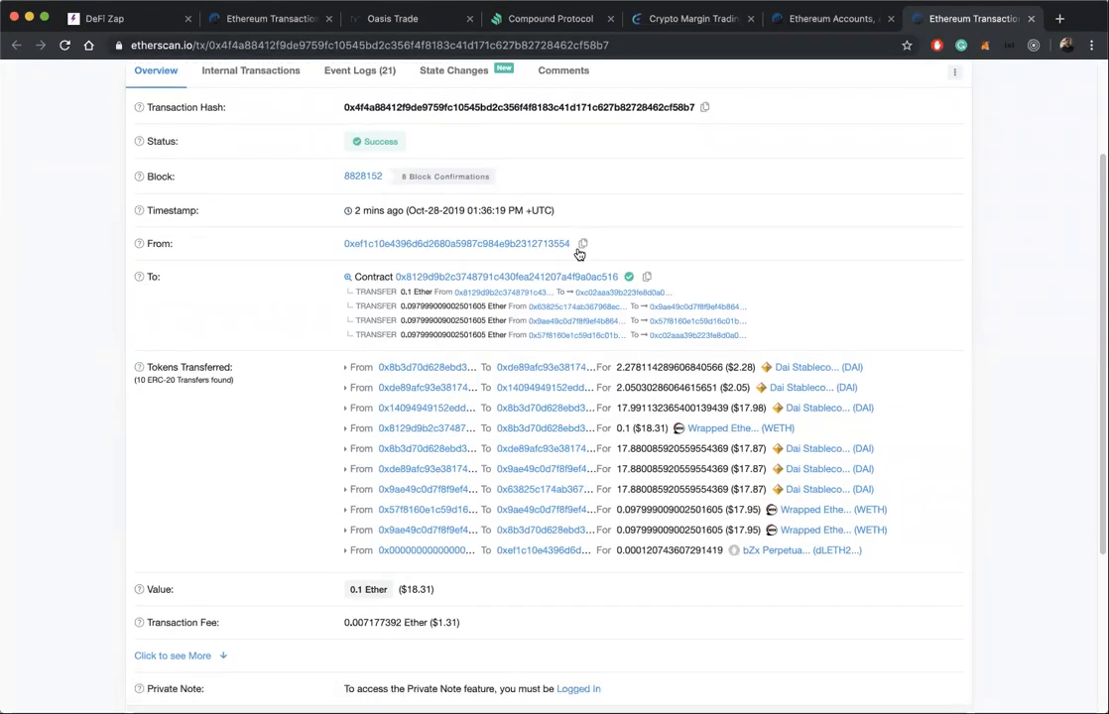
{"action": "scroll", "scroll_direction": "down", "scroll_amount": 3}
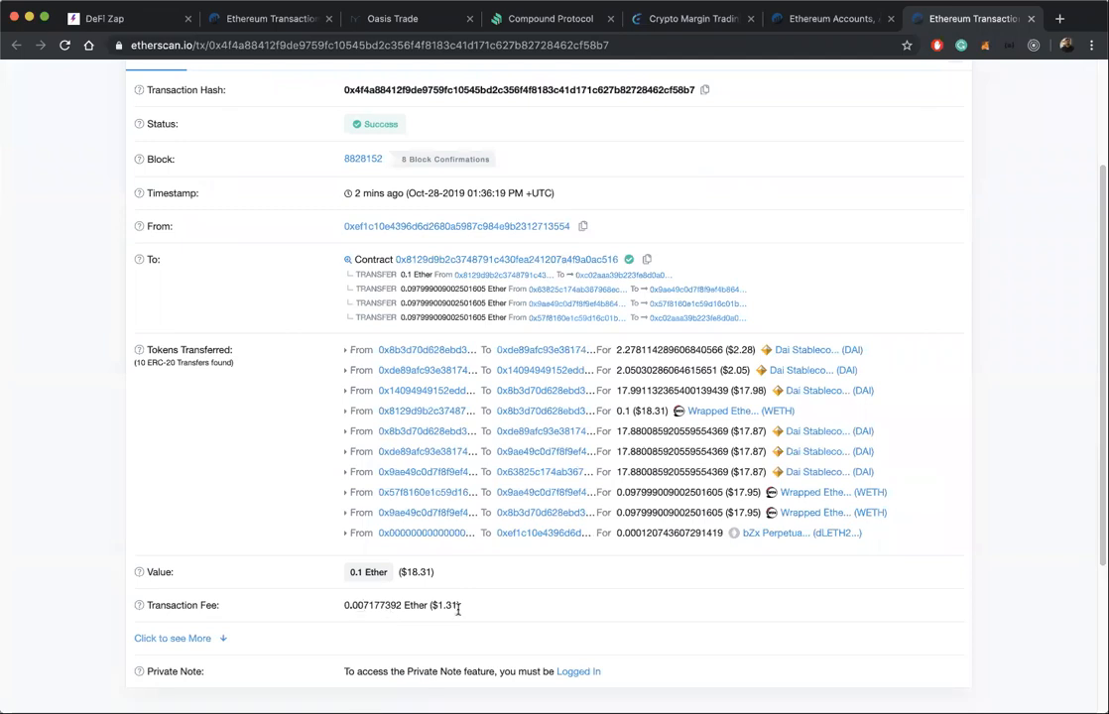
{"action": "double_click", "coordinate": [447, 605]}
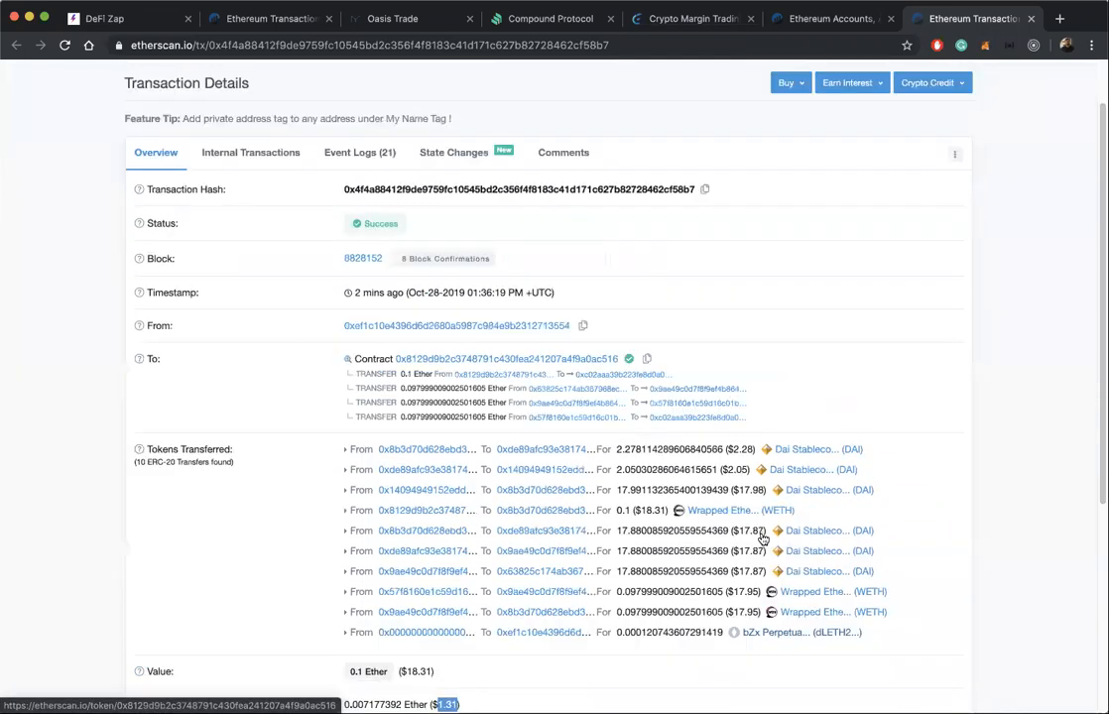
{"action": "scroll", "scroll_direction": "down", "scroll_amount": 3}
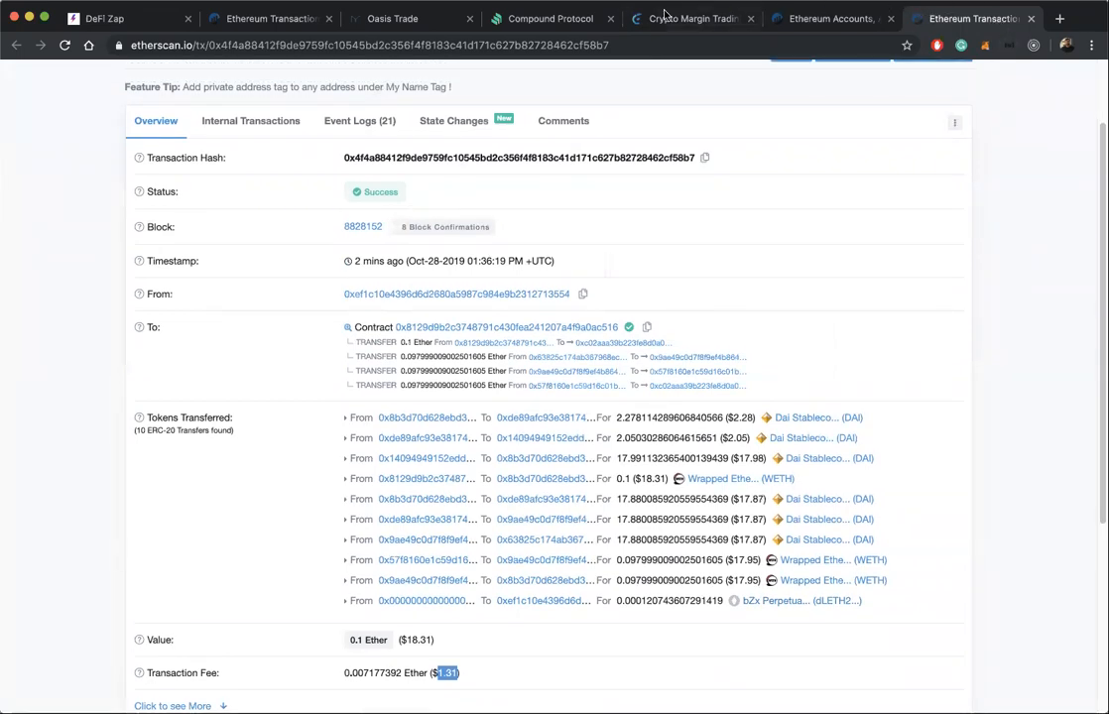
{"action": "left_click", "coordinate": [548, 18]}
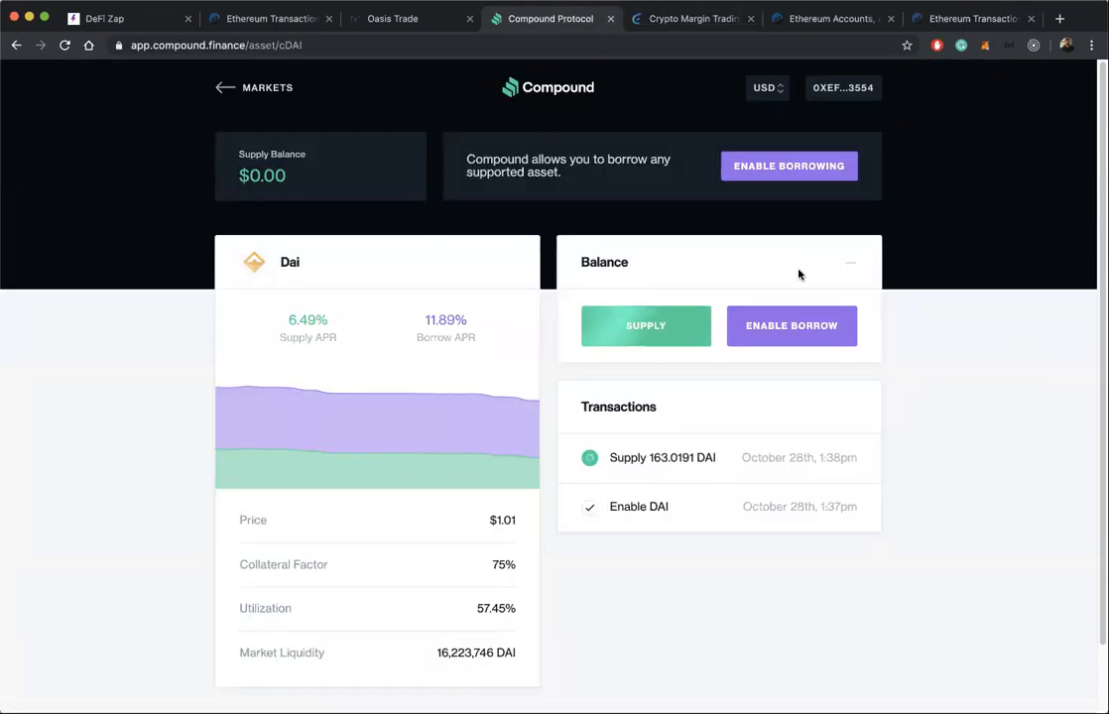
{"action": "mouse_move", "coordinate": [964, 8]}
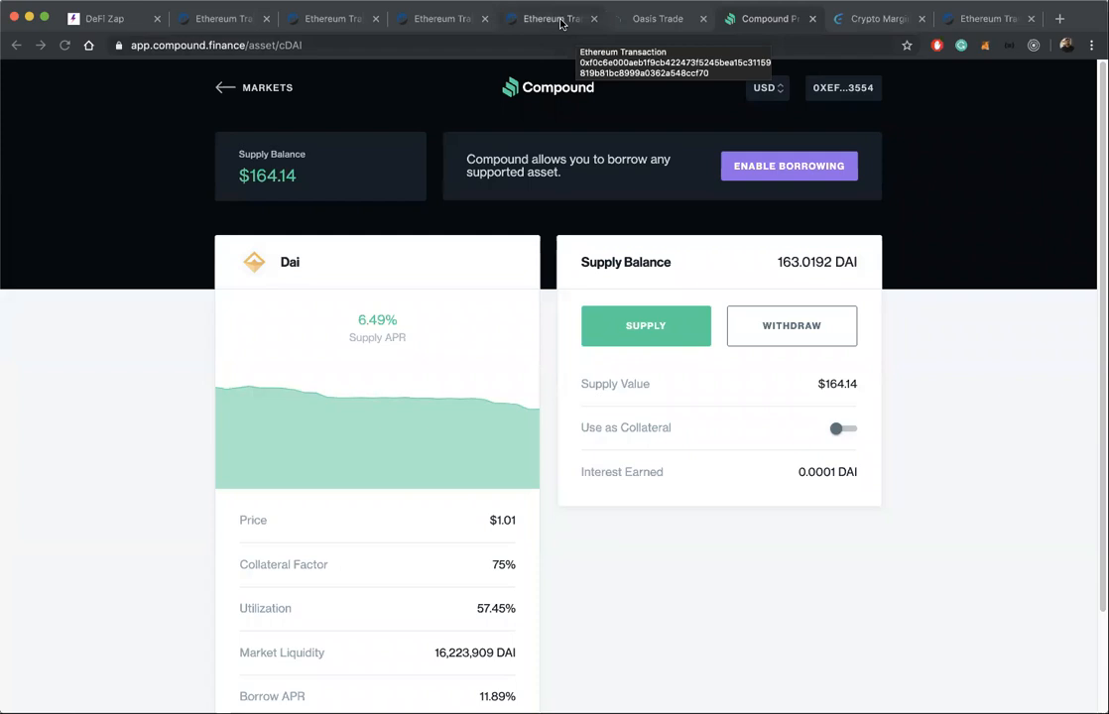
{"action": "mouse_move", "coordinate": [774, 427]}
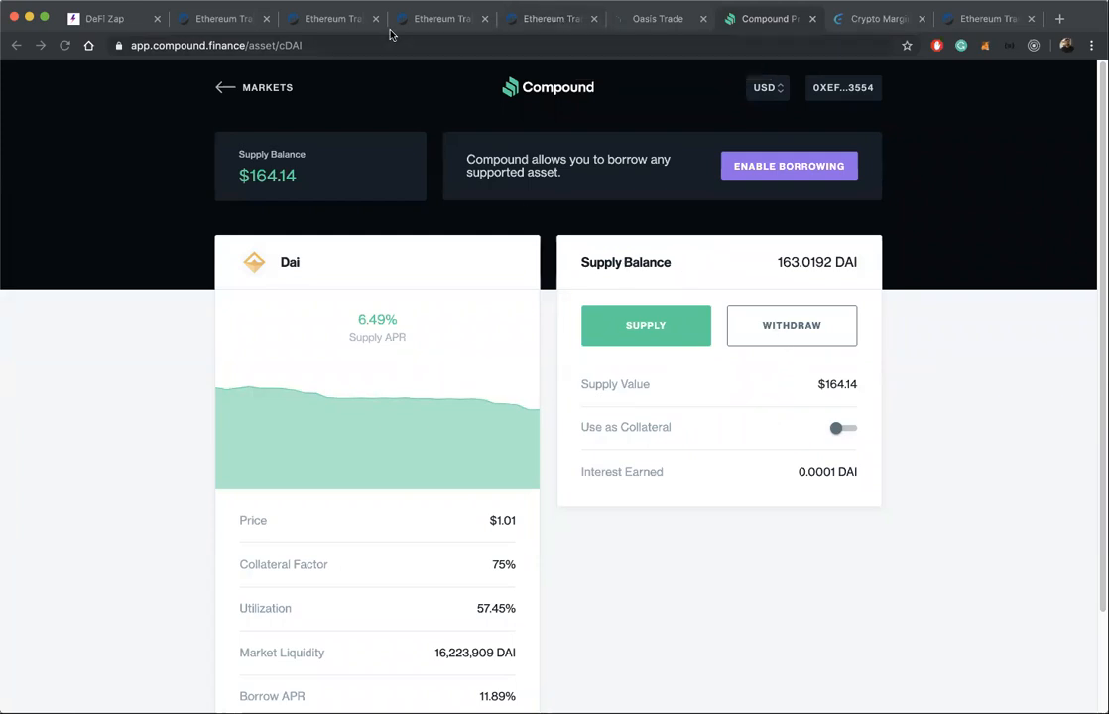
After the 163.0192 DAI supply confirms, view the 0.9 Ether Oasis Proxy transaction on Etherscan
{"action": "left_click", "coordinate": [333, 18]}
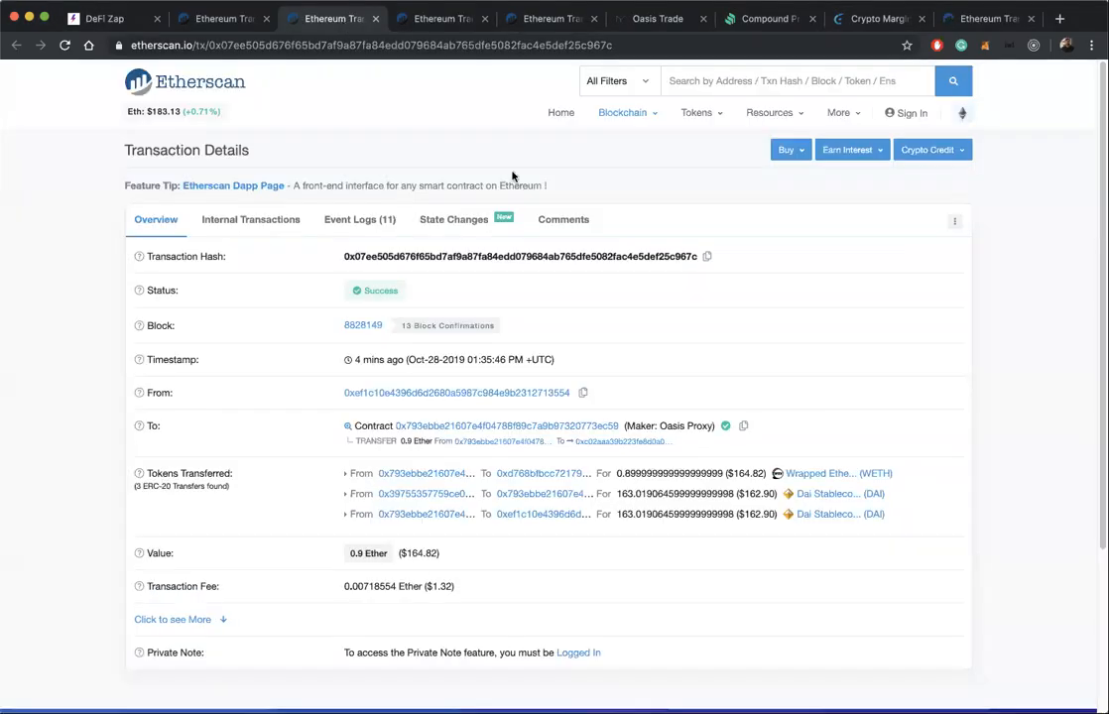
{"action": "mouse_move", "coordinate": [635, 254]}
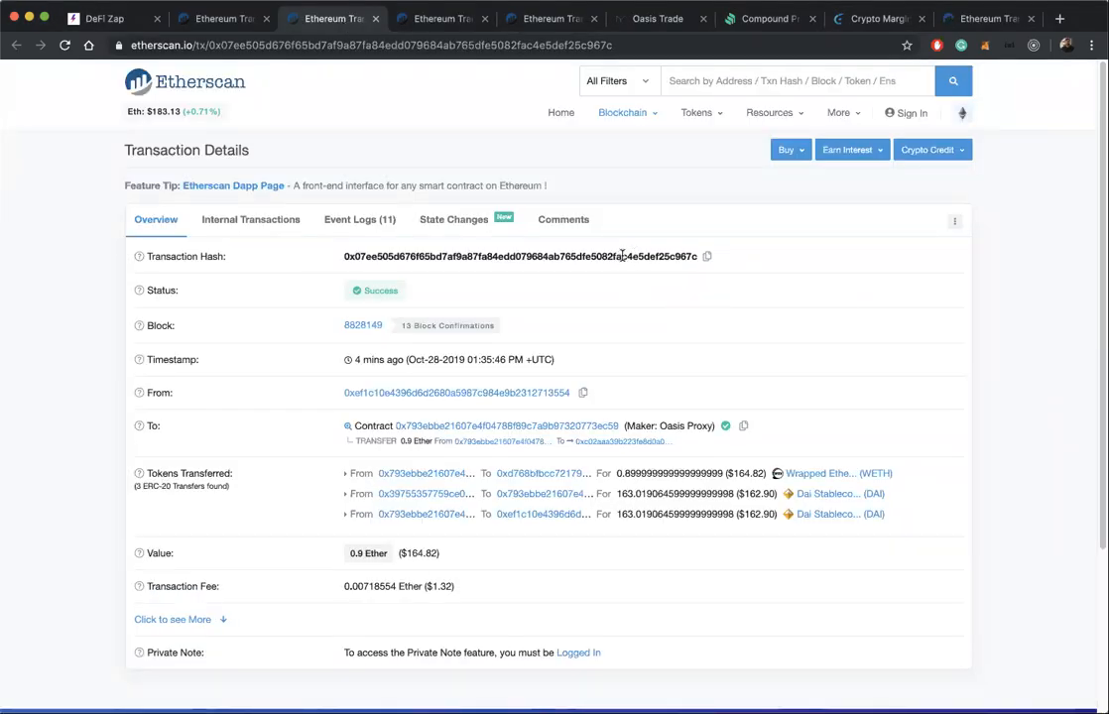
{"action": "mouse_move", "coordinate": [665, 337]}
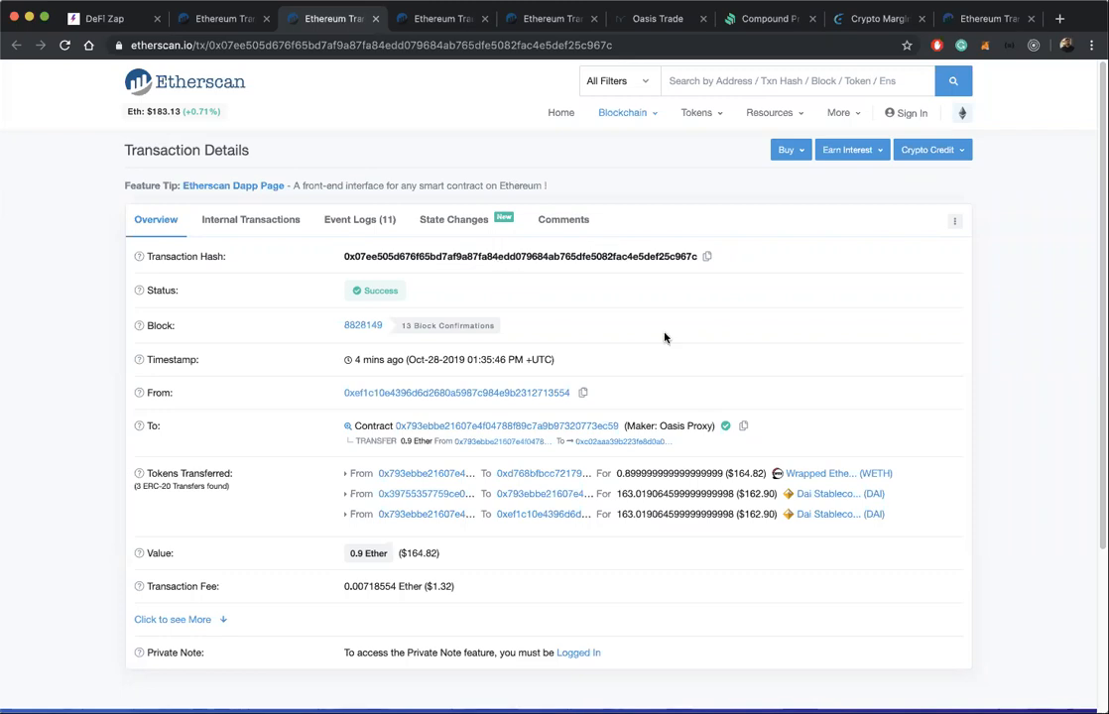
{"action": "mouse_move", "coordinate": [683, 331]}
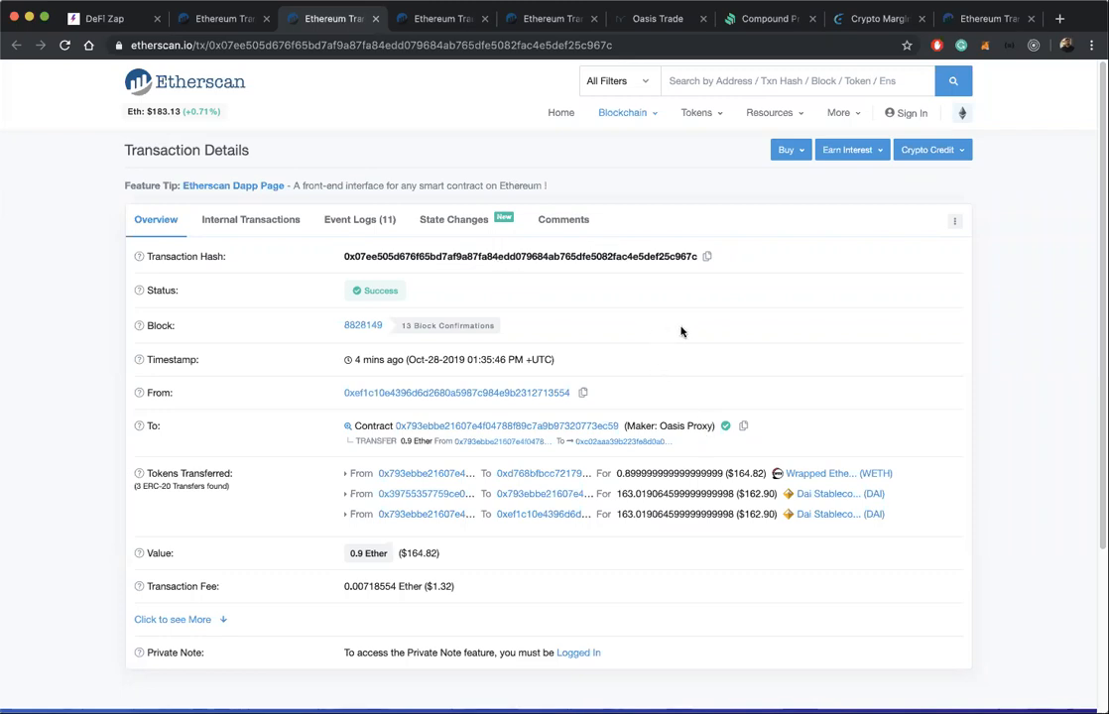
{"action": "mouse_move", "coordinate": [684, 413]}
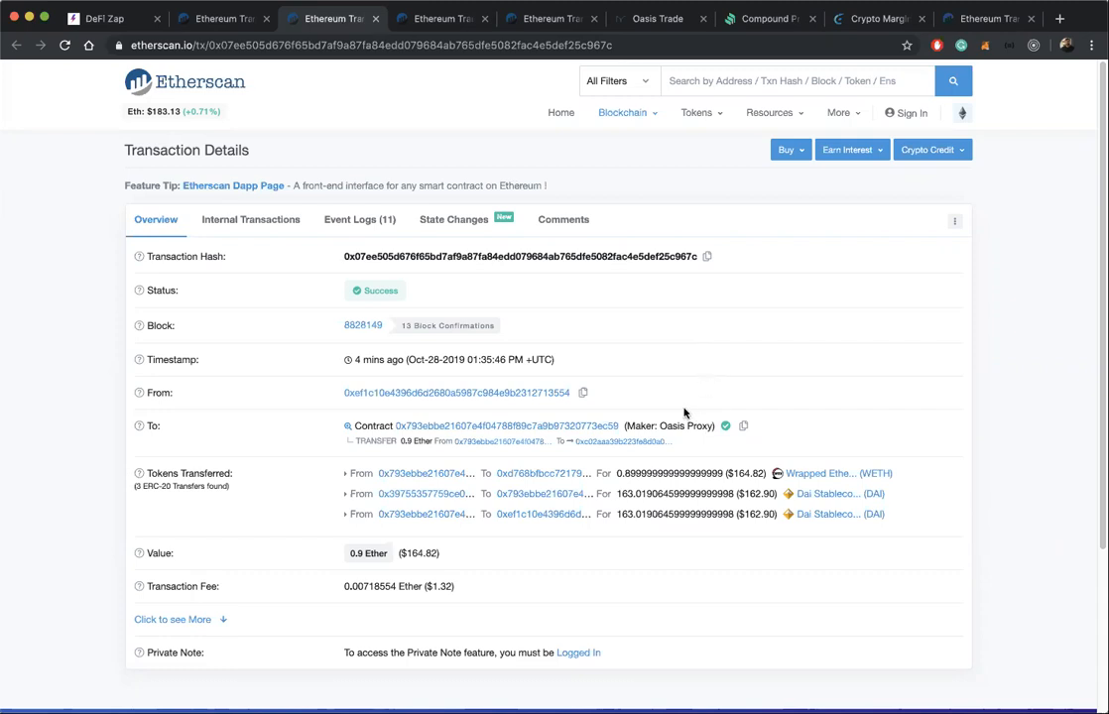
{"action": "mouse_move", "coordinate": [444, 587]}
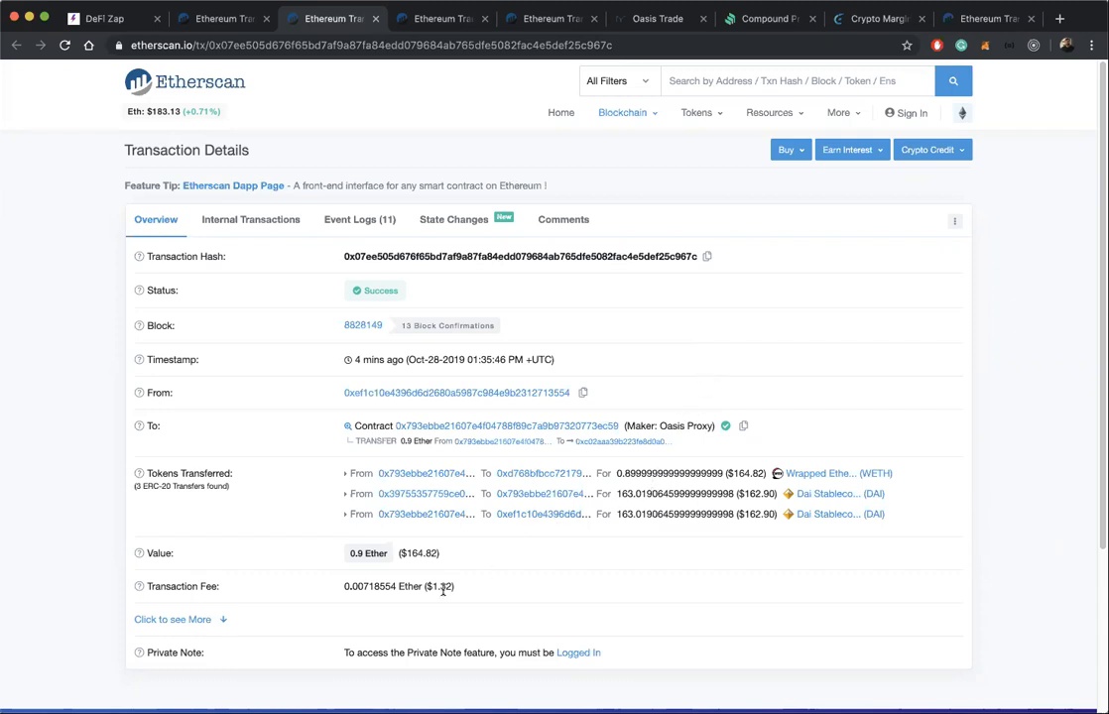
Highlight the Oasis Proxy, Dai Stablecoin and Compound Dai fees ($1.32, $0.05, $0.13), returning to Oasis Trade
{"action": "double_click", "coordinate": [440, 588]}
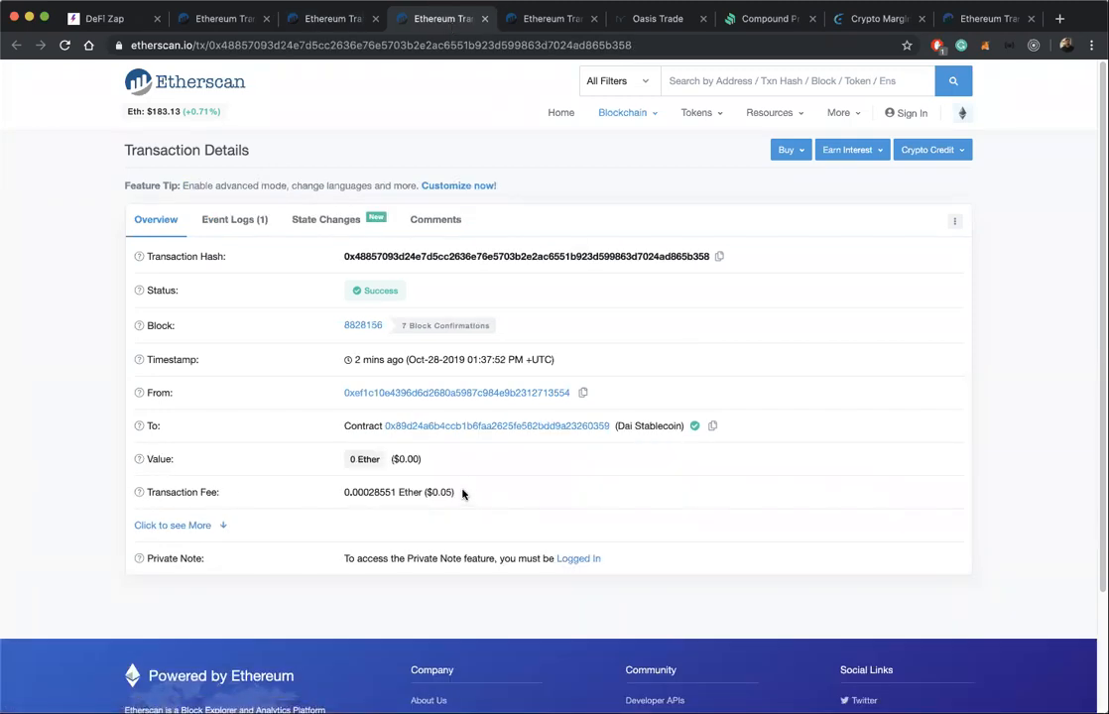
{"action": "double_click", "coordinate": [444, 492]}
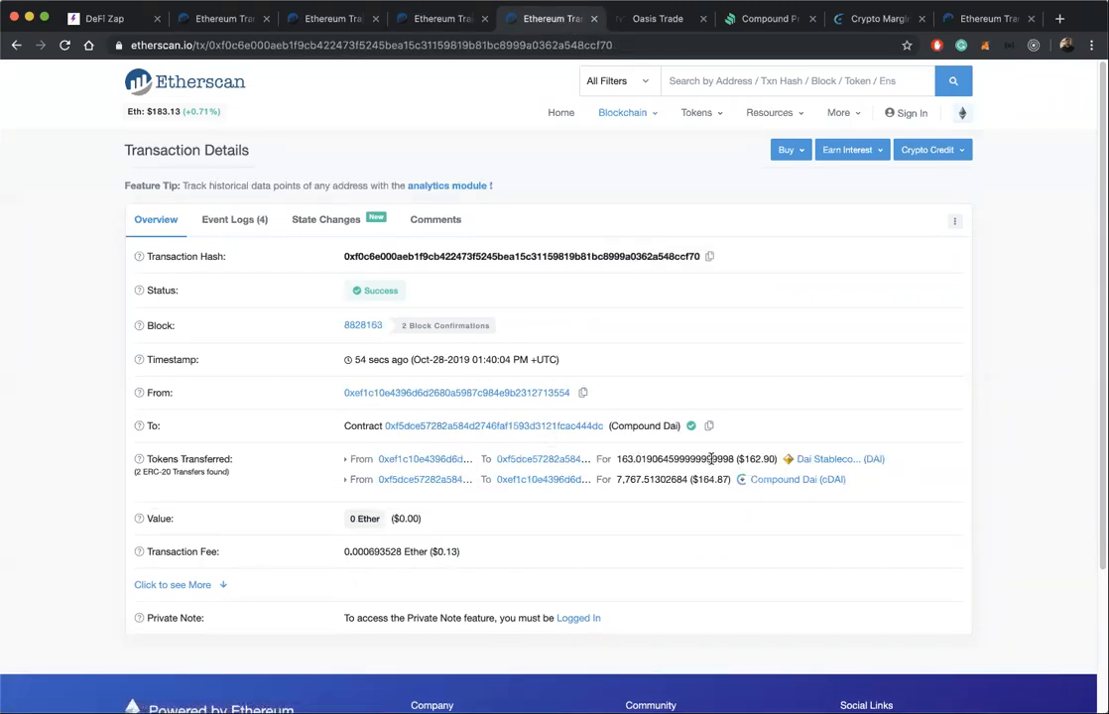
{"action": "mouse_move", "coordinate": [456, 546]}
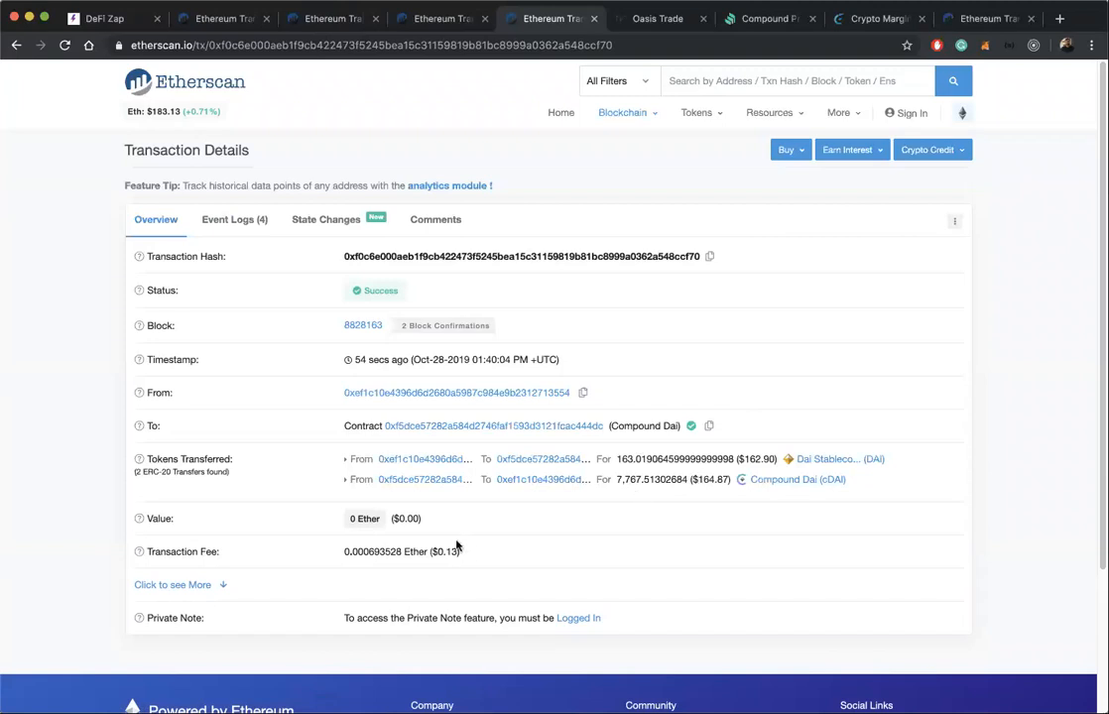
{"action": "double_click", "coordinate": [447, 551]}
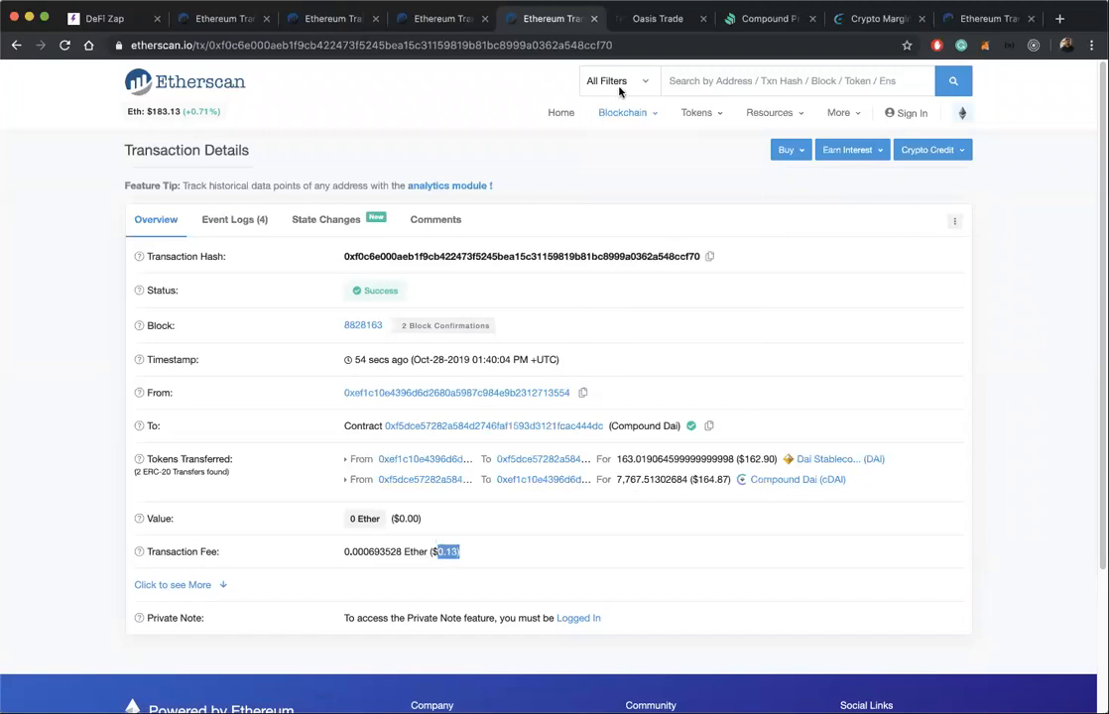
{"action": "left_click", "coordinate": [656, 18]}
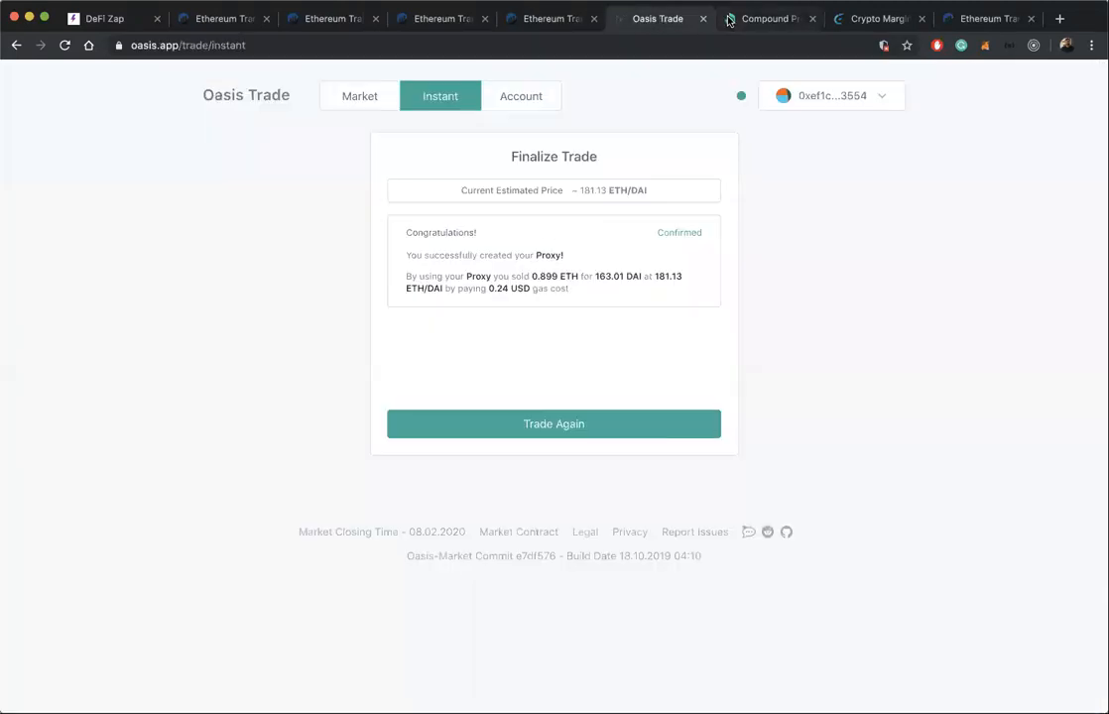
Check Compound's 163.0192 DAI balance, then view the 1 Ether zap transaction on Etherscan
{"action": "left_click", "coordinate": [770, 18]}
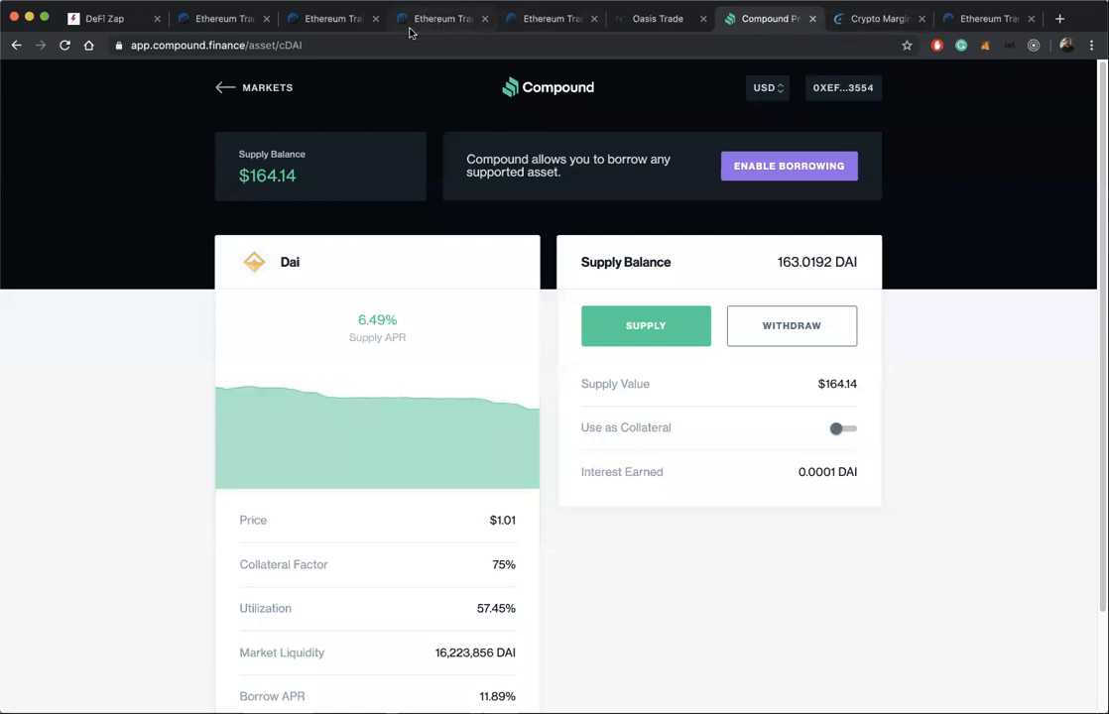
{"action": "left_click", "coordinate": [441, 17]}
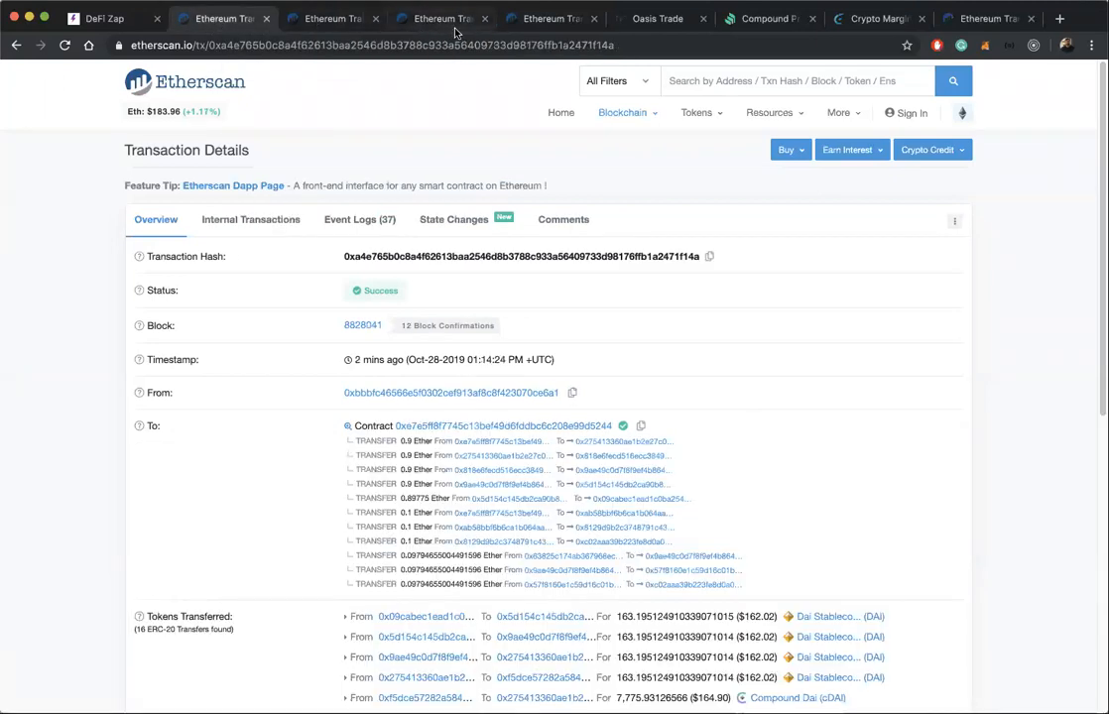
Review the zap's transferred DAI amounts, then go to the wallet's Etherscan address page
{"action": "scroll", "scroll_direction": "down", "scroll_amount": 3}
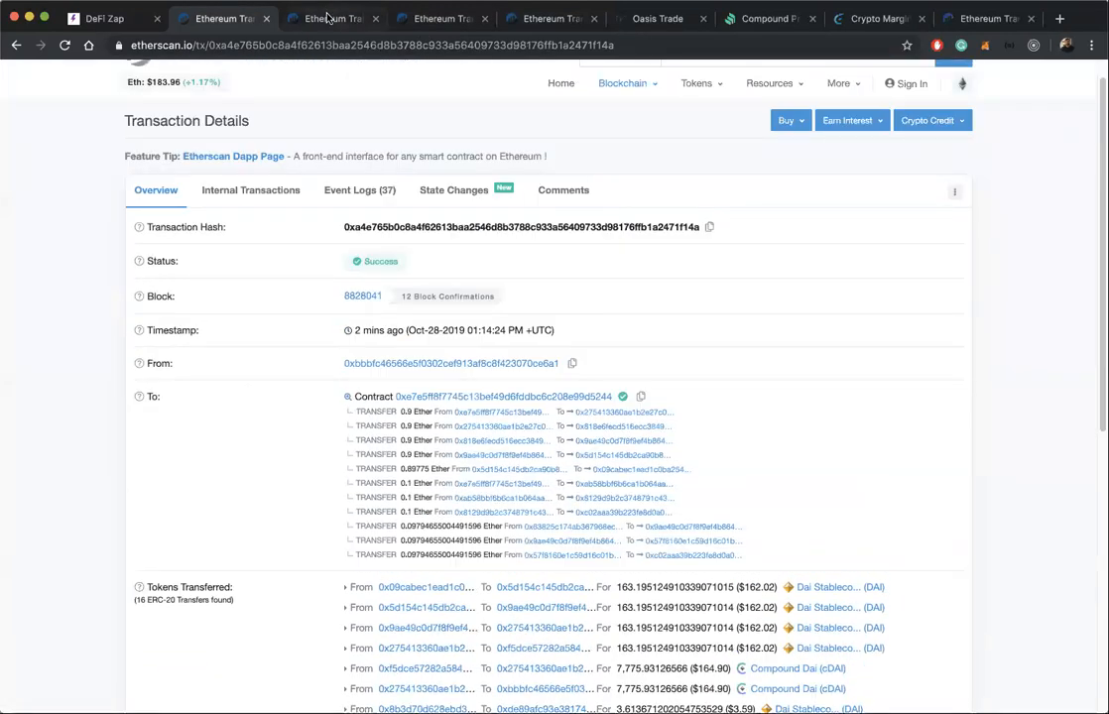
{"action": "left_click", "coordinate": [334, 18]}
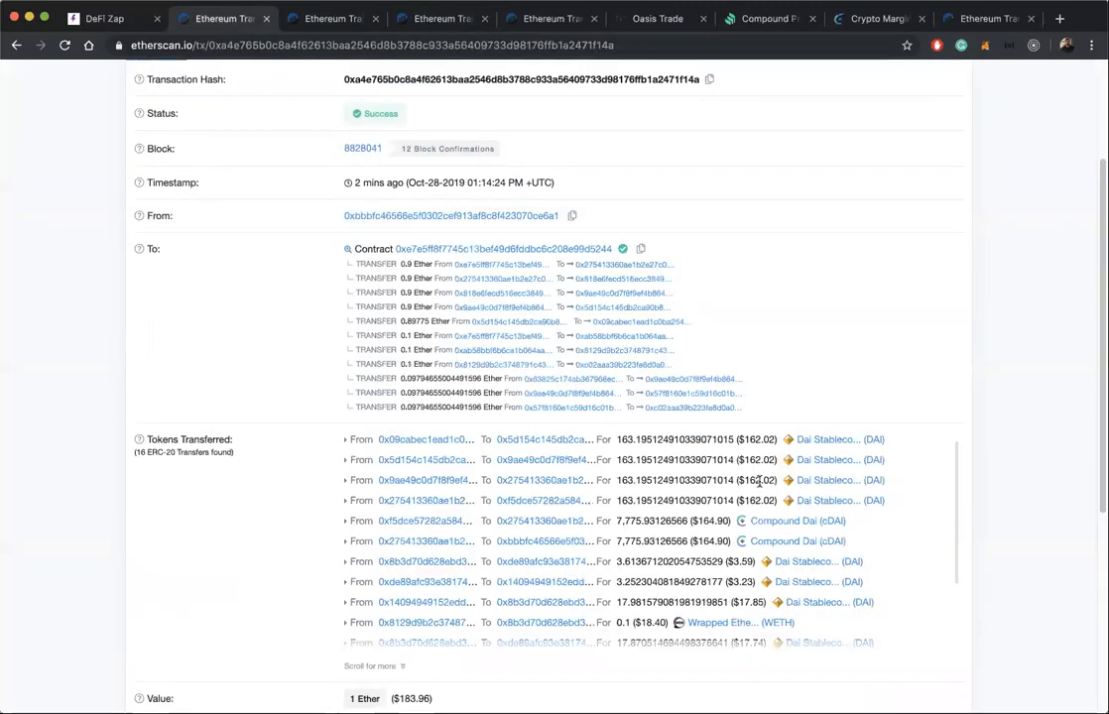
{"action": "double_click", "coordinate": [643, 520]}
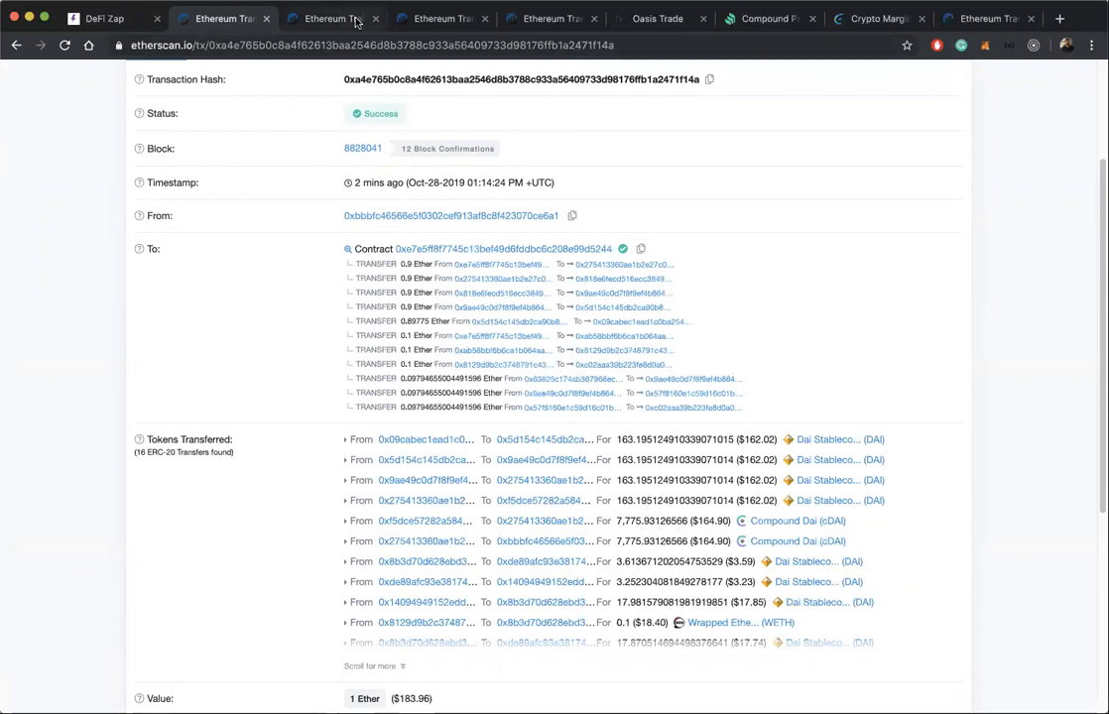
{"action": "left_click", "coordinate": [328, 18]}
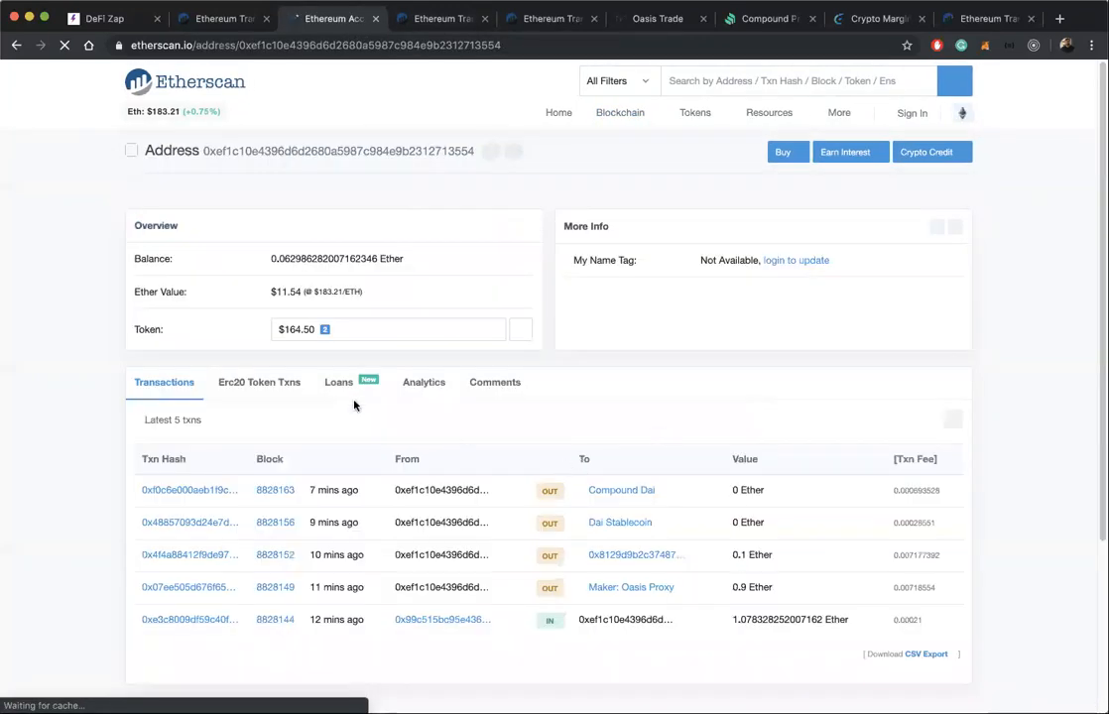
List the wallet's four ERC-20 token transfers, then switch to DeFi Tutorials
{"action": "left_click", "coordinate": [258, 381]}
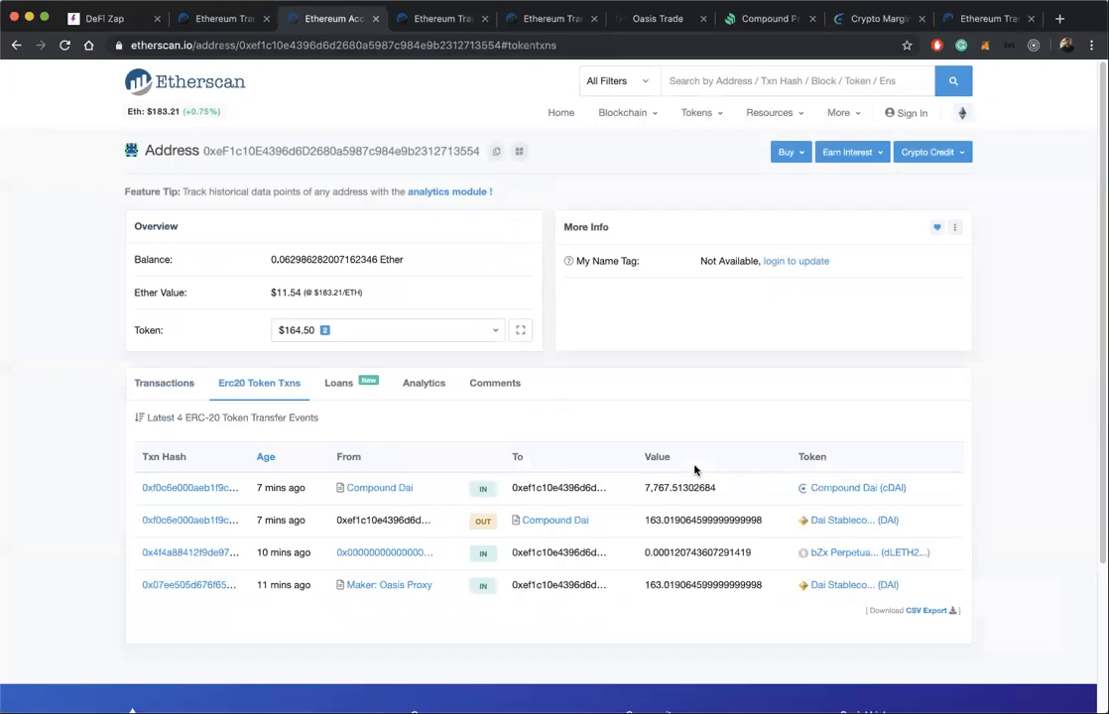
{"action": "scroll", "scroll_direction": "down", "scroll_amount": 3}
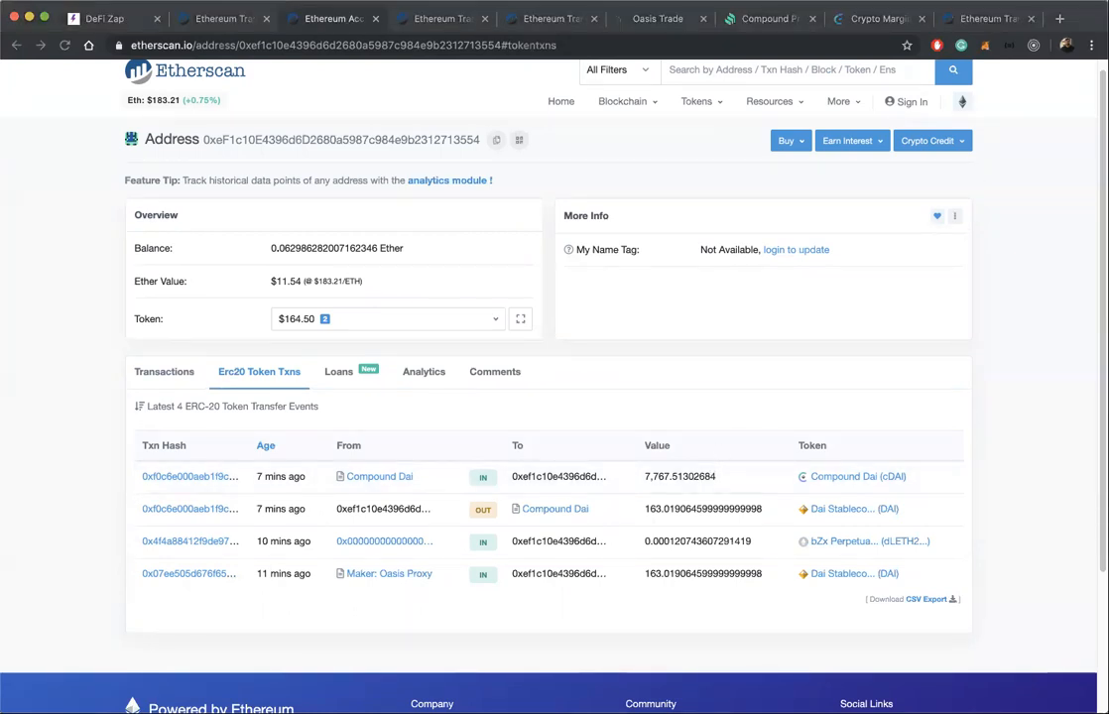
{"action": "left_click", "coordinate": [224, 18]}
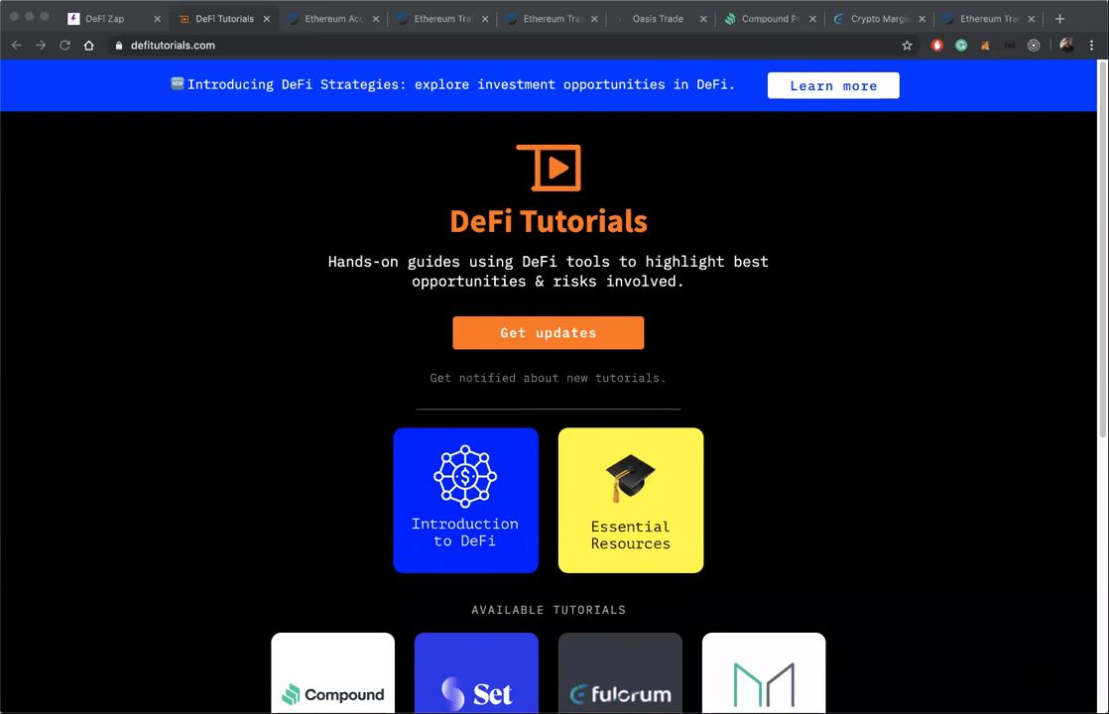
{"action": "mouse_move", "coordinate": [698, 190]}
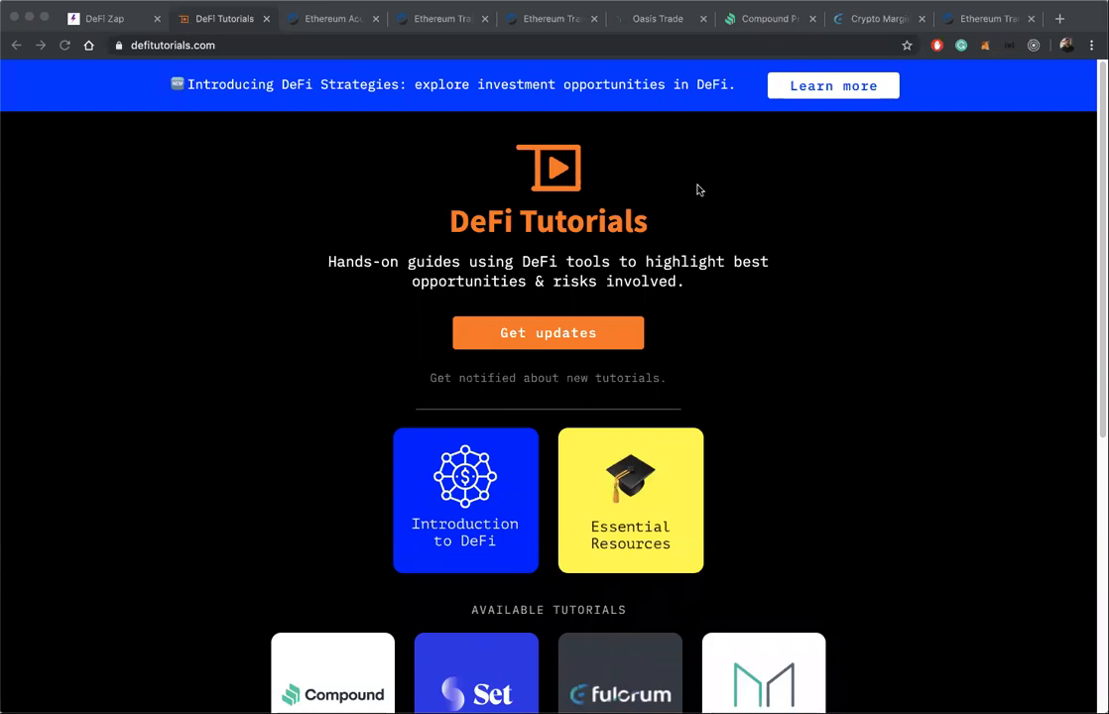
{"action": "mouse_move", "coordinate": [647, 246]}
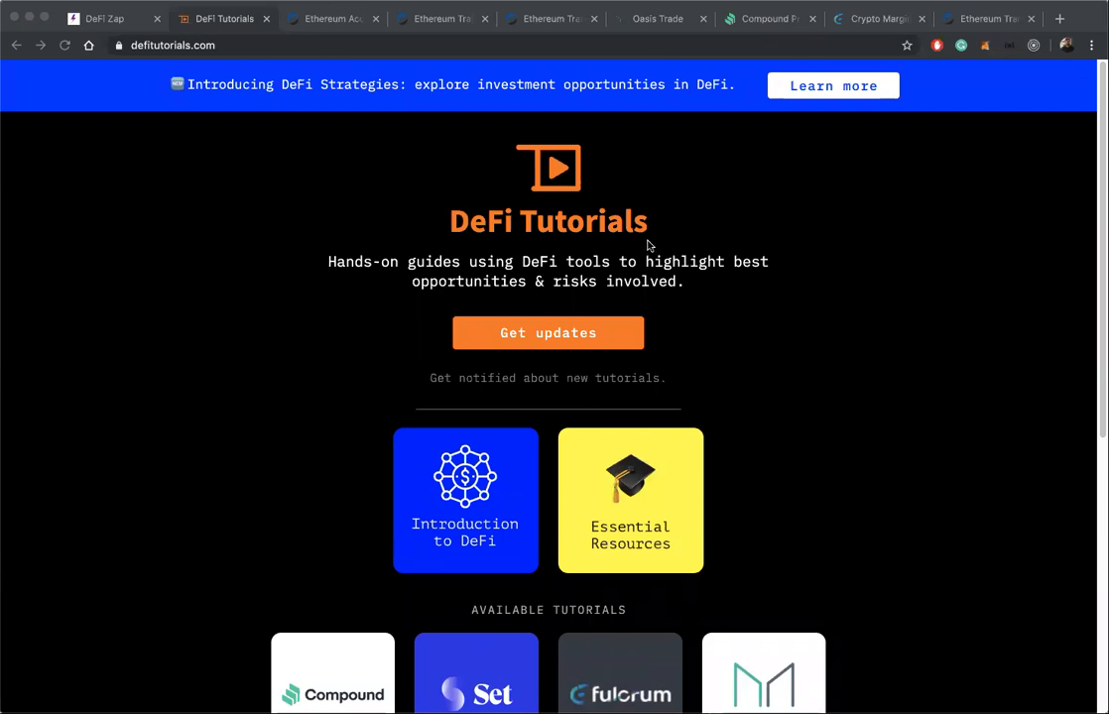
Return from DeFi Tutorials to the wallet's Etherscan ERC-20 transfer list
{"action": "left_click", "coordinate": [334, 18]}
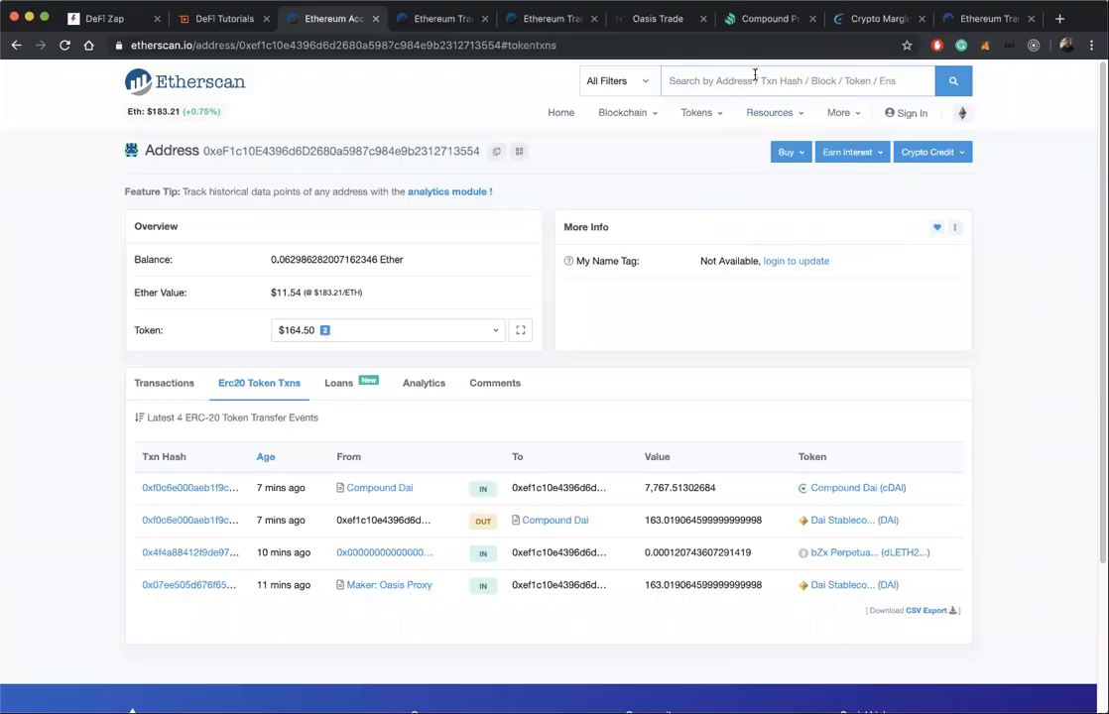
Enter the partial query 'lender.d' in Etherscan's search box
{"action": "type", "text": "lender"}
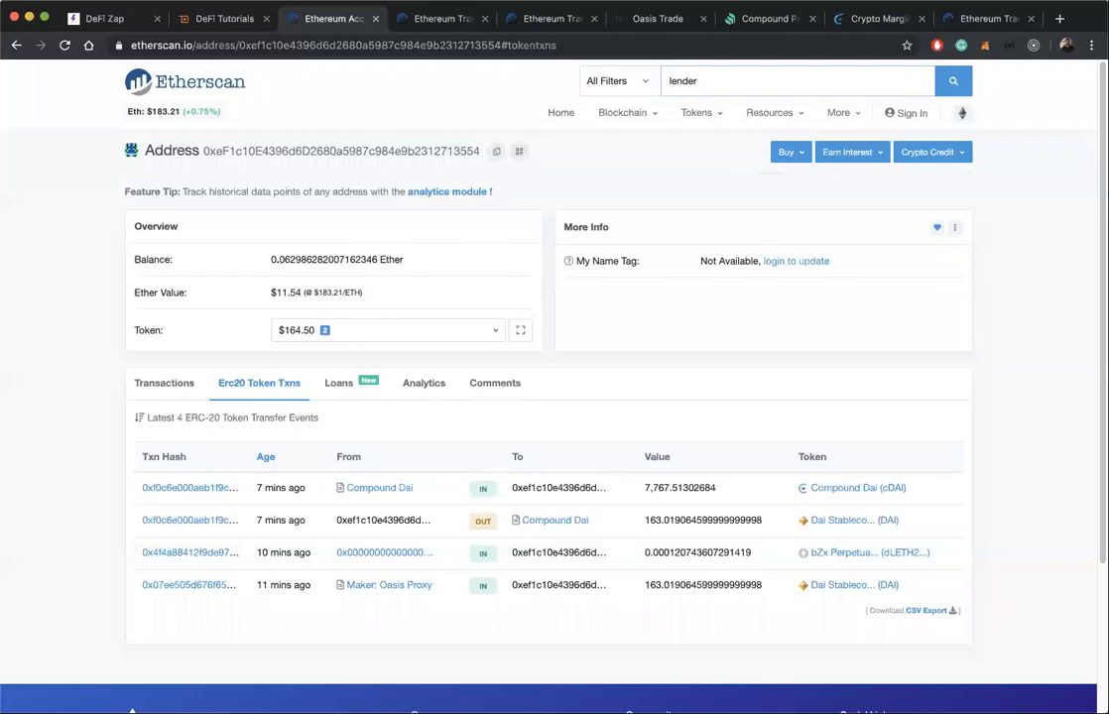
{"action": "type", "text": ".d"}
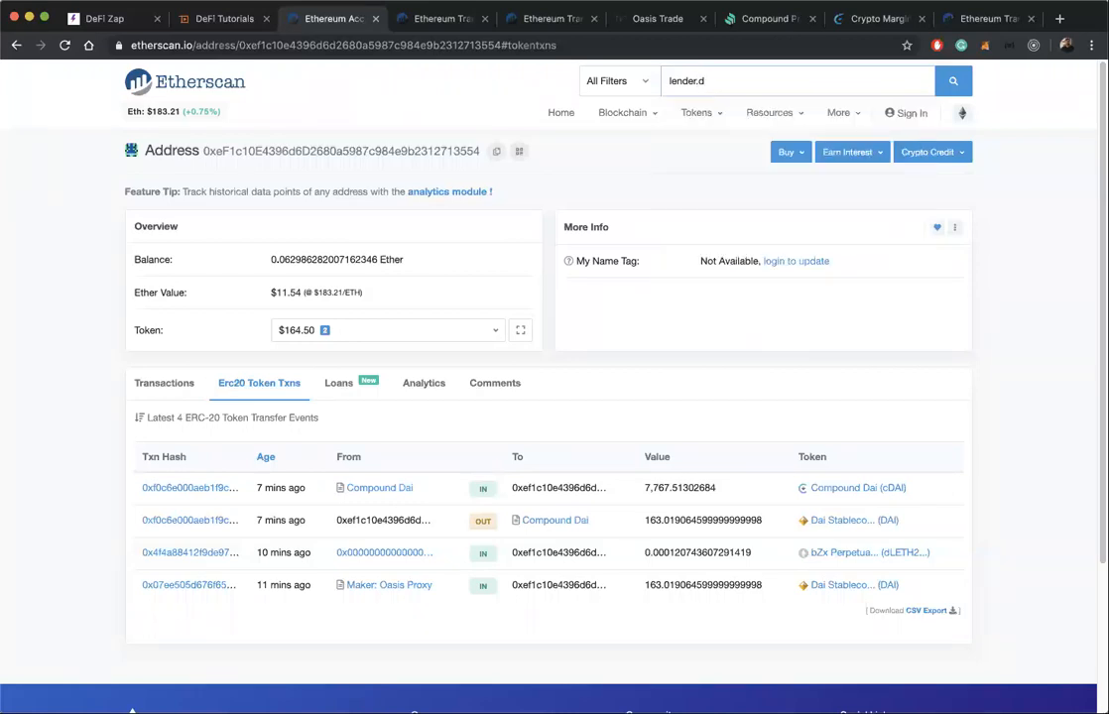